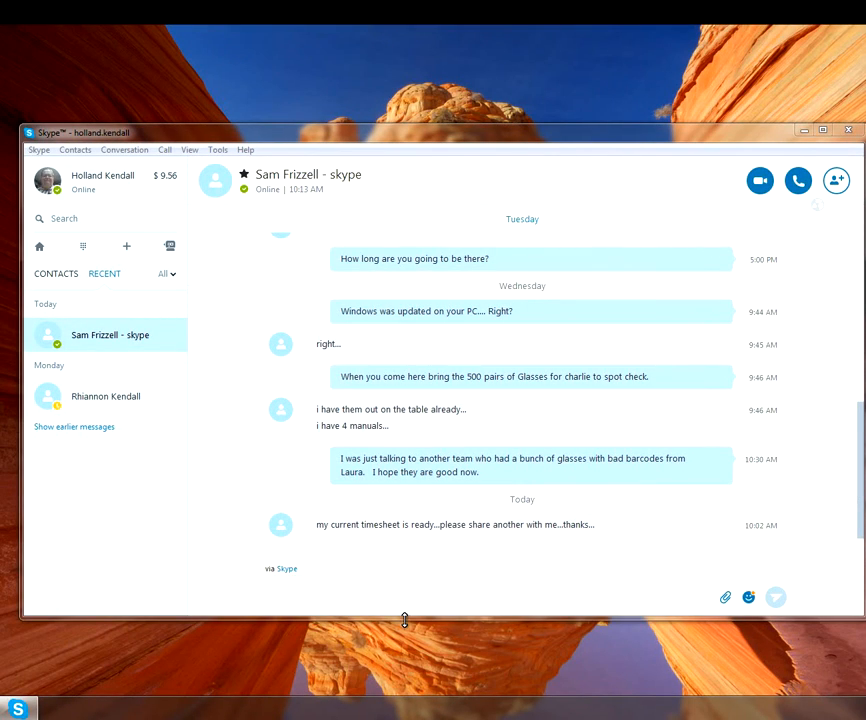
{"action": "mouse_move", "coordinate": [324, 561]}
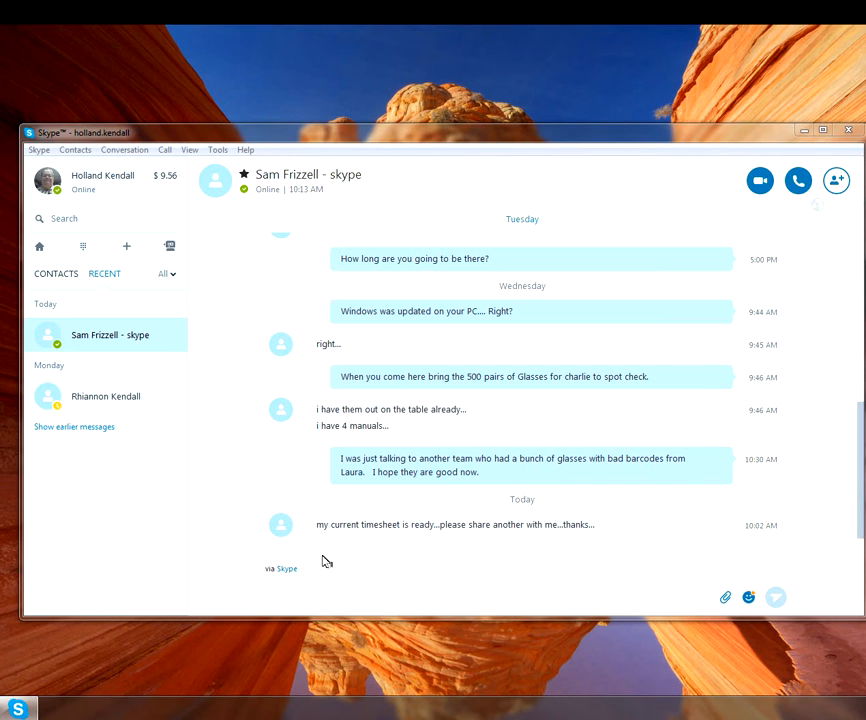
Select the latest Skype message asking for another timesheet to be shared
{"action": "triple_click", "coordinate": [455, 524]}
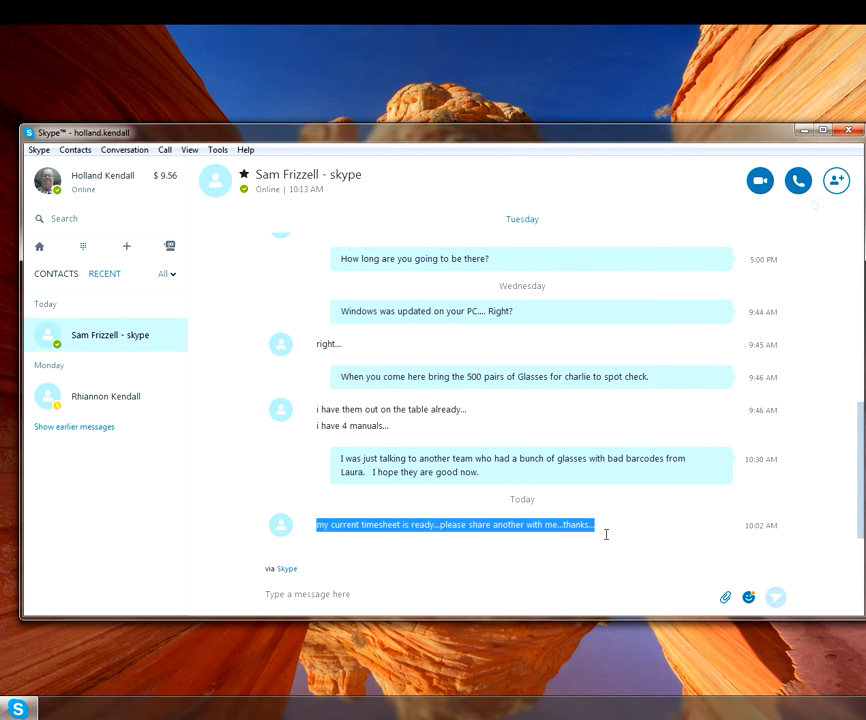
{"action": "mouse_move", "coordinate": [498, 708]}
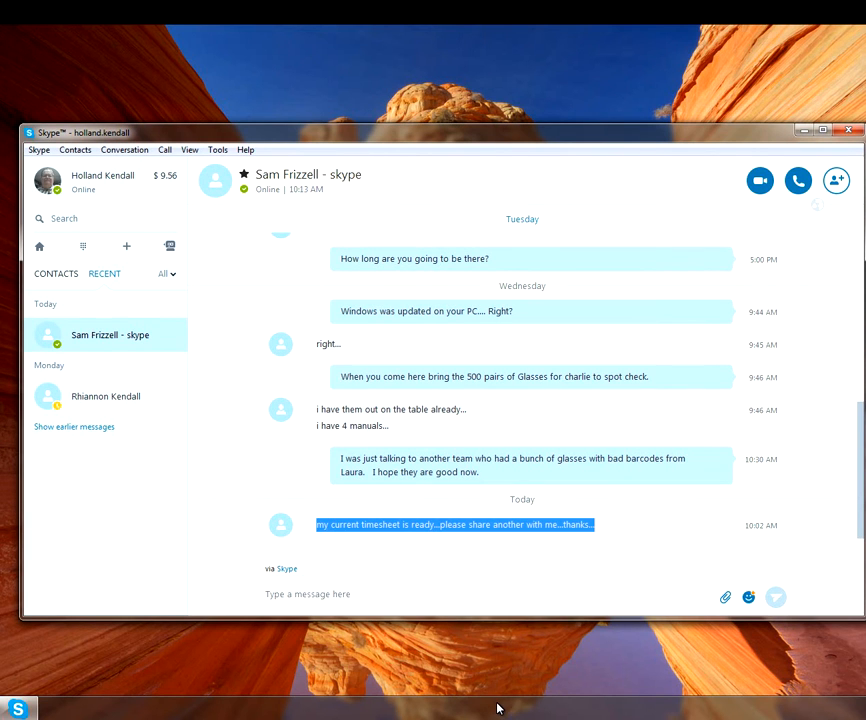
{"action": "mouse_move", "coordinate": [510, 712]}
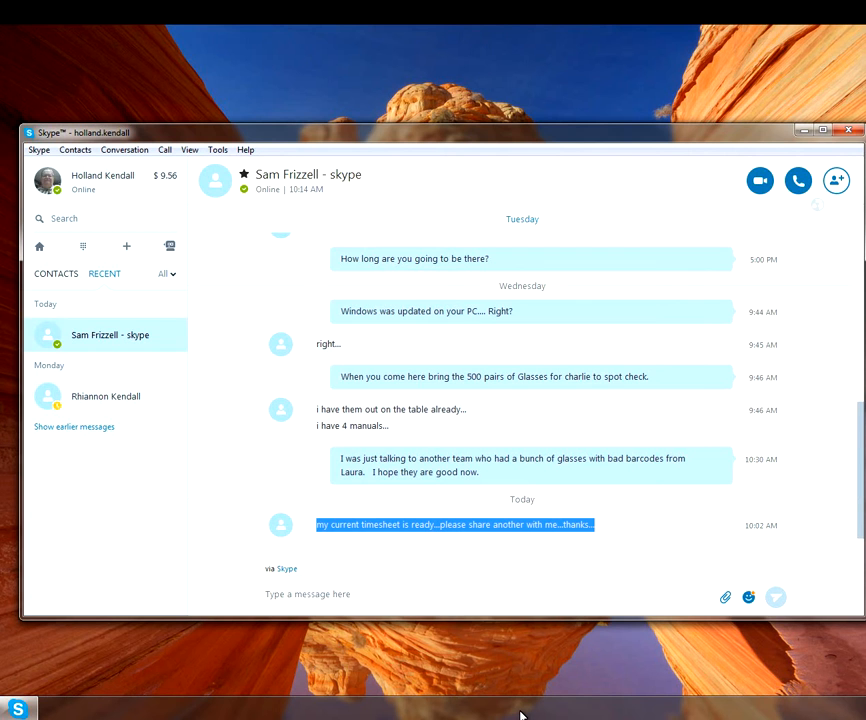
{"action": "mouse_move", "coordinate": [576, 669]}
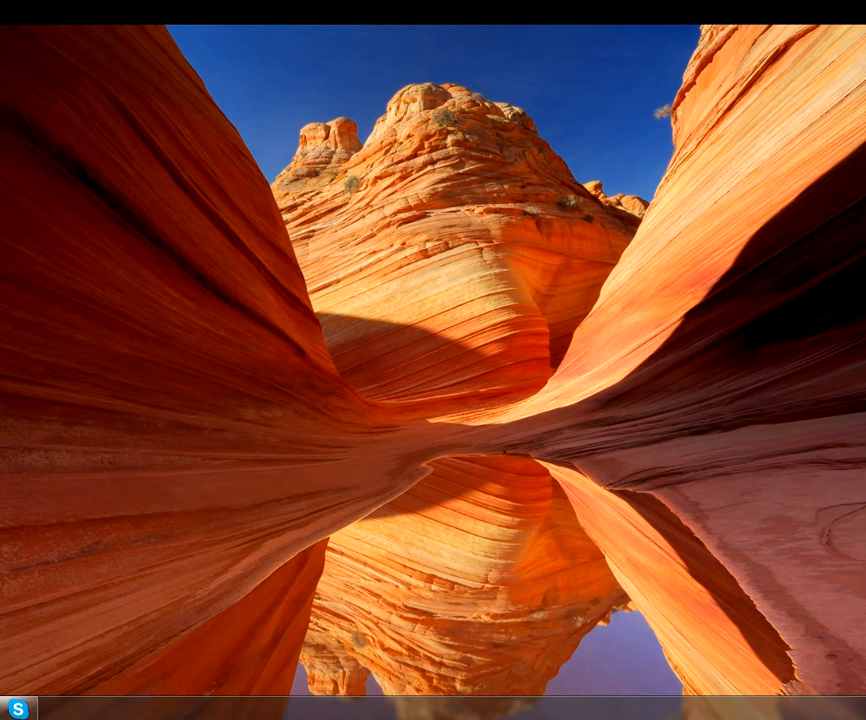
Open the 1-Bi-Weekly Time Sheet Plus Car template inside the Master-Copy-Timesheet folder
{"action": "left_click", "coordinate": [62, 708]}
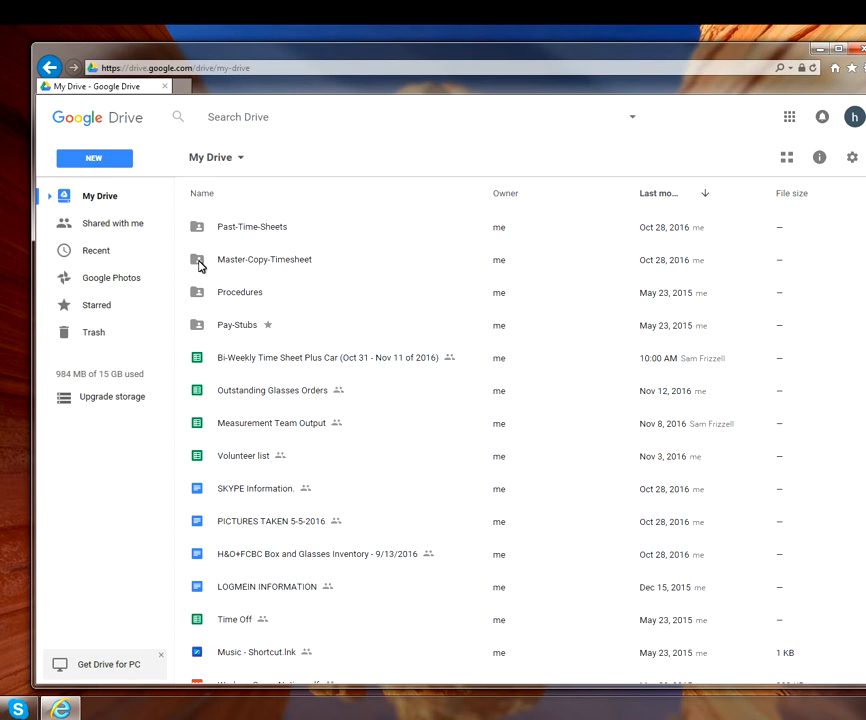
{"action": "mouse_move", "coordinate": [204, 265]}
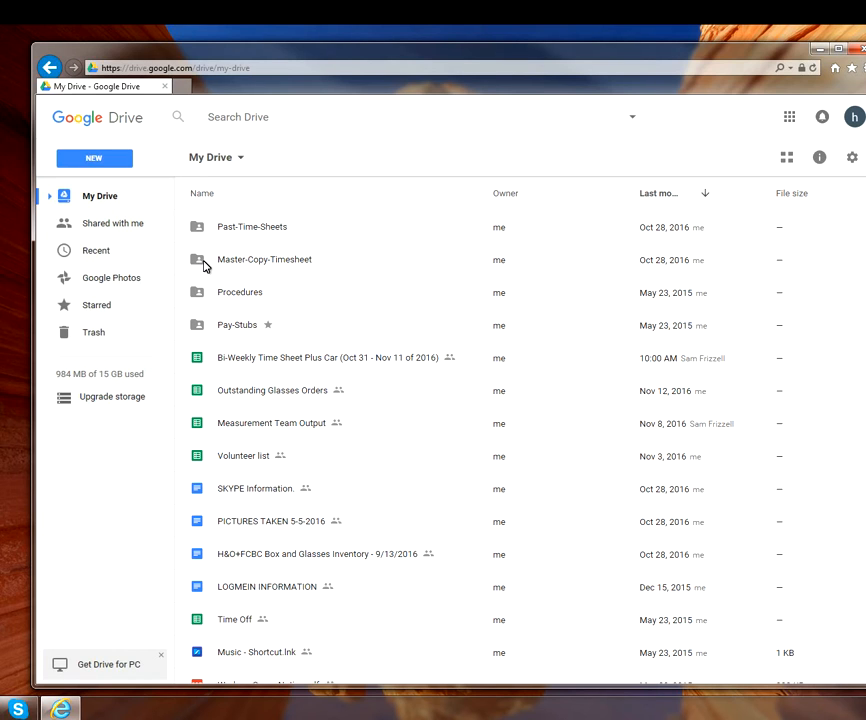
{"action": "double_click", "coordinate": [264, 259]}
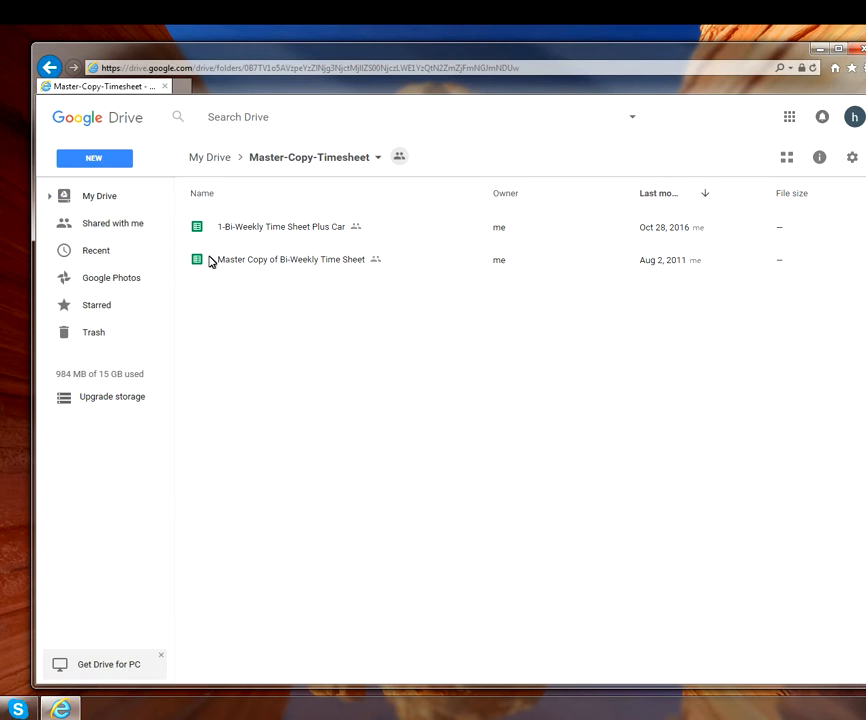
{"action": "mouse_move", "coordinate": [207, 232]}
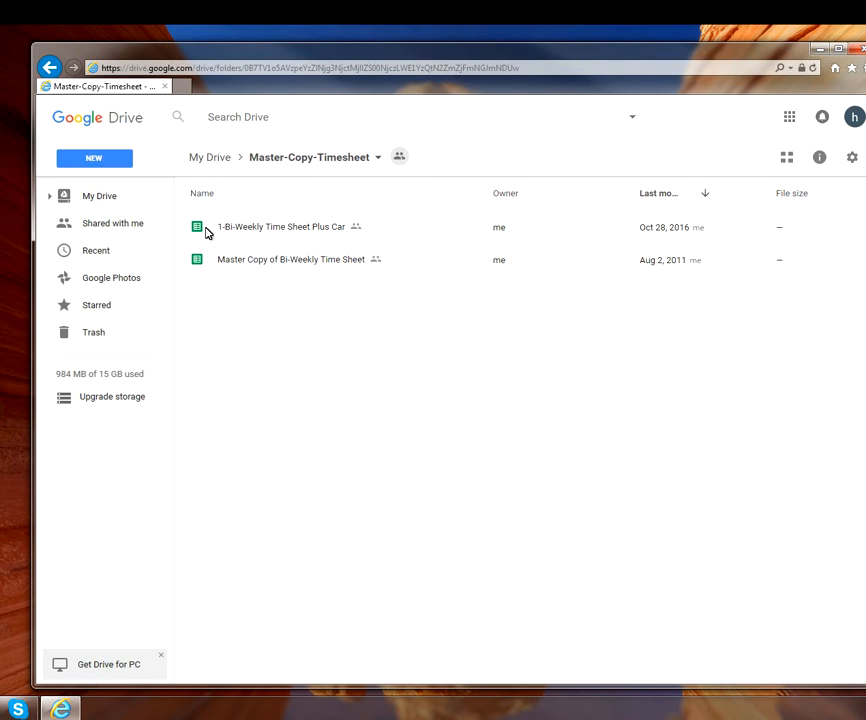
{"action": "double_click", "coordinate": [281, 227]}
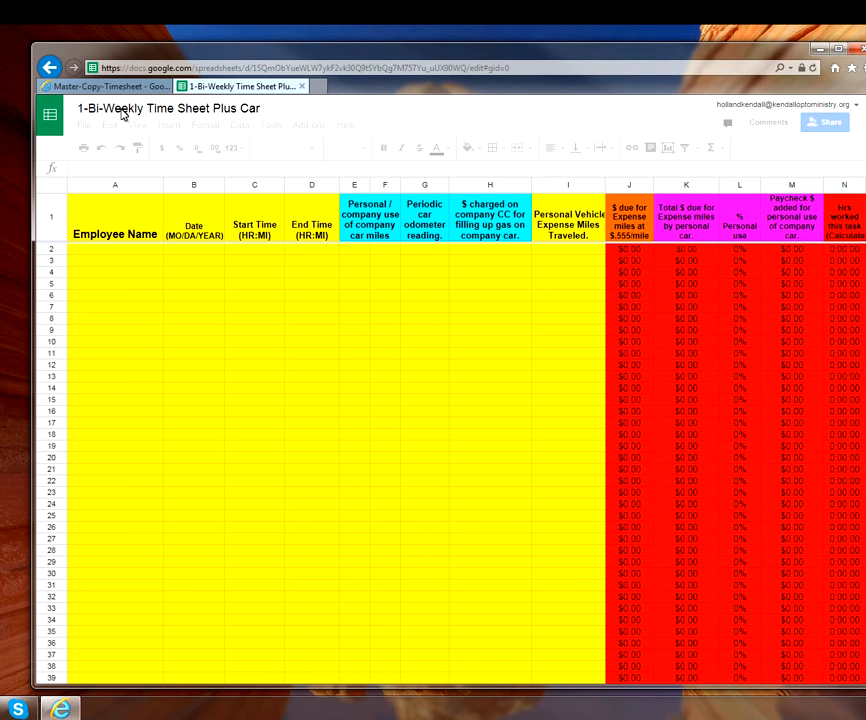
Start making a copy of the timesheet and select the copy's name field
{"action": "left_click", "coordinate": [83, 125]}
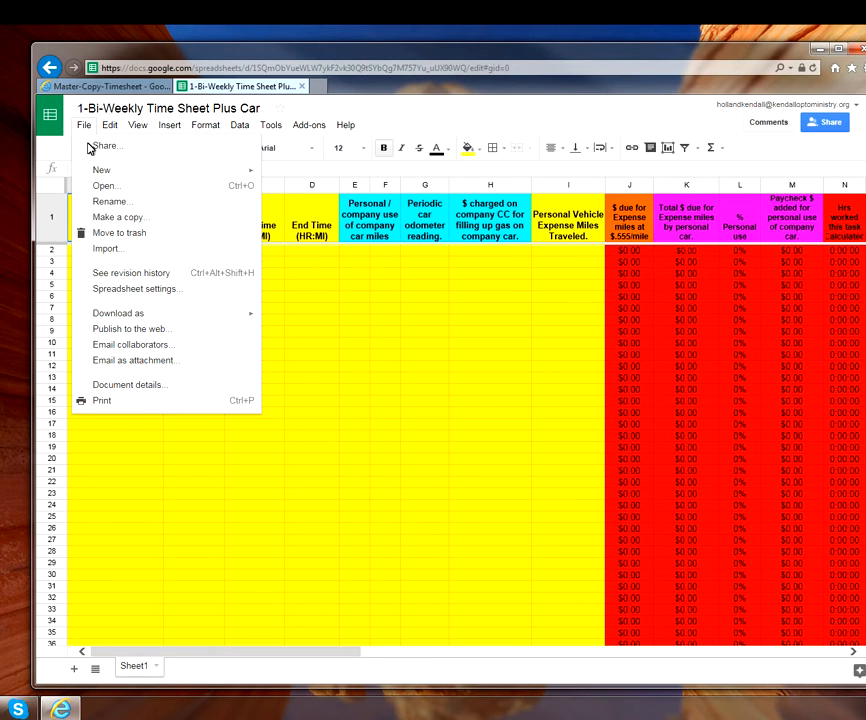
{"action": "left_click", "coordinate": [118, 217]}
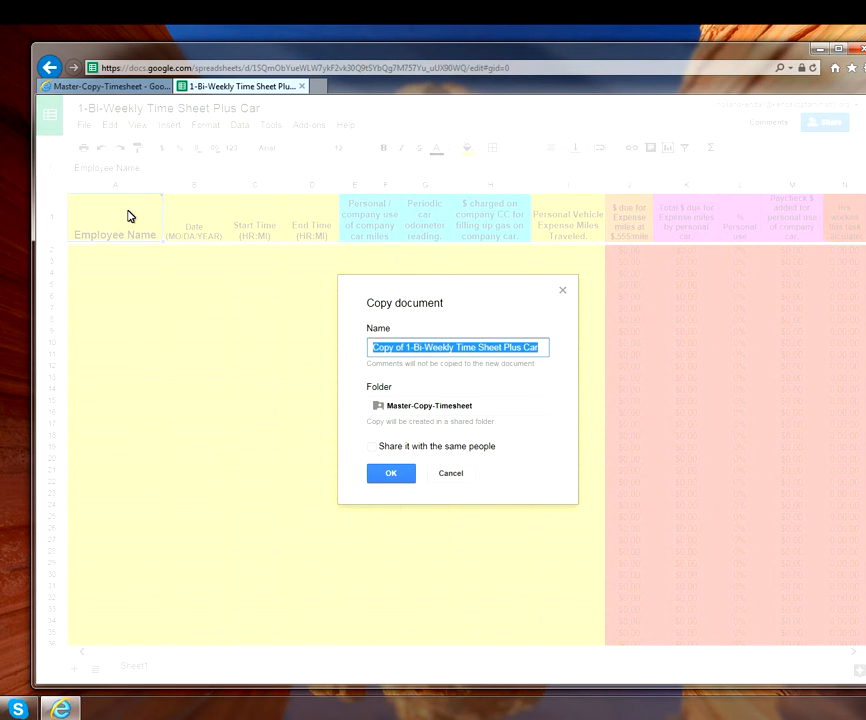
{"action": "left_click", "coordinate": [412, 347]}
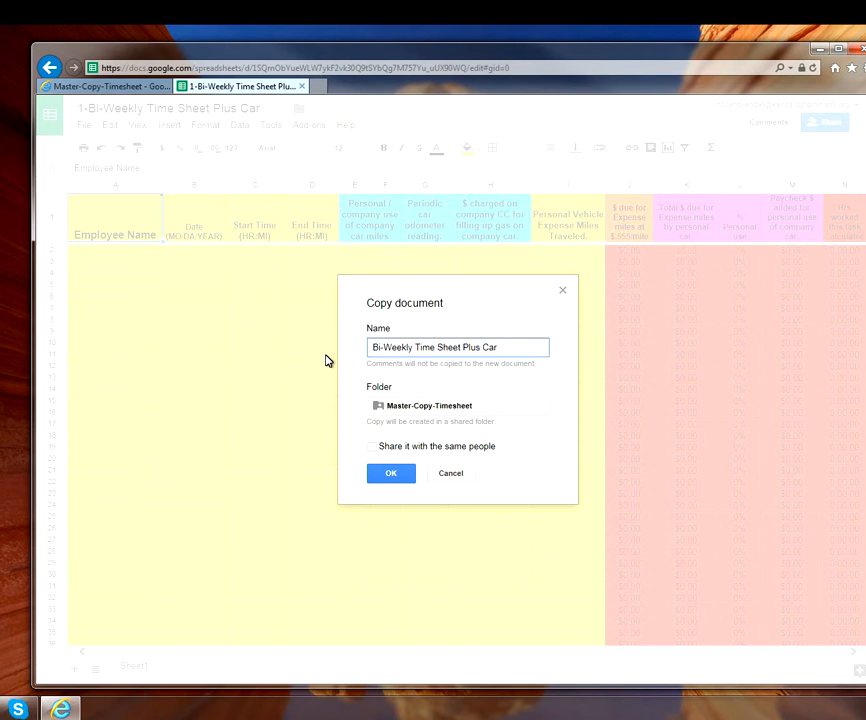
Name the copy 'Bi-Weekly Time Sheet Plus Car (November 14 - 25 of 2016)' and create it
{"action": "type", "text": "("}
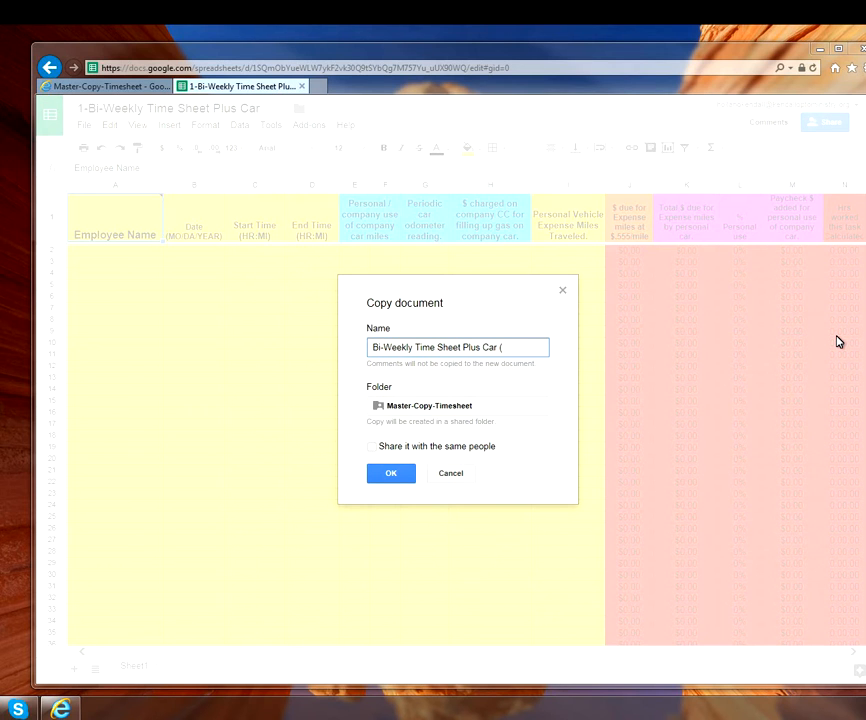
{"action": "type", "text": "N"}
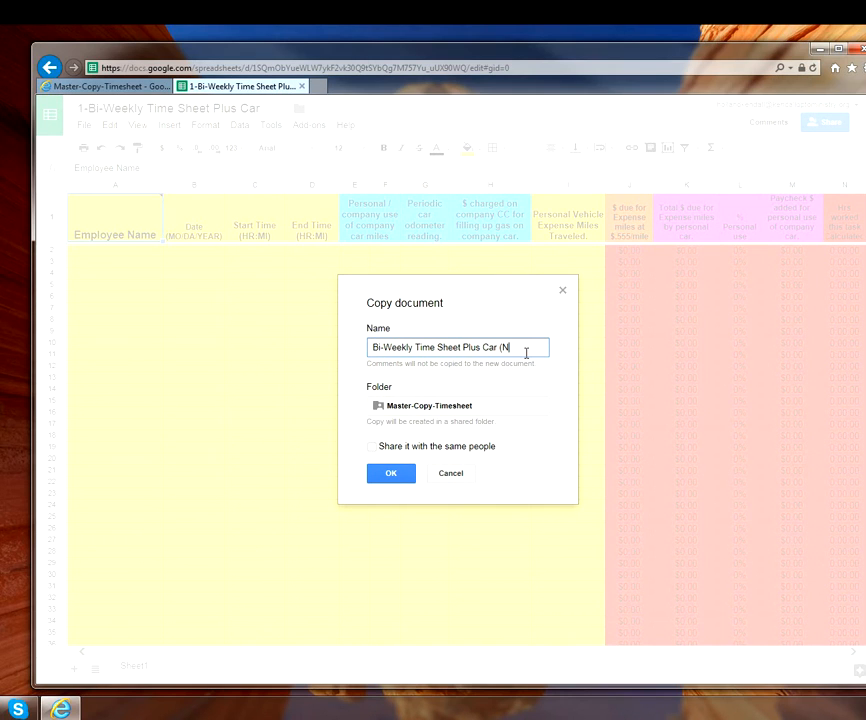
{"action": "type", "text": "ovember"}
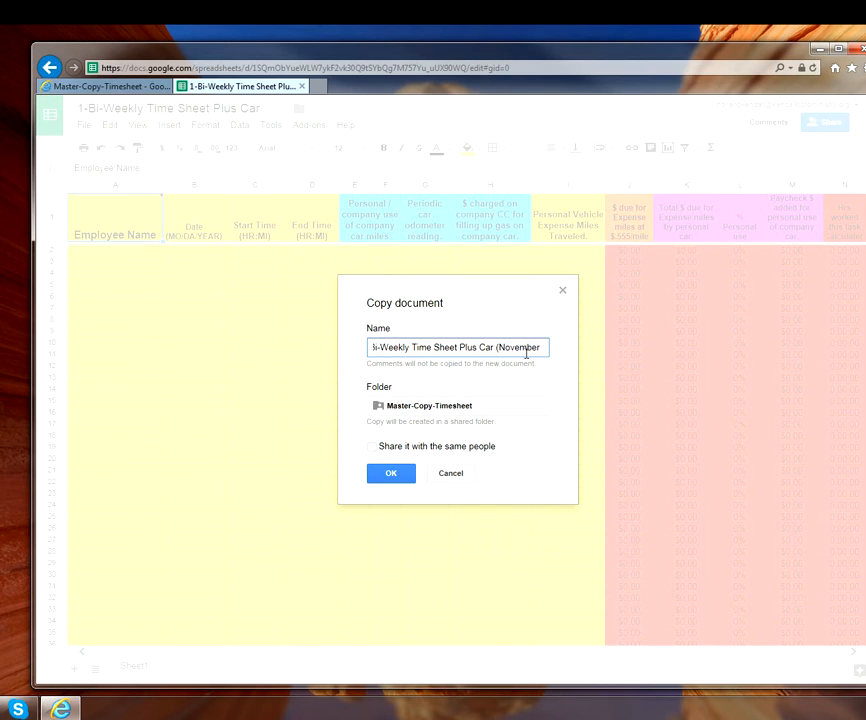
{"action": "type", "text": "14"}
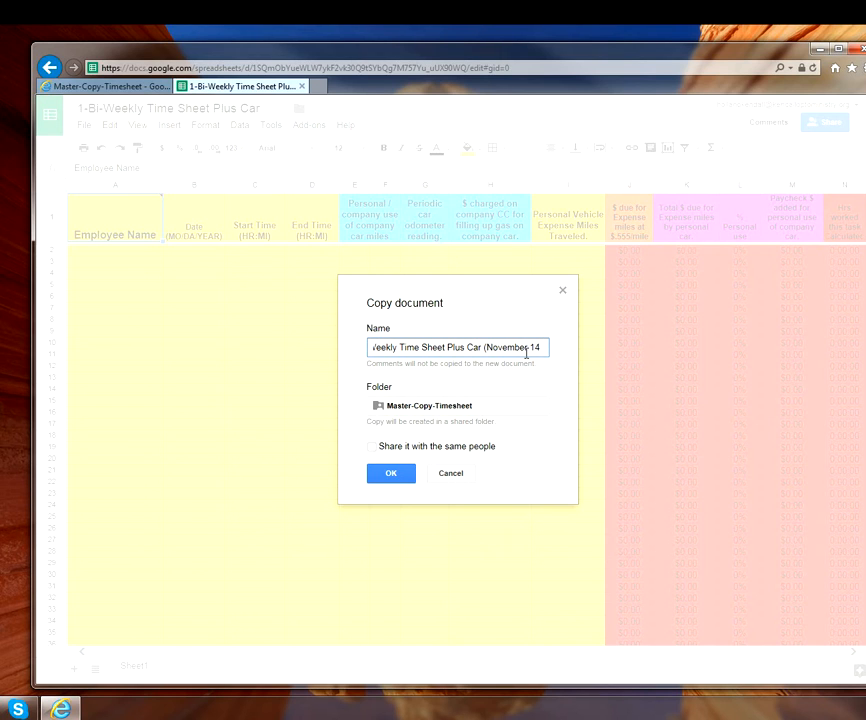
{"action": "type", "text": "-"}
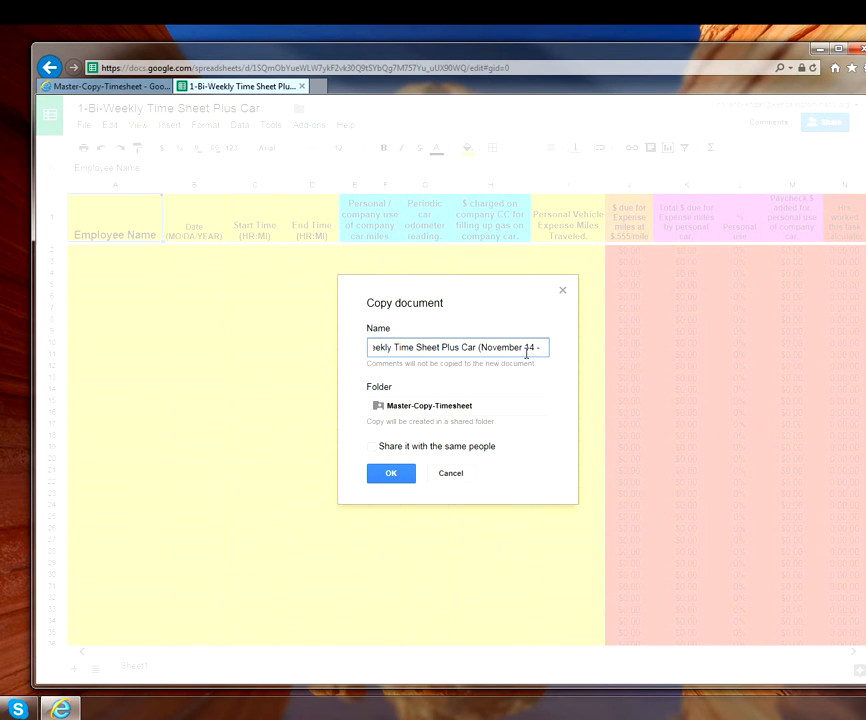
{"action": "type", "text": "25]"}
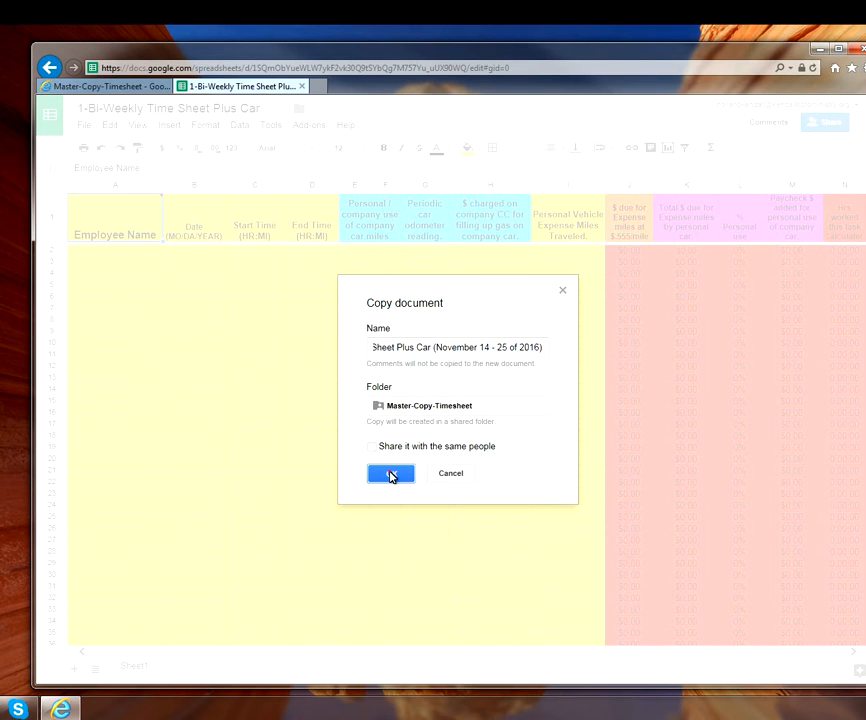
{"action": "left_click", "coordinate": [390, 473]}
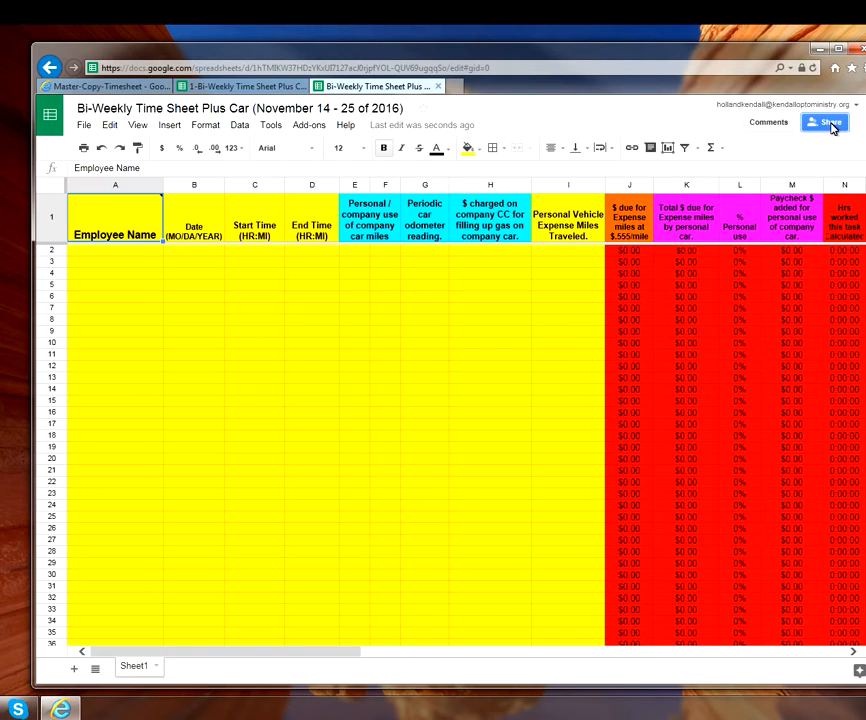
Share the November 14 - 25 timesheet with the suggested contact Sam
{"action": "left_click", "coordinate": [825, 122]}
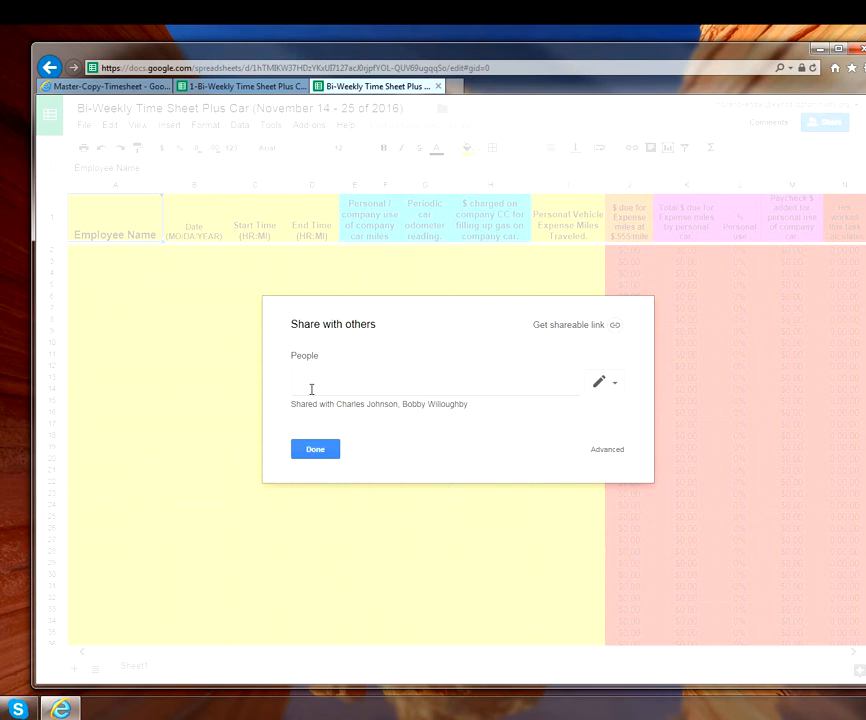
{"action": "type", "text": "sam"}
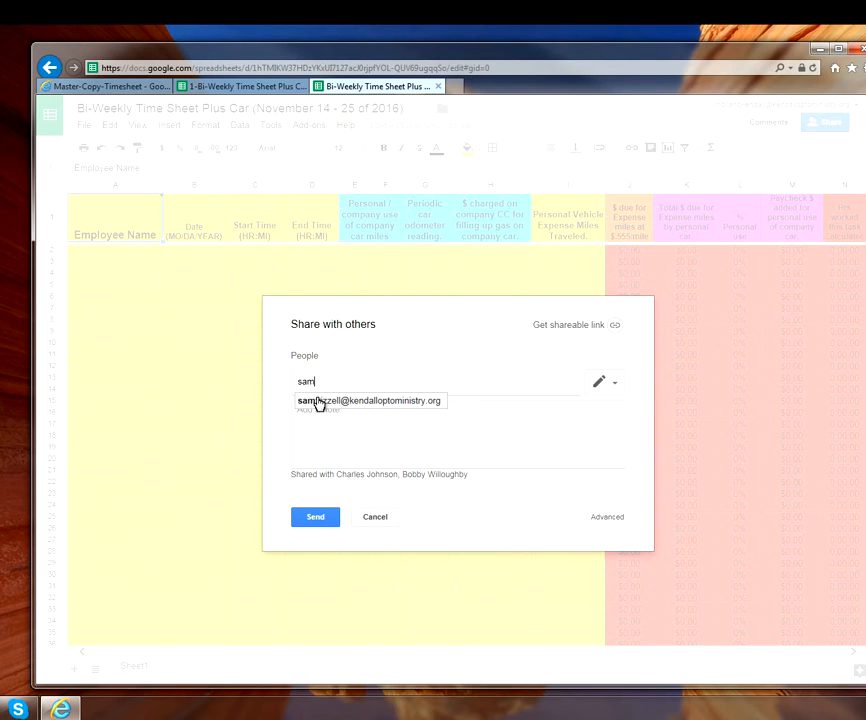
{"action": "left_click", "coordinate": [370, 400]}
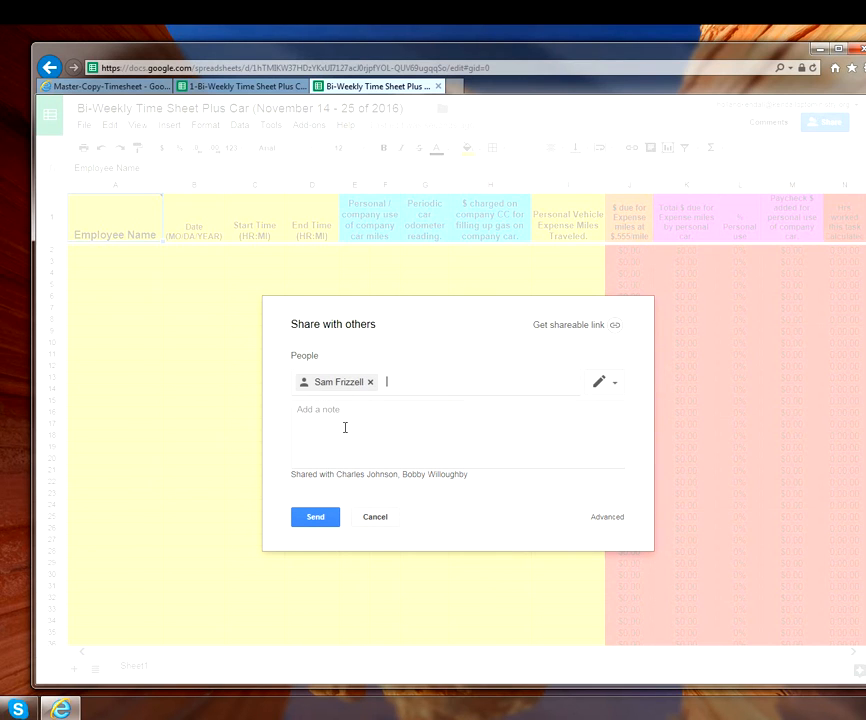
{"action": "left_click", "coordinate": [315, 517]}
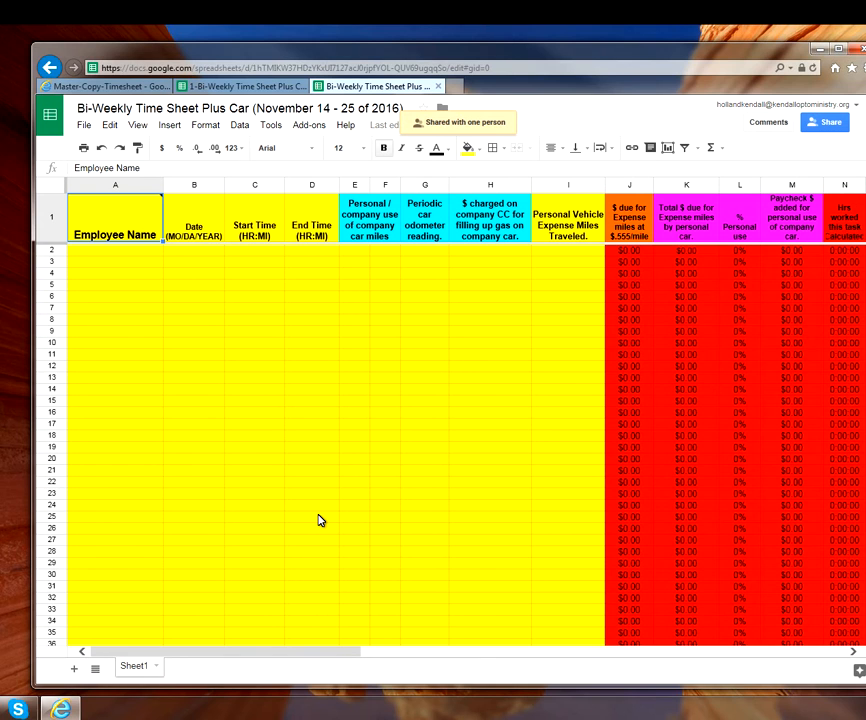
{"action": "mouse_move", "coordinate": [323, 512]}
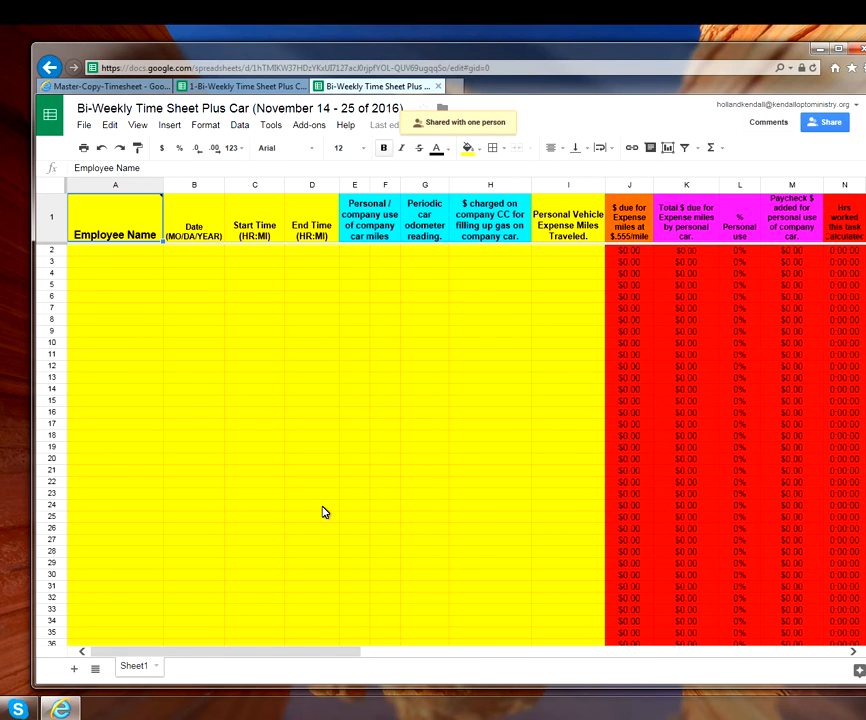
{"action": "mouse_move", "coordinate": [422, 175]}
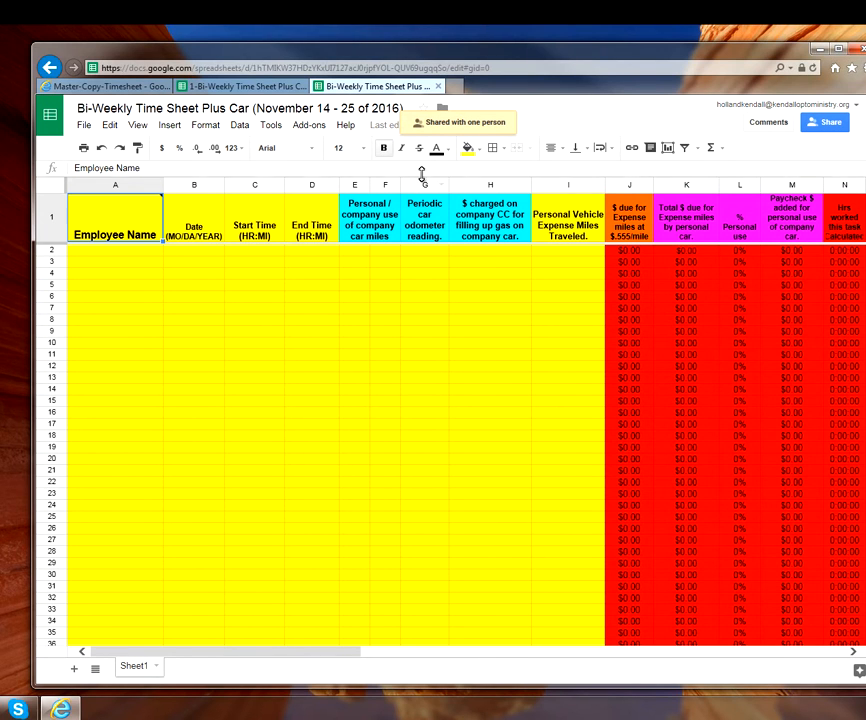
{"action": "mouse_move", "coordinate": [439, 86]}
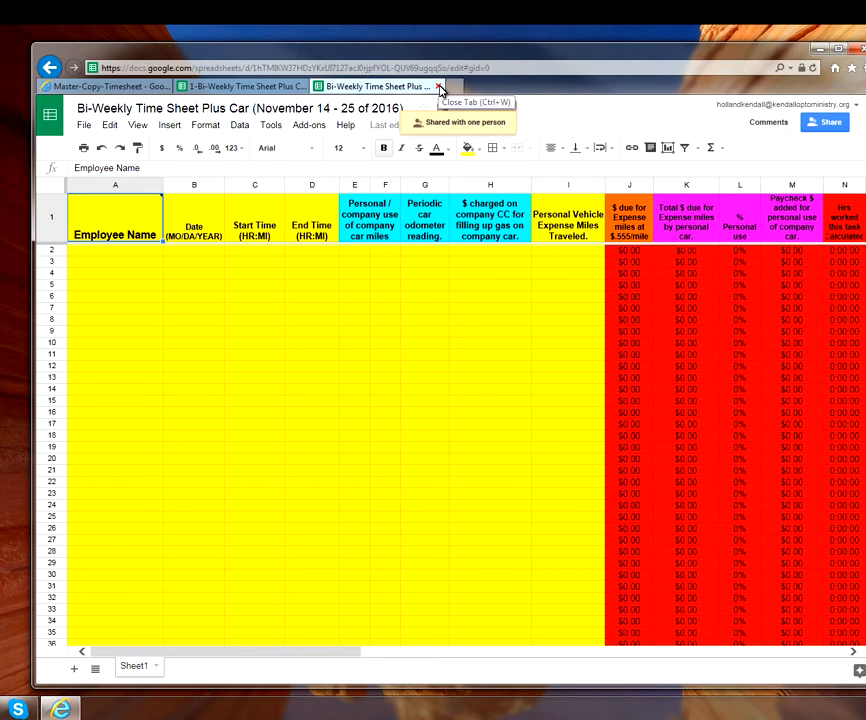
Close the sheet tab and type a Skype reply about the new timesheet
{"action": "left_click", "coordinate": [438, 86]}
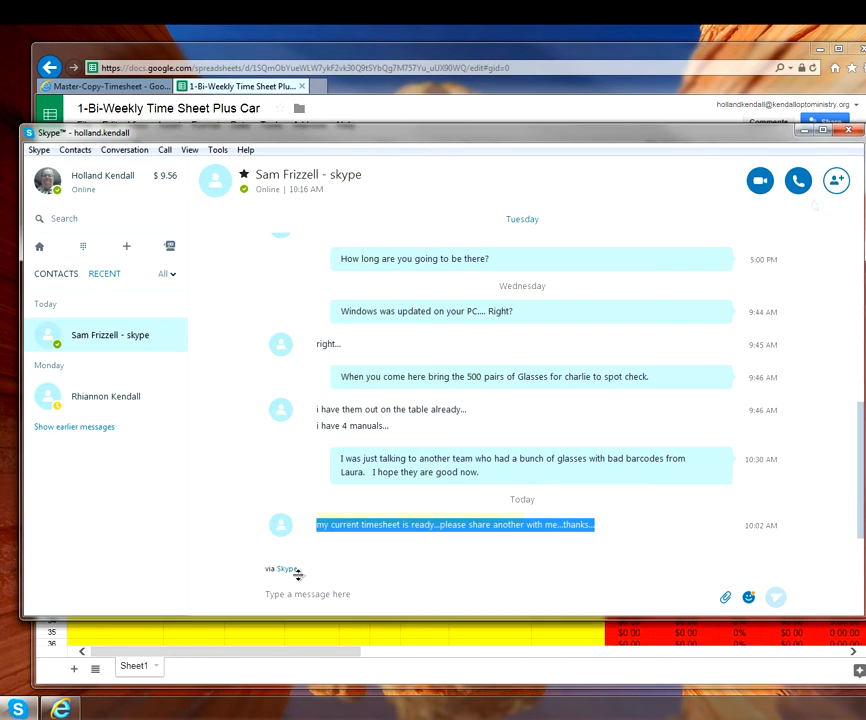
{"action": "mouse_move", "coordinate": [304, 572]}
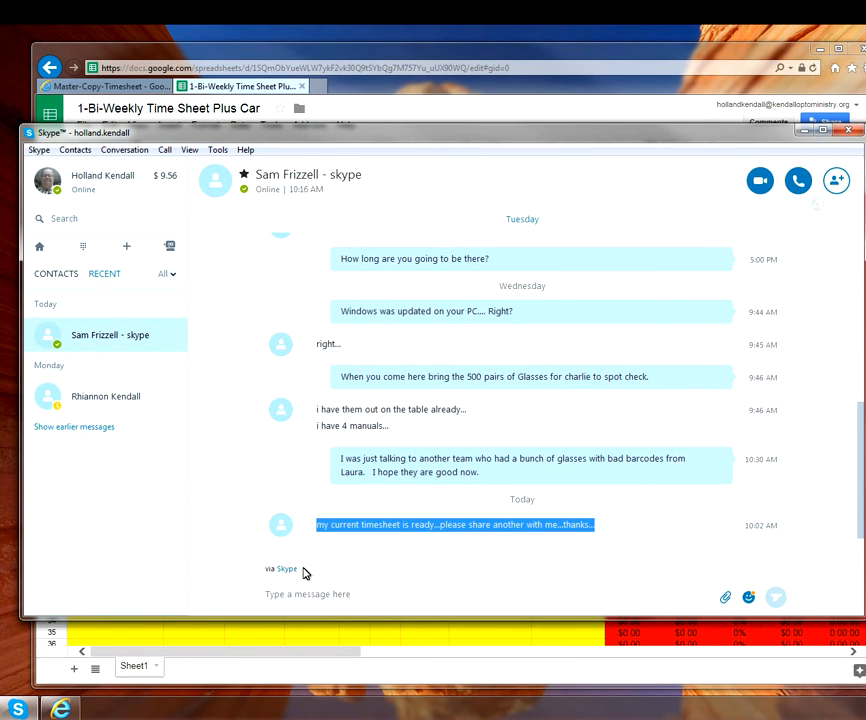
{"action": "type", "text": "N"}
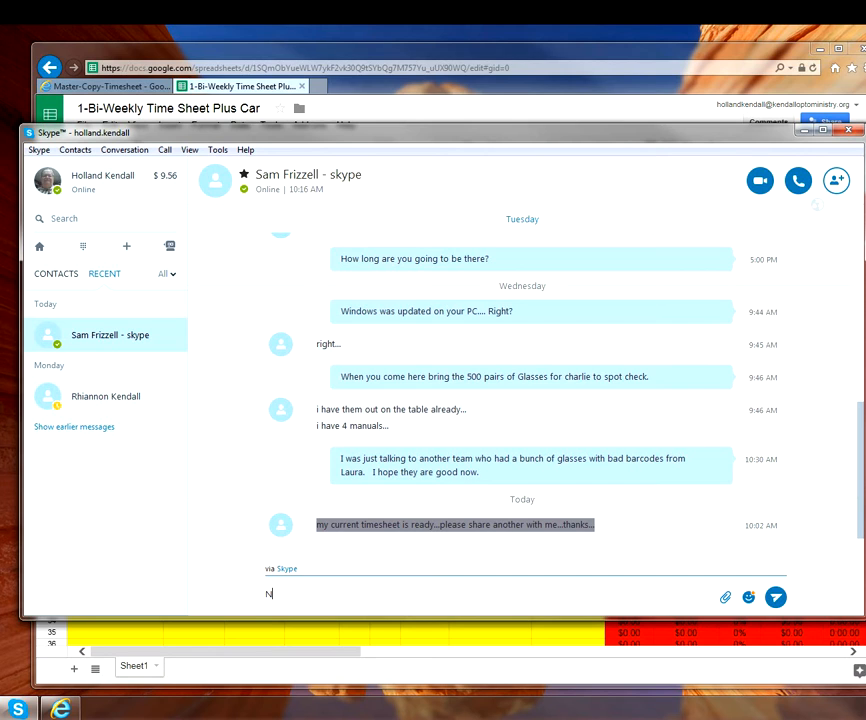
{"action": "type", "text": "ew timeshee"}
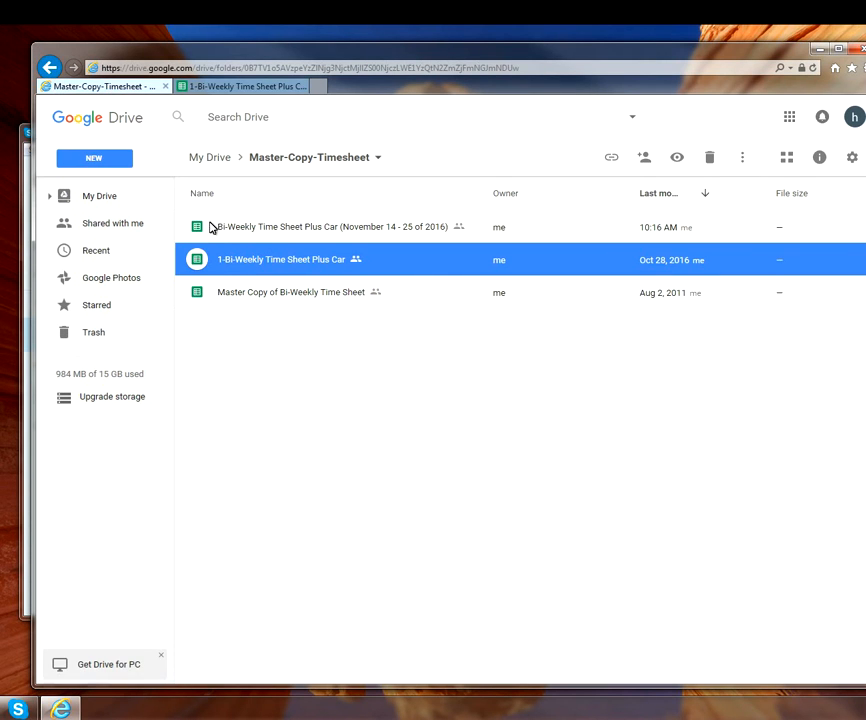
Move the November 14 - 25 timesheet from Master-Copy-Timesheet to My Drive, confirming the access warning
{"action": "left_click", "coordinate": [330, 227]}
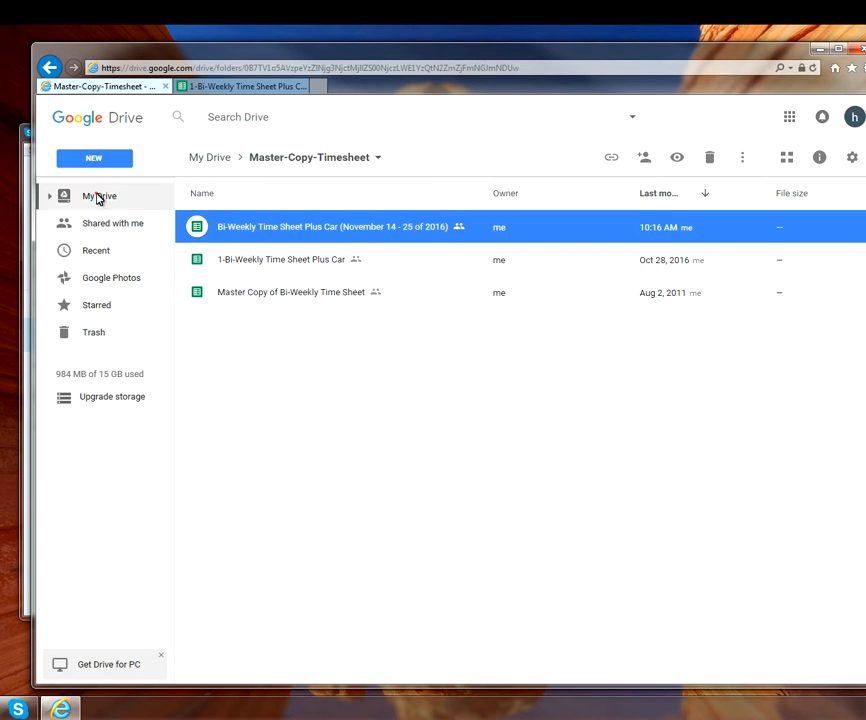
{"action": "left_click", "coordinate": [99, 196]}
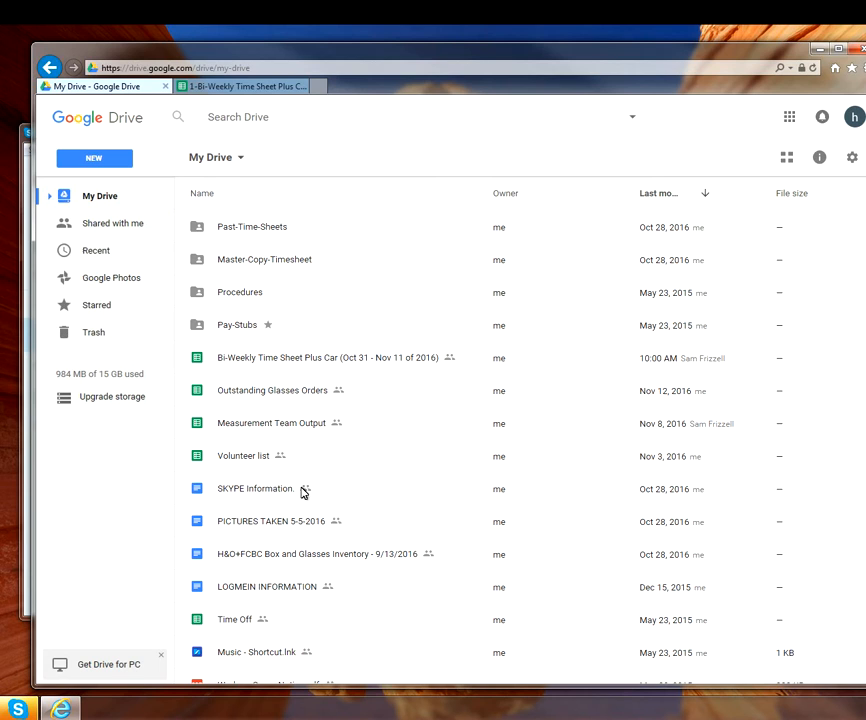
{"action": "mouse_move", "coordinate": [220, 265]}
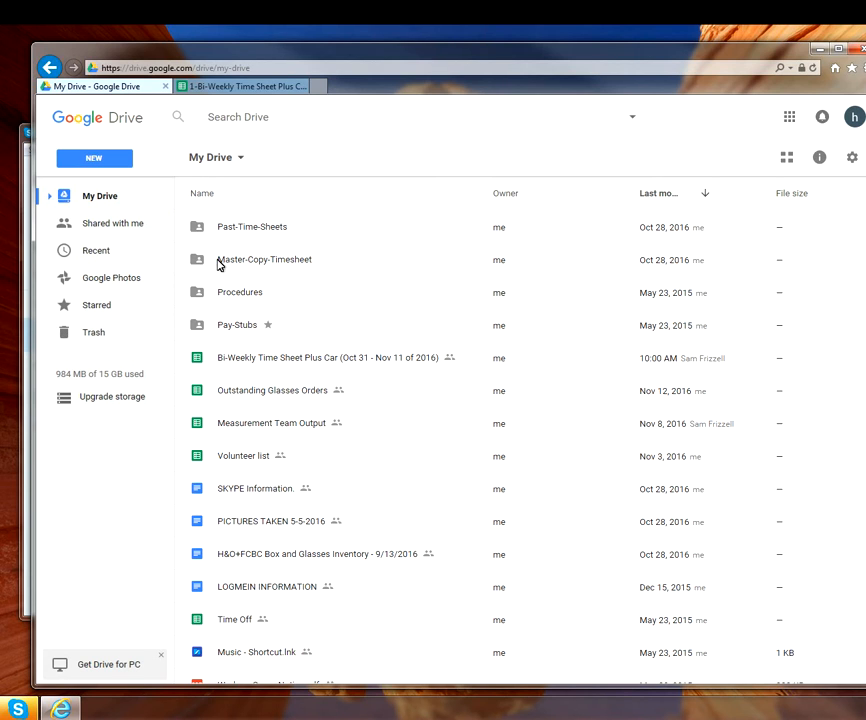
{"action": "double_click", "coordinate": [264, 259]}
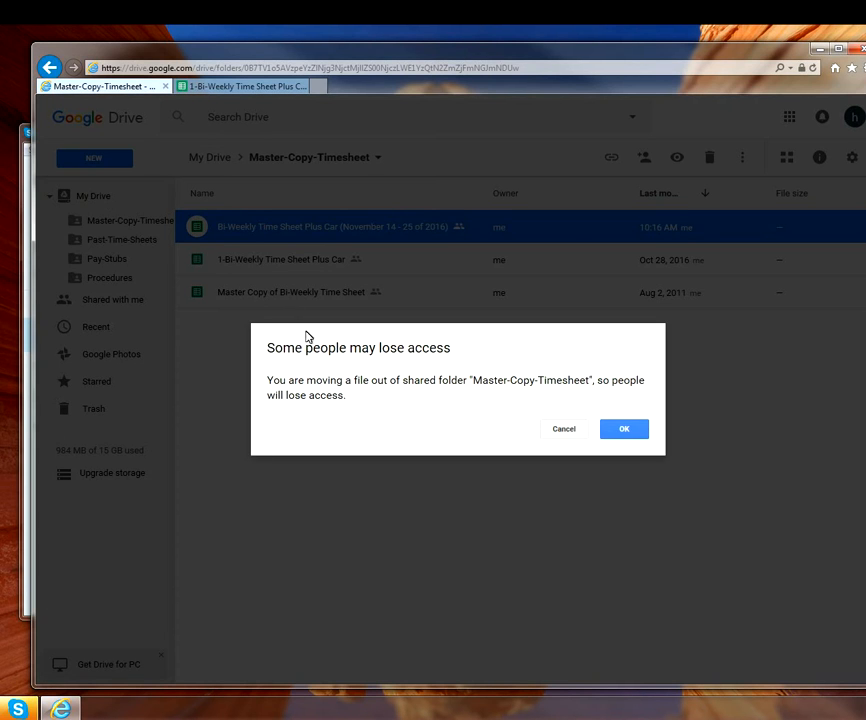
{"action": "left_click", "coordinate": [624, 428]}
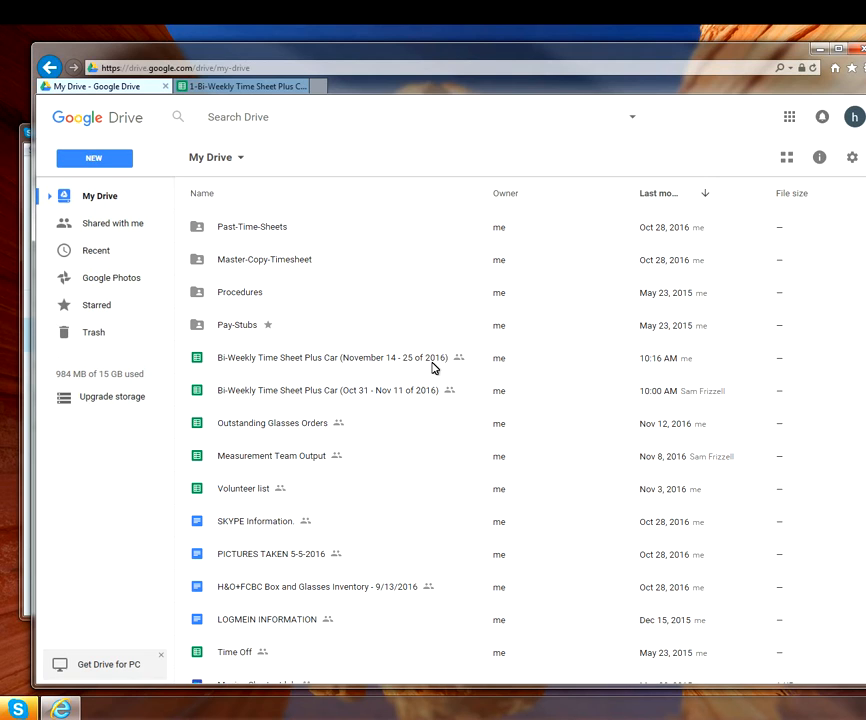
{"action": "mouse_move", "coordinate": [477, 365]}
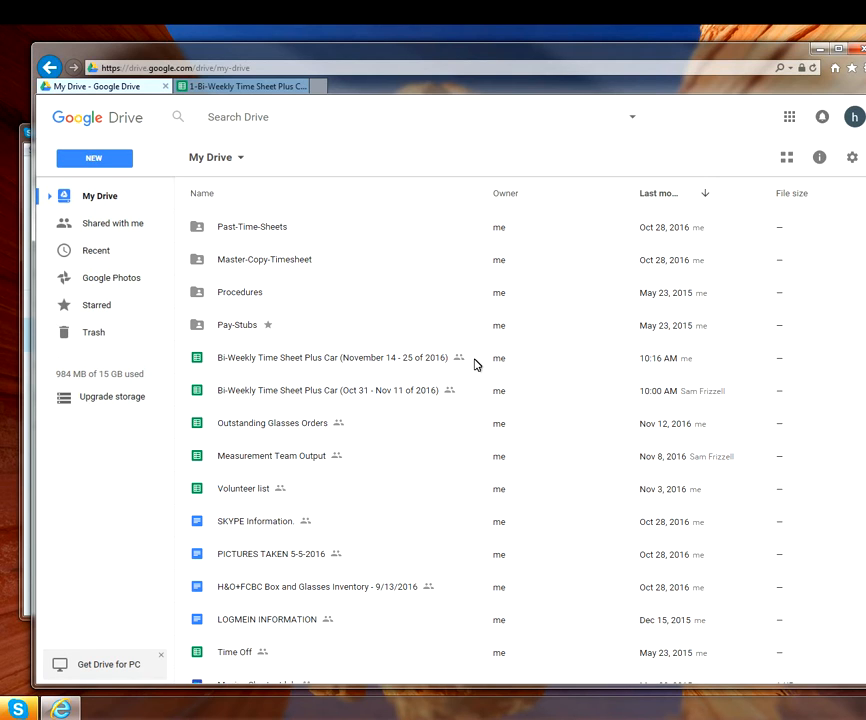
{"action": "mouse_move", "coordinate": [433, 453]}
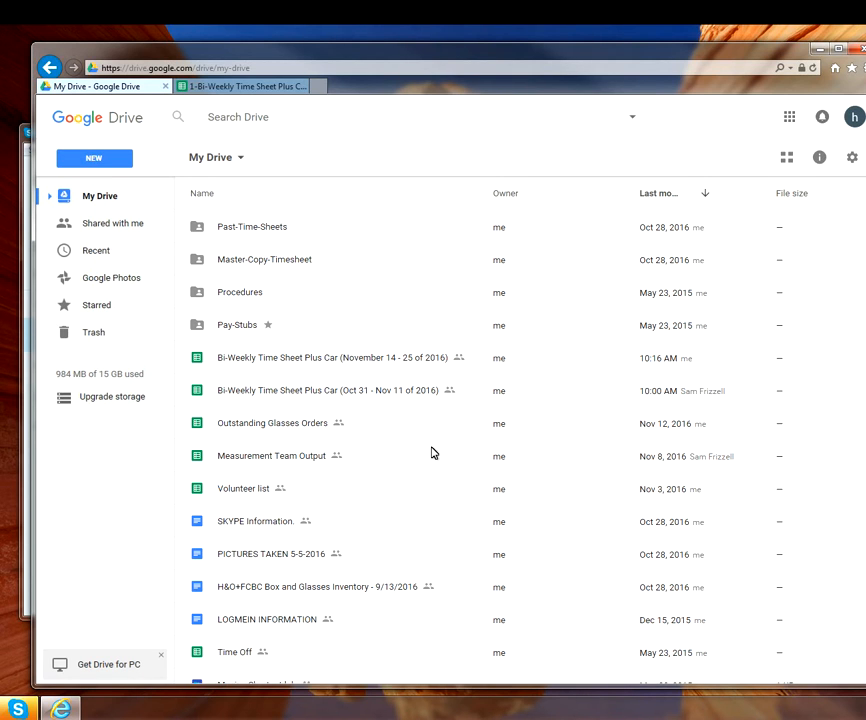
{"action": "mouse_move", "coordinate": [348, 403]}
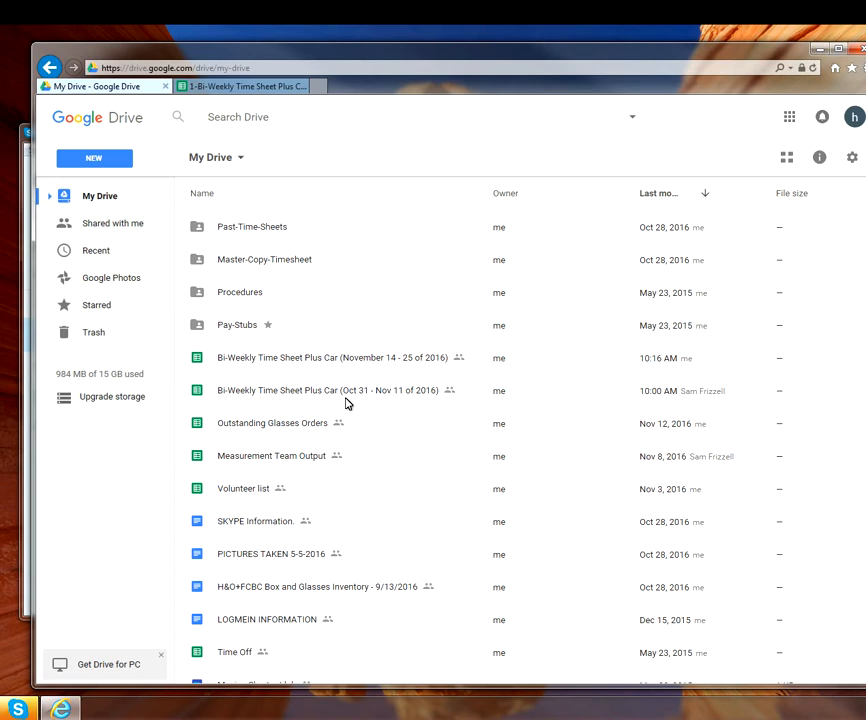
{"action": "mouse_move", "coordinate": [201, 395]}
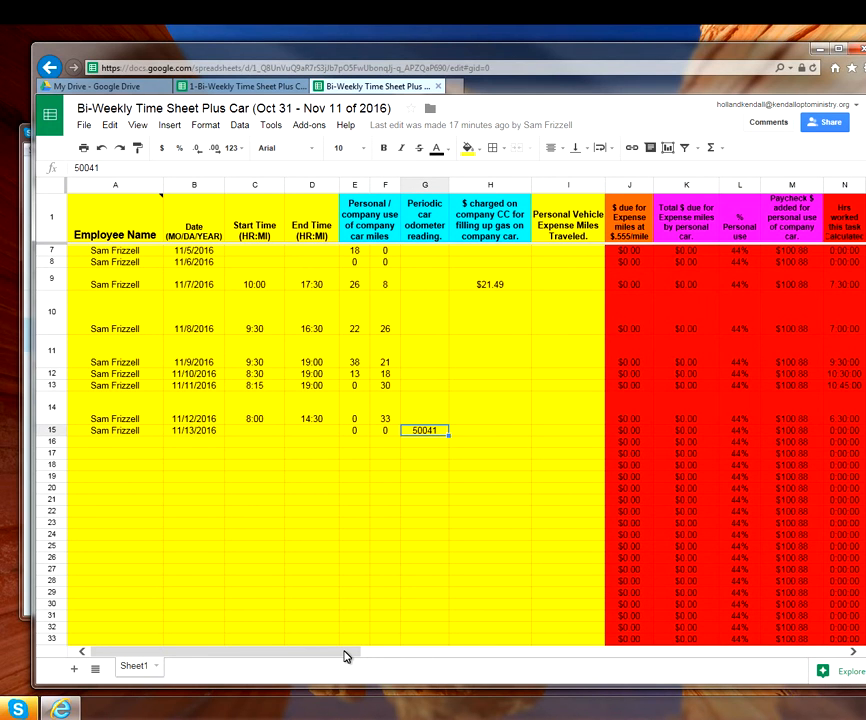
Scroll the Oct 31 - Nov 11 timesheet right to the Total Hrs and Description columns
{"action": "scroll", "scroll_direction": "right", "scroll_amount": 3}
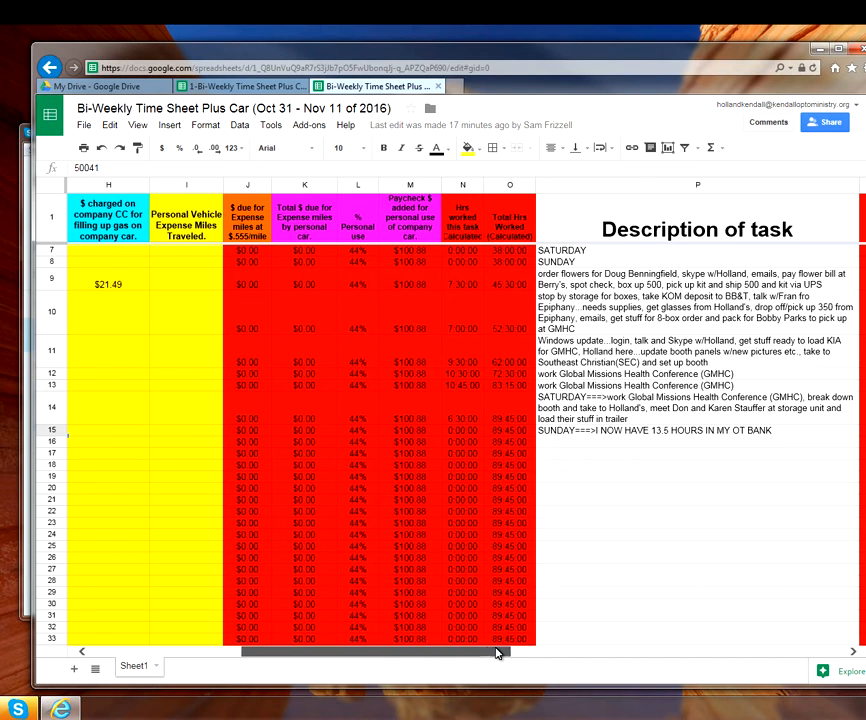
{"action": "mouse_move", "coordinate": [435, 446]}
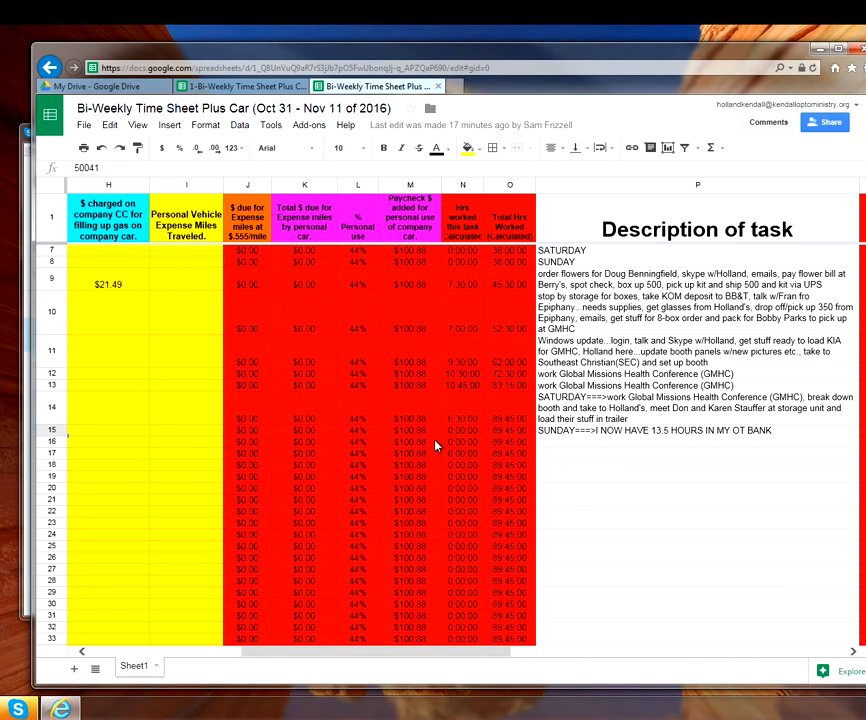
{"action": "mouse_move", "coordinate": [414, 205]}
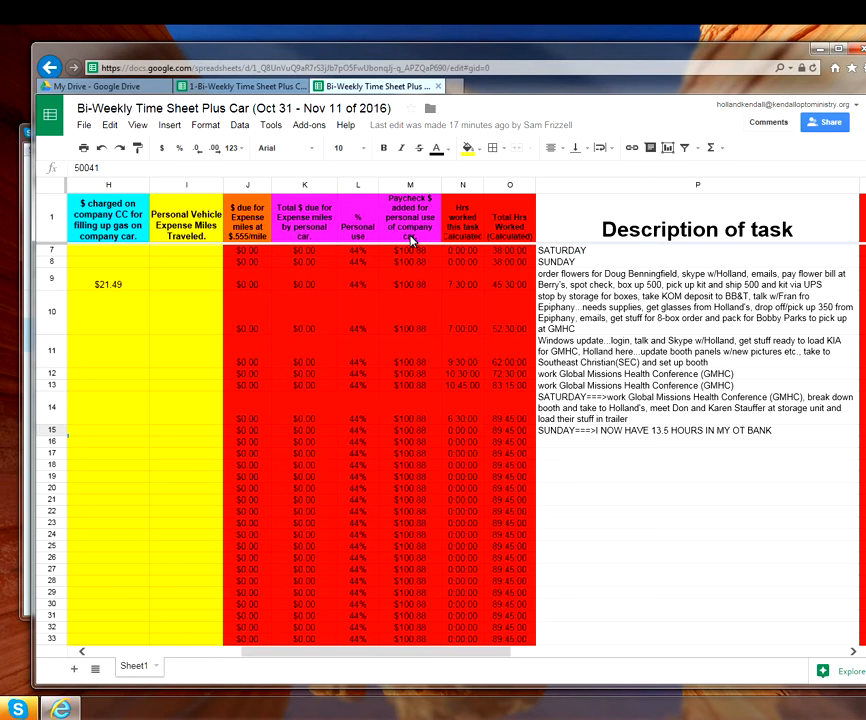
{"action": "mouse_move", "coordinate": [420, 383]}
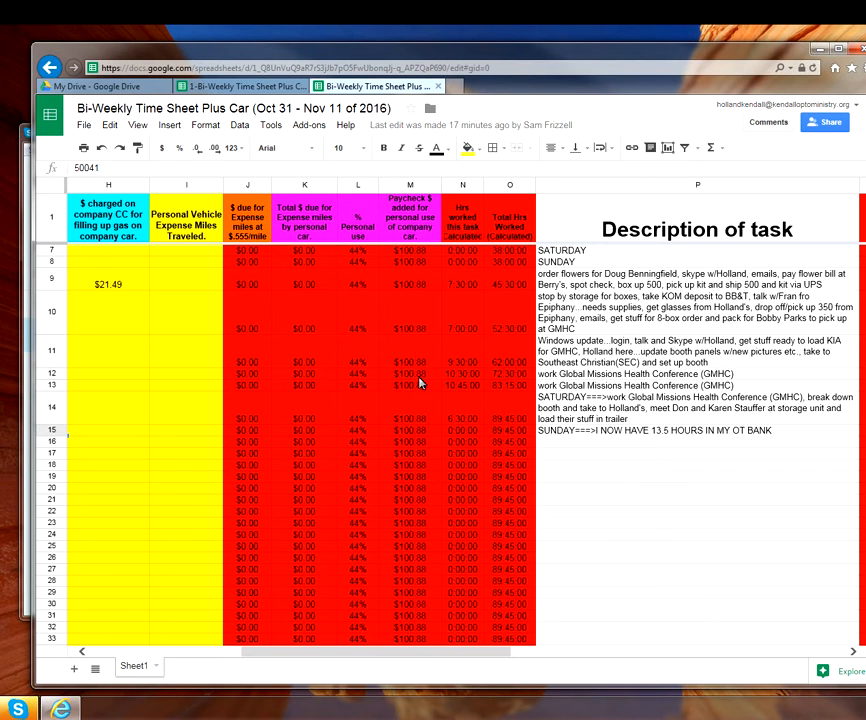
{"action": "mouse_move", "coordinate": [485, 453]}
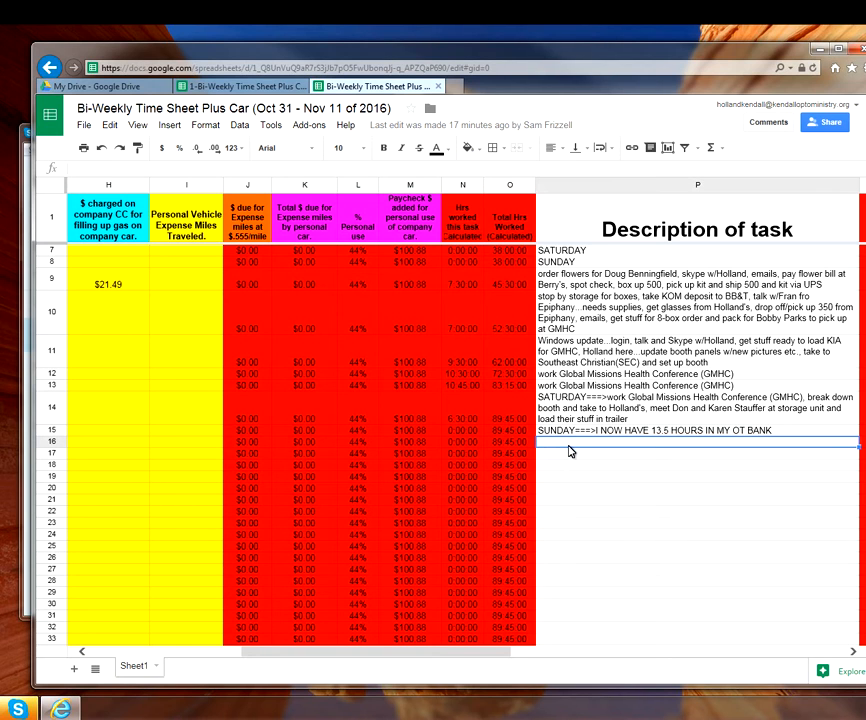
{"action": "mouse_move", "coordinate": [473, 448]}
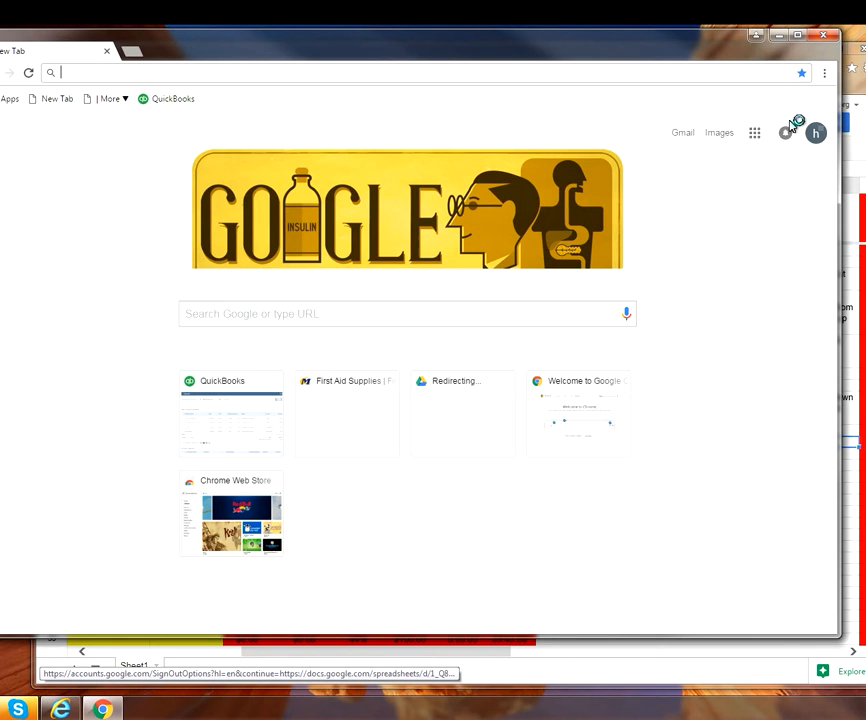
Sign in to QuickBooks Online via the bookmark and password
{"action": "left_click", "coordinate": [172, 98]}
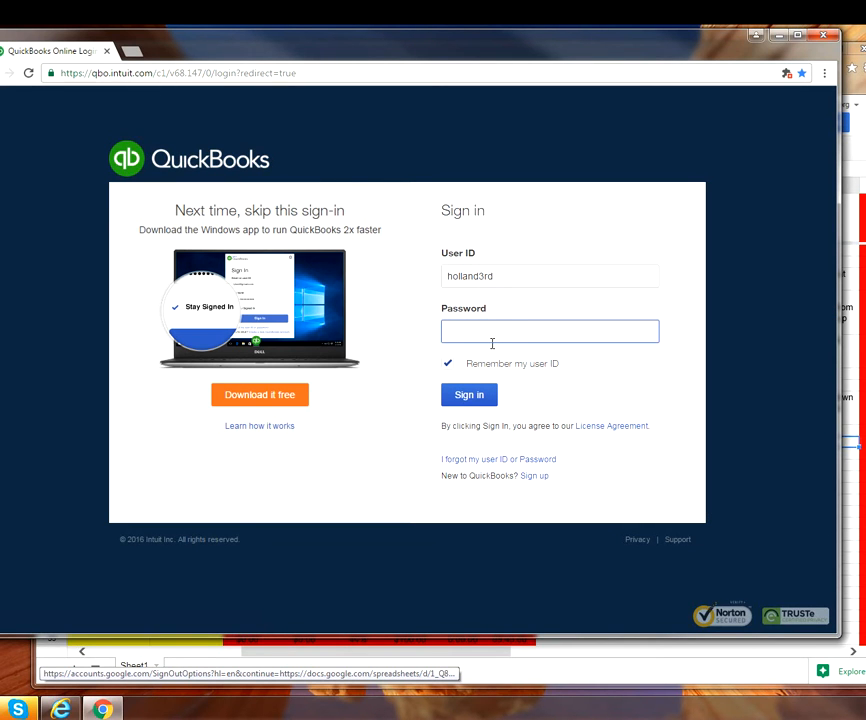
{"action": "left_click", "coordinate": [549, 331]}
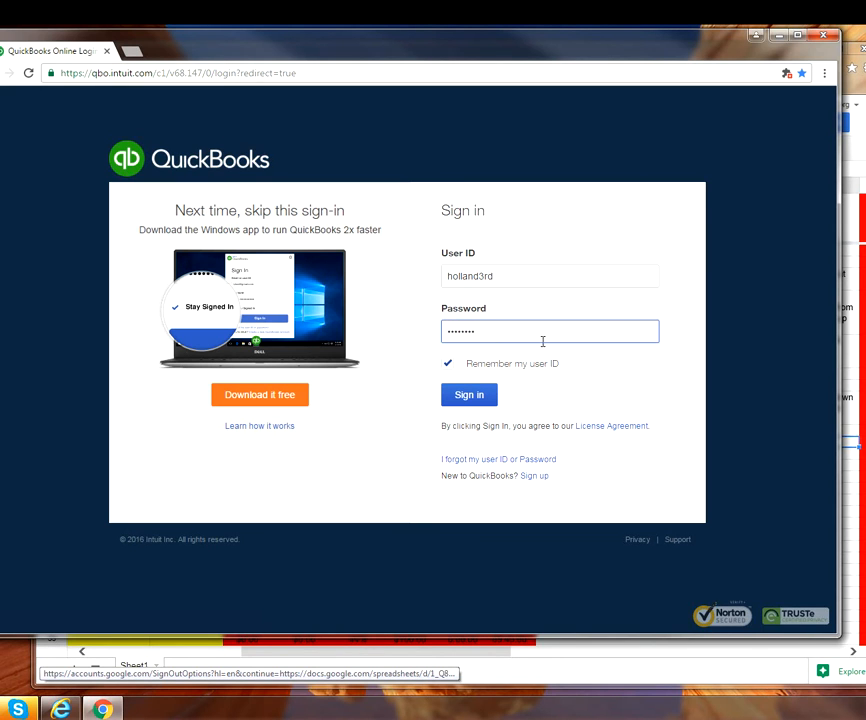
{"action": "left_click", "coordinate": [469, 394]}
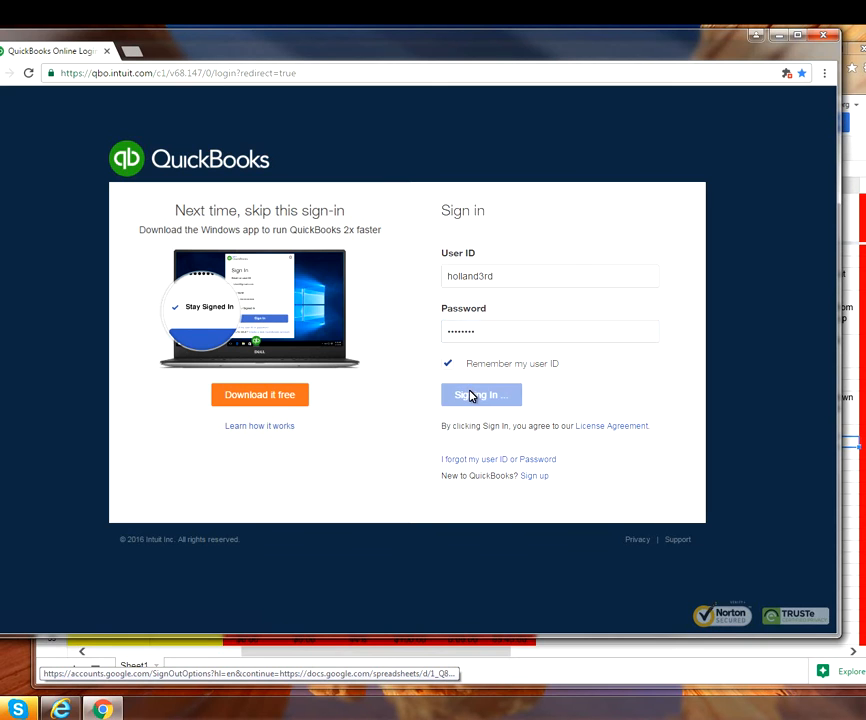
{"action": "left_click", "coordinate": [481, 394]}
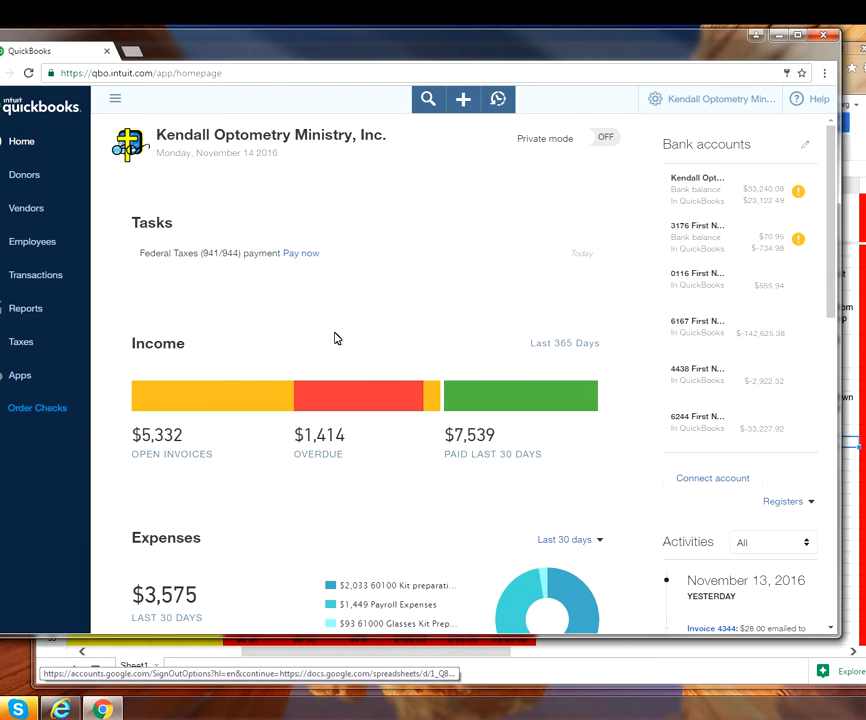
{"action": "mouse_move", "coordinate": [27, 208]}
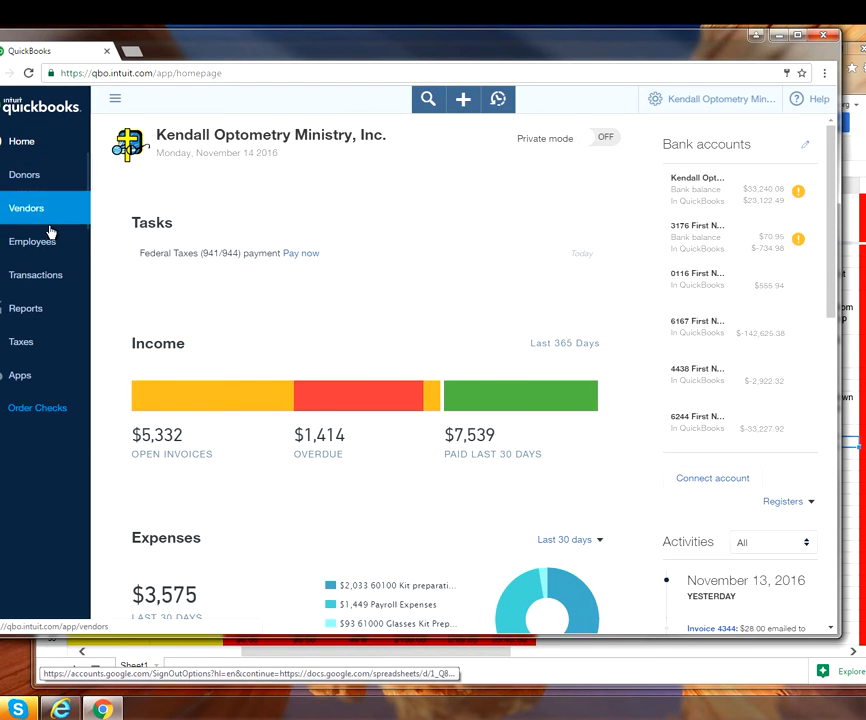
Start running payroll from the Employees page for the 11/12–11/25/2016 period
{"action": "left_click", "coordinate": [32, 241]}
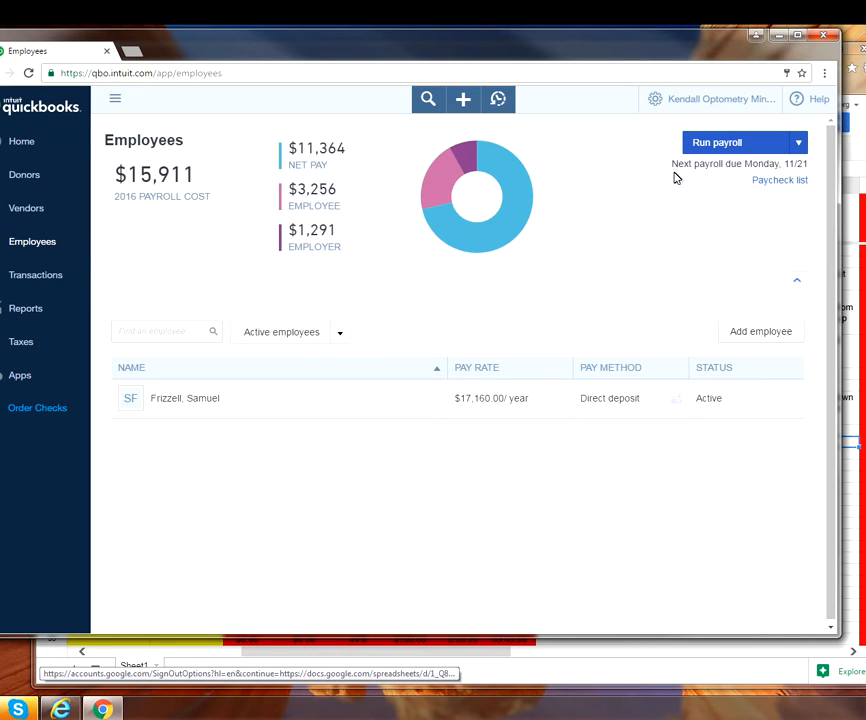
{"action": "mouse_move", "coordinate": [800, 179]}
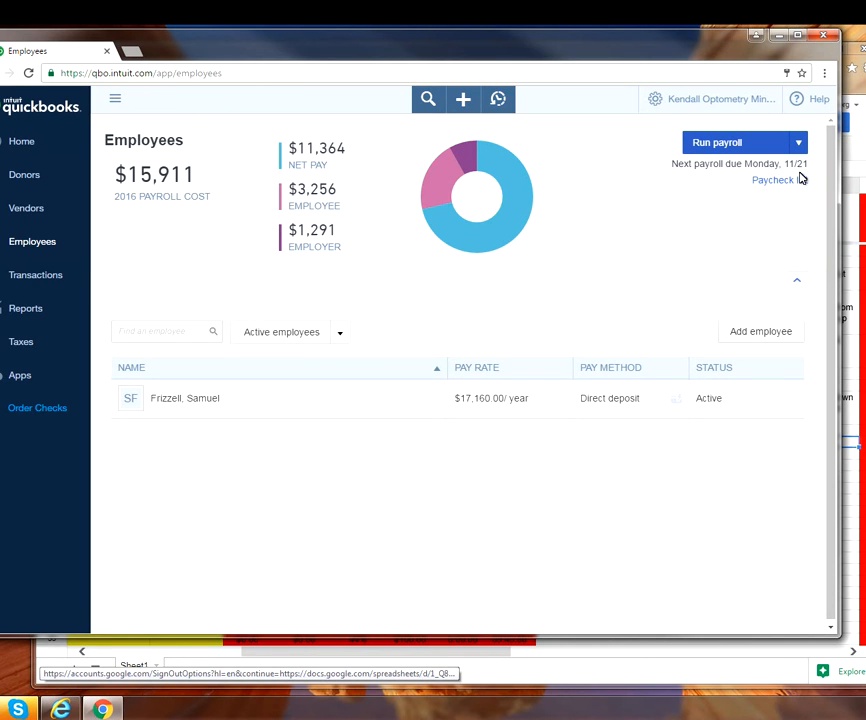
{"action": "mouse_move", "coordinate": [817, 176]}
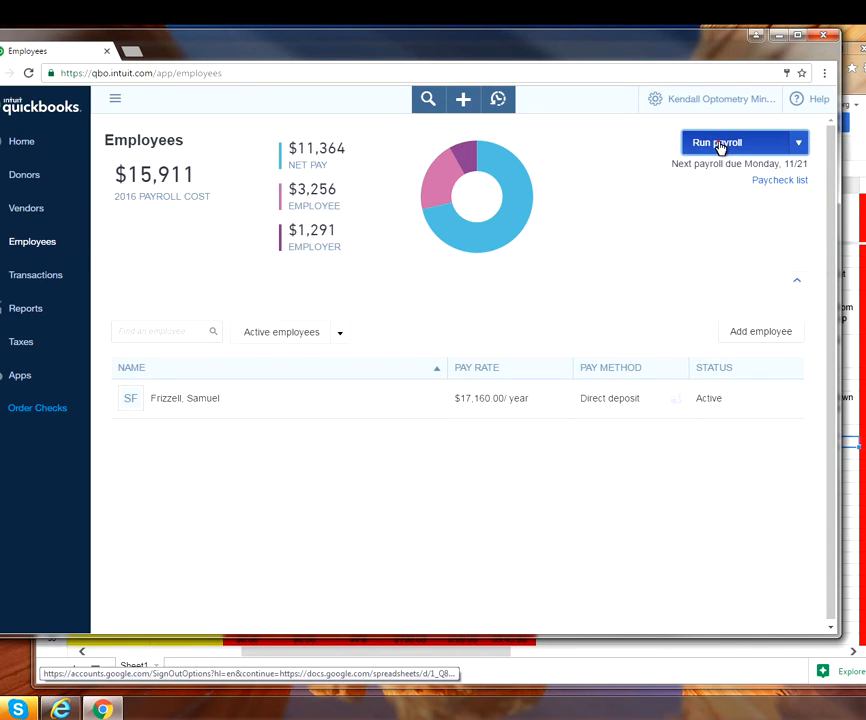
{"action": "left_click", "coordinate": [718, 142]}
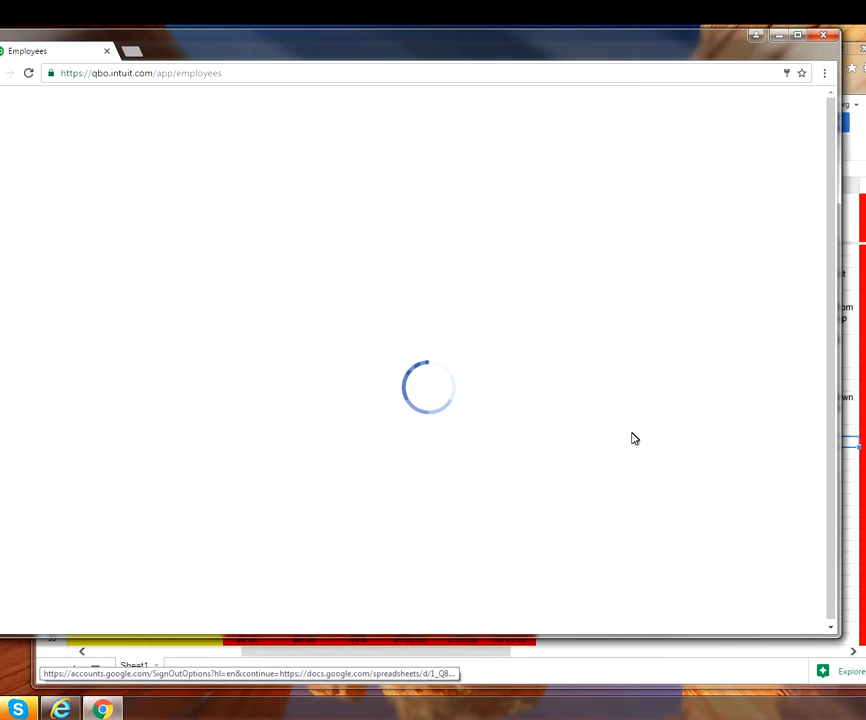
{"action": "mouse_move", "coordinate": [639, 483]}
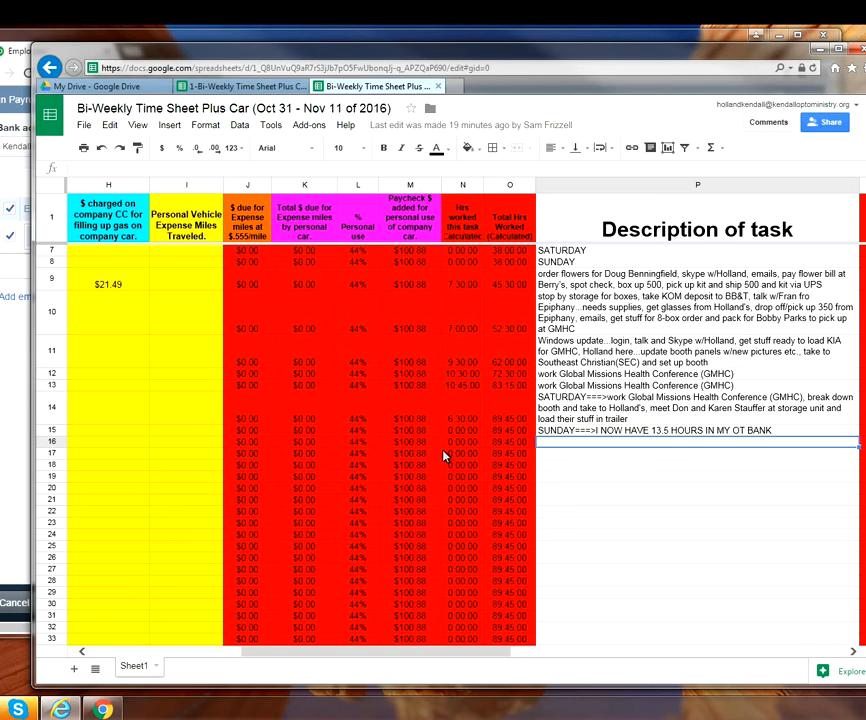
{"action": "mouse_move", "coordinate": [421, 448]}
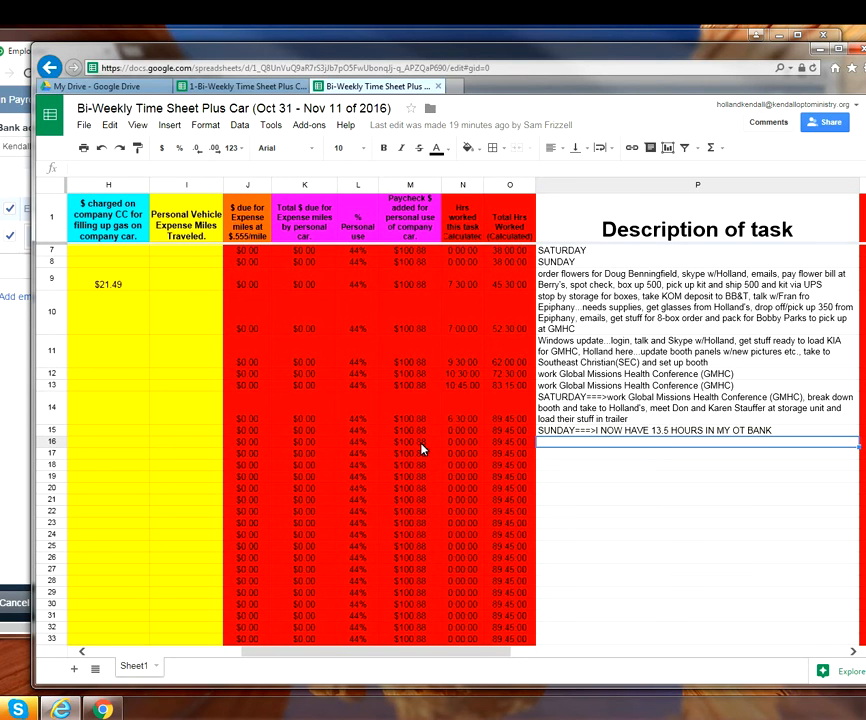
{"action": "mouse_move", "coordinate": [155, 700]}
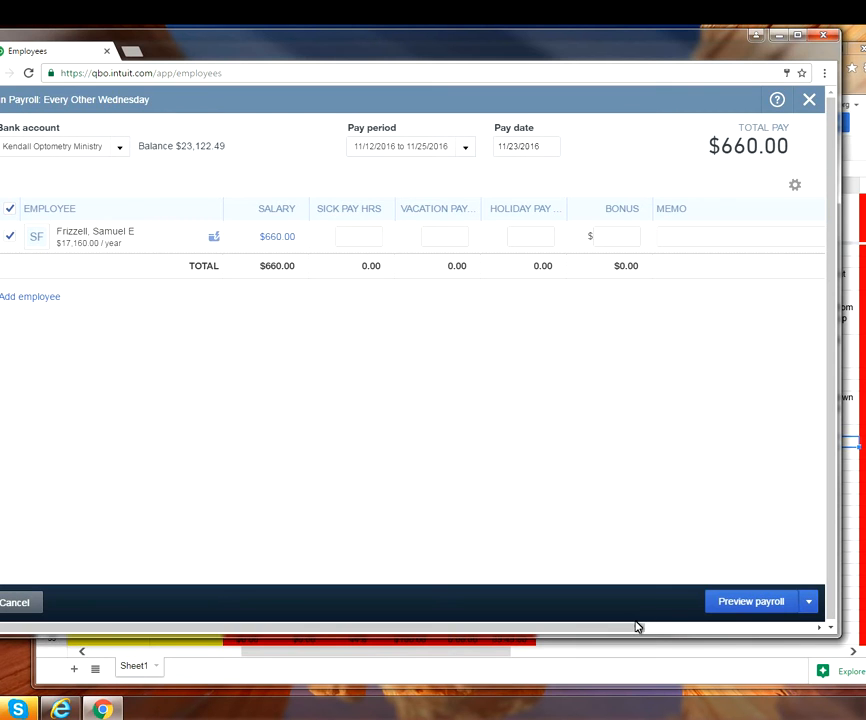
{"action": "mouse_move", "coordinate": [831, 240]}
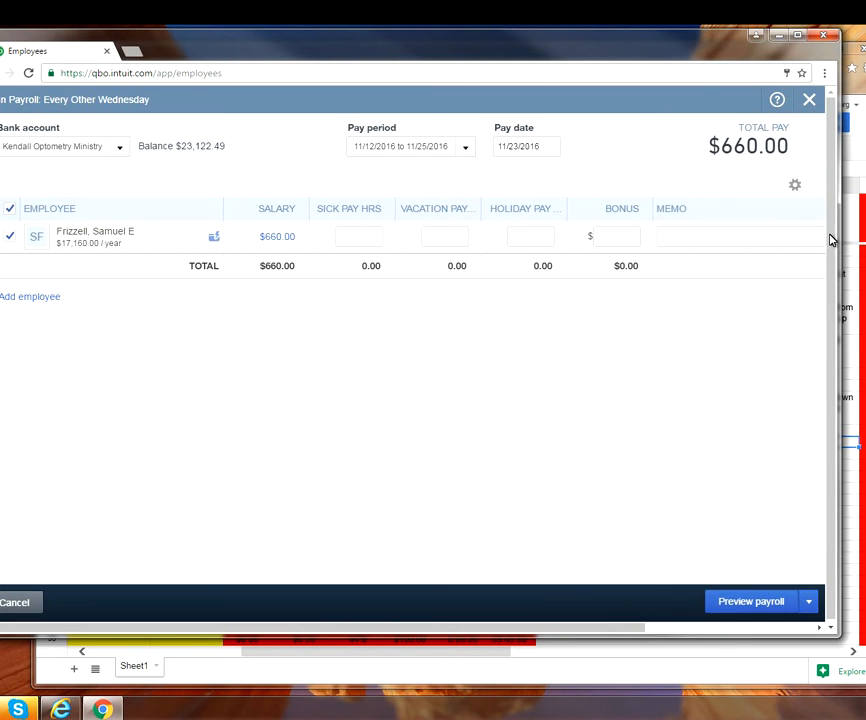
Enter 100.88 in the PUCC field and preview the payroll
{"action": "scroll", "scroll_direction": "right", "scroll_amount": 3}
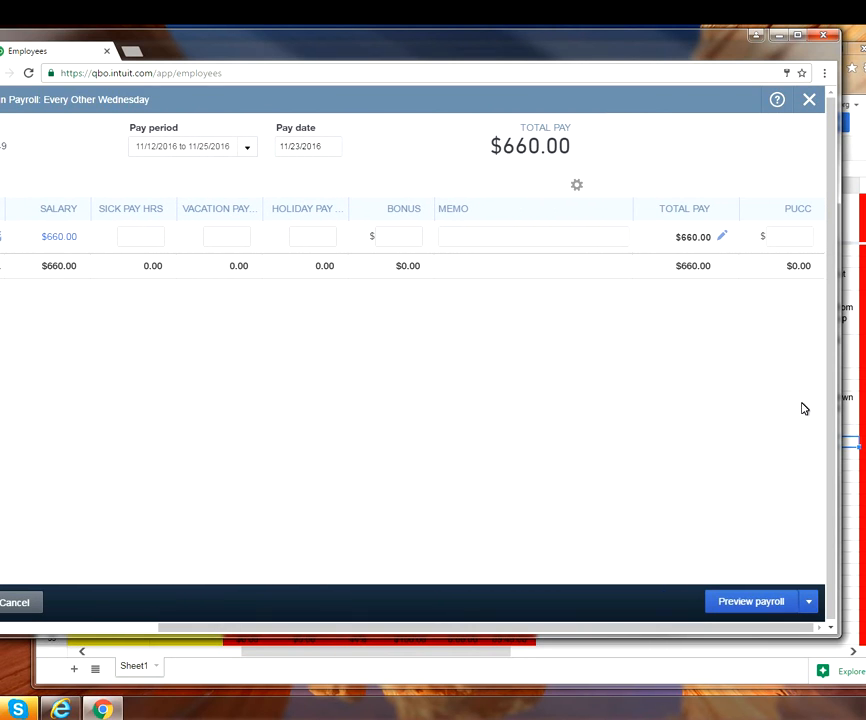
{"action": "left_click", "coordinate": [790, 237]}
{"action": "type", "text": "100.88"}
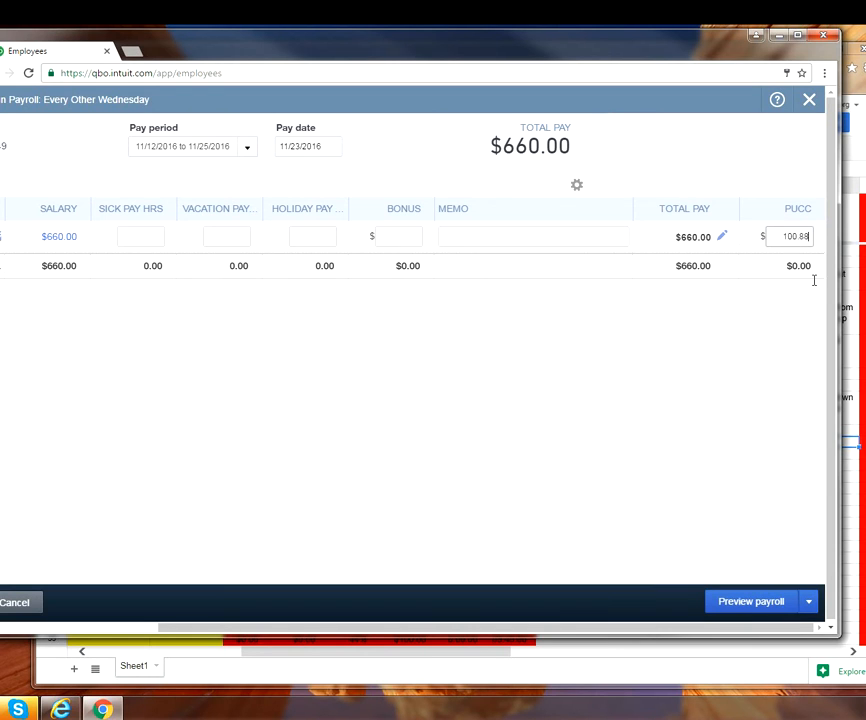
{"action": "mouse_move", "coordinate": [403, 356]}
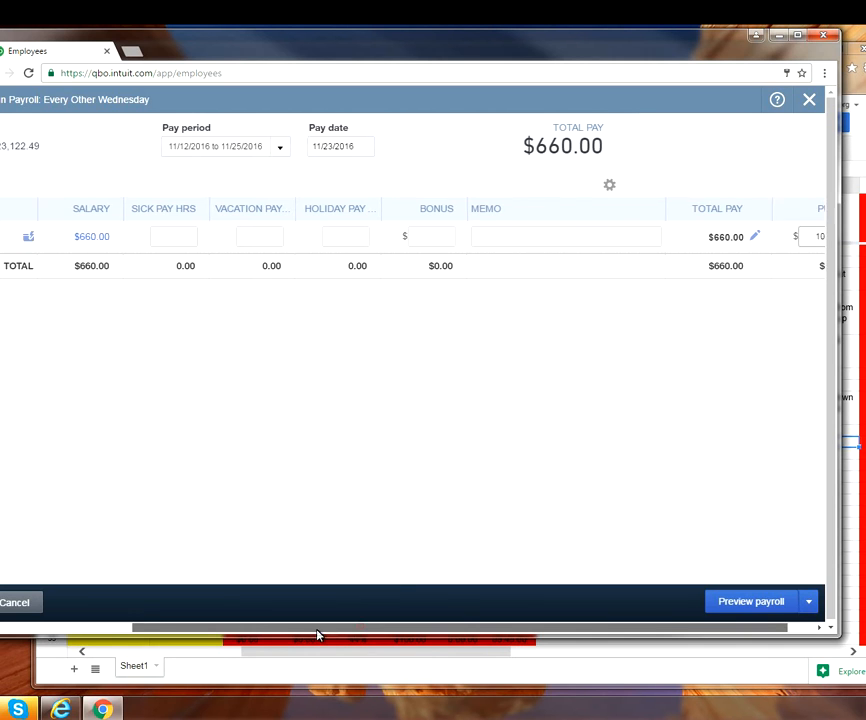
{"action": "scroll", "scroll_direction": "left", "scroll_amount": 3}
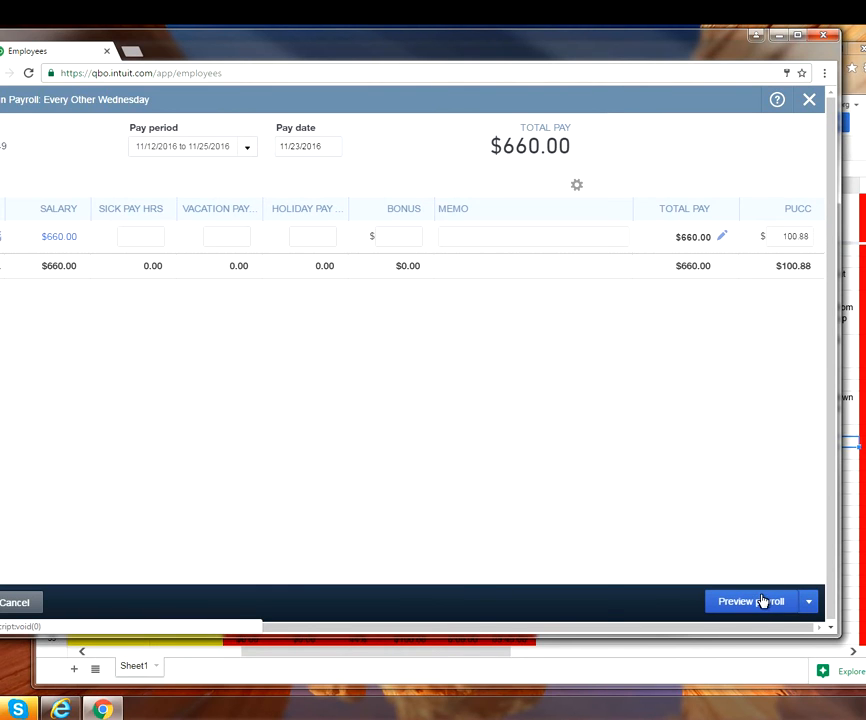
{"action": "left_click", "coordinate": [751, 601]}
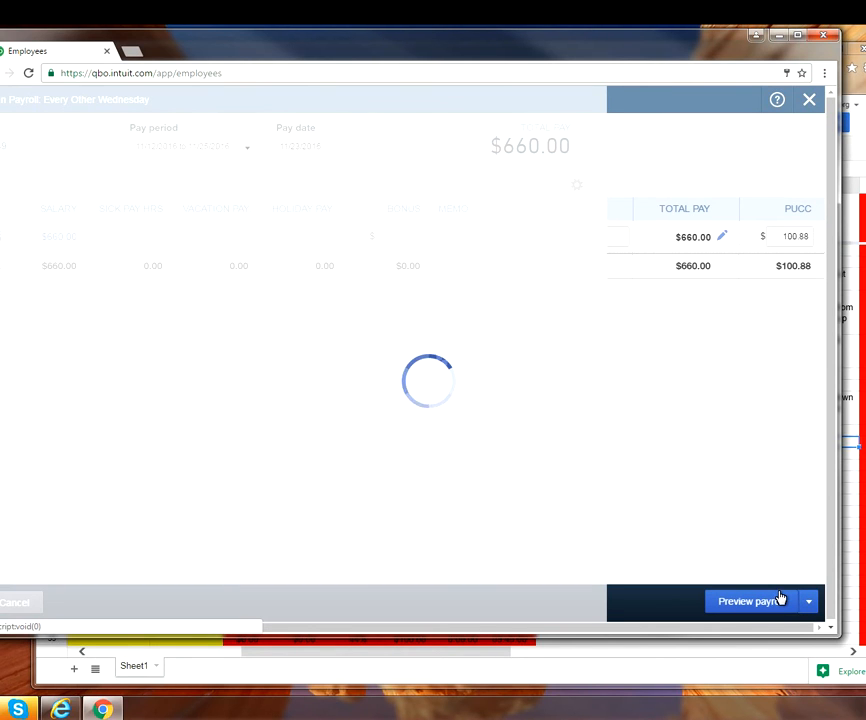
{"action": "left_click", "coordinate": [746, 600]}
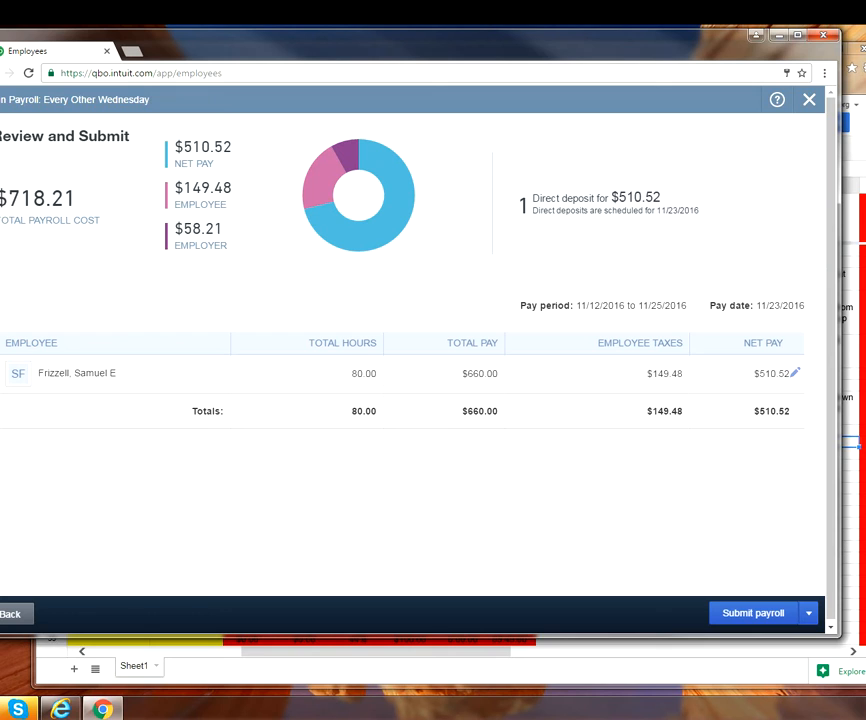
{"action": "mouse_move", "coordinate": [676, 211]}
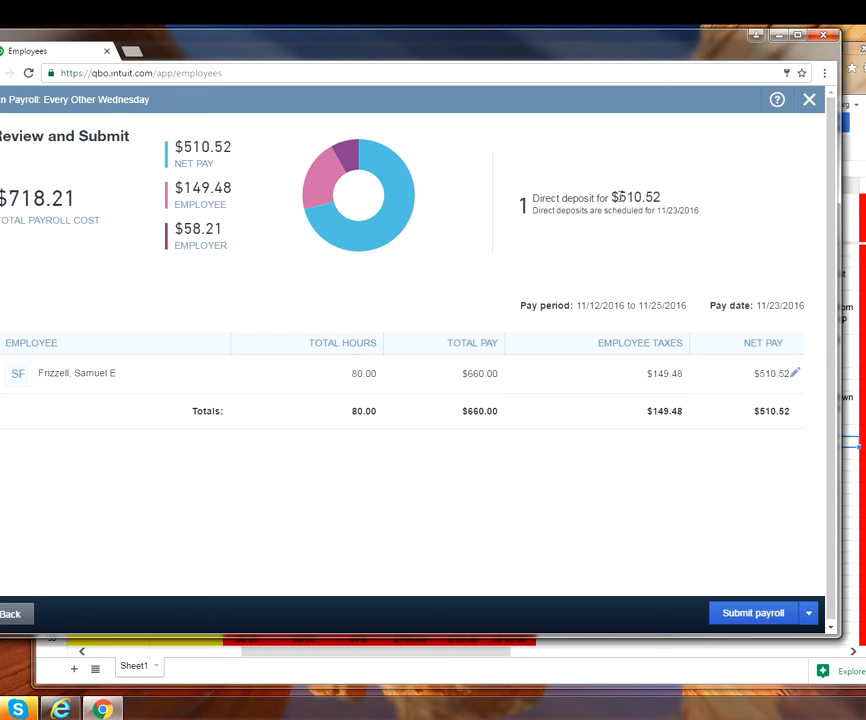
{"action": "mouse_move", "coordinate": [650, 200]}
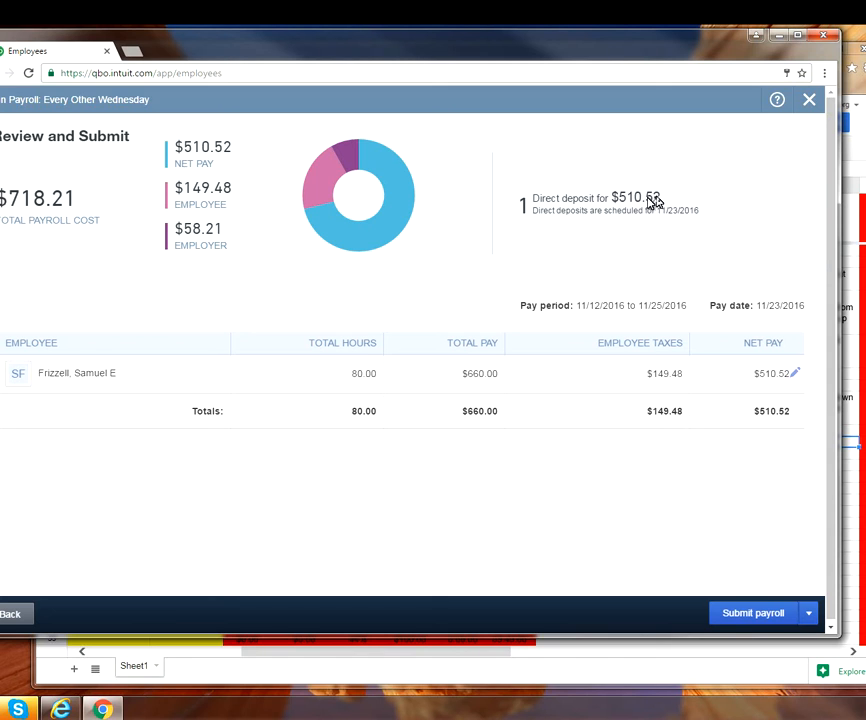
{"action": "mouse_move", "coordinate": [523, 256]}
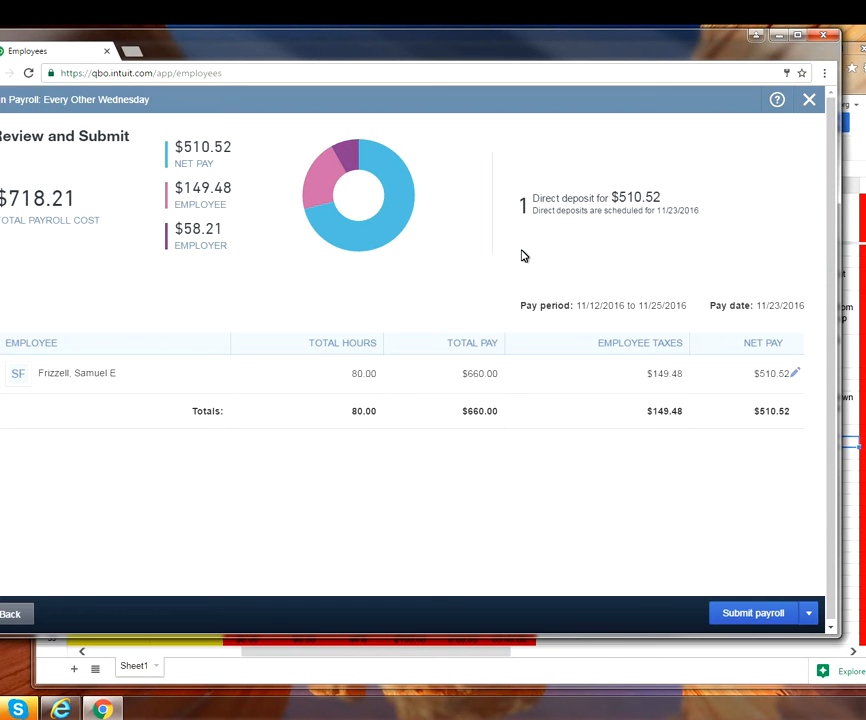
{"action": "mouse_move", "coordinate": [727, 253]}
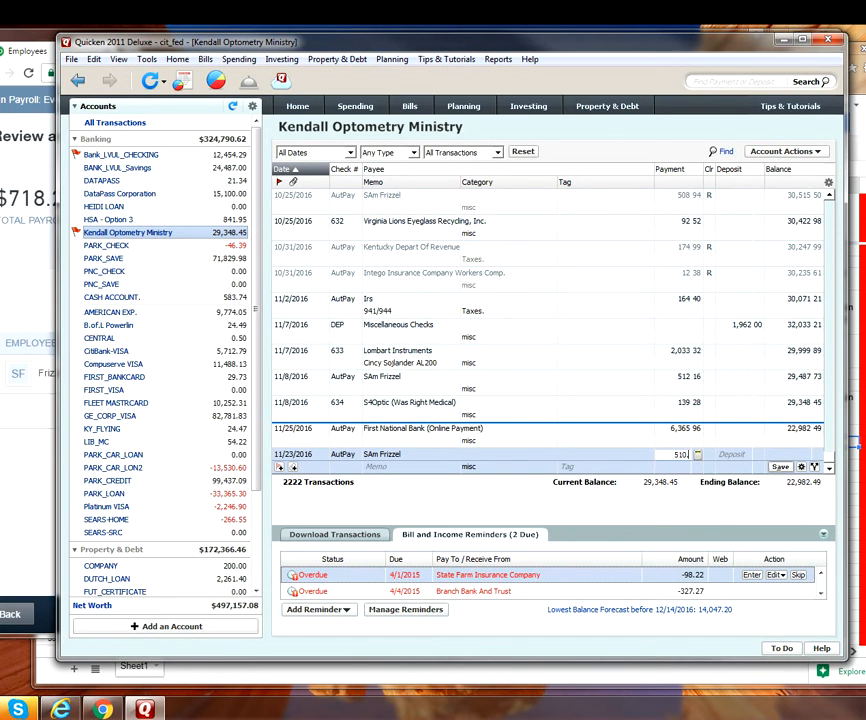
Scroll the Kendall Optometry Ministry register to the 11/23/2016 AutPay 510.52 payment entry
{"action": "scroll", "scroll_direction": "down", "scroll_amount": 3}
{"action": "type", "text": ".52"}
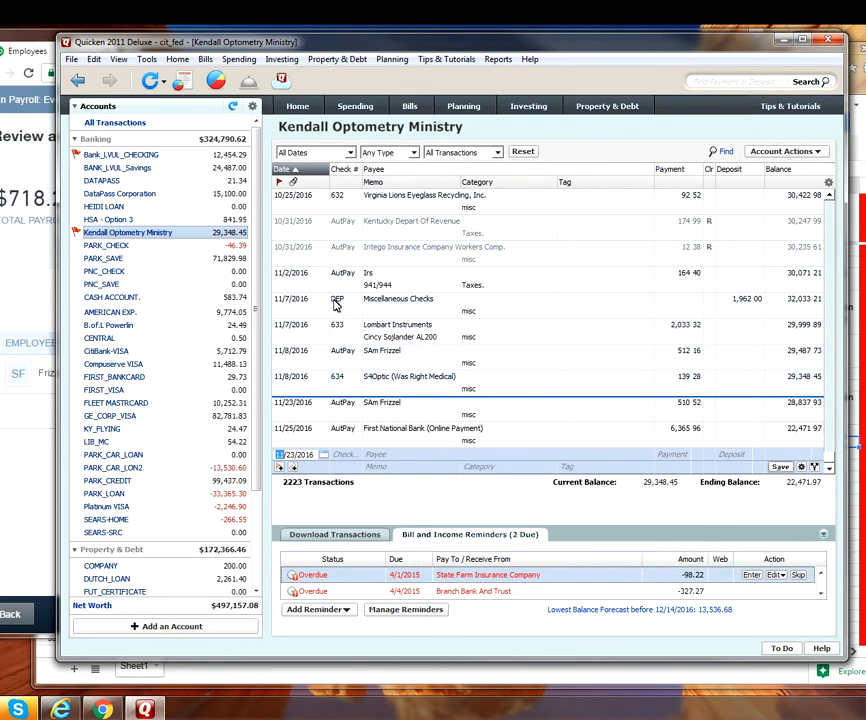
{"action": "mouse_move", "coordinate": [335, 305]}
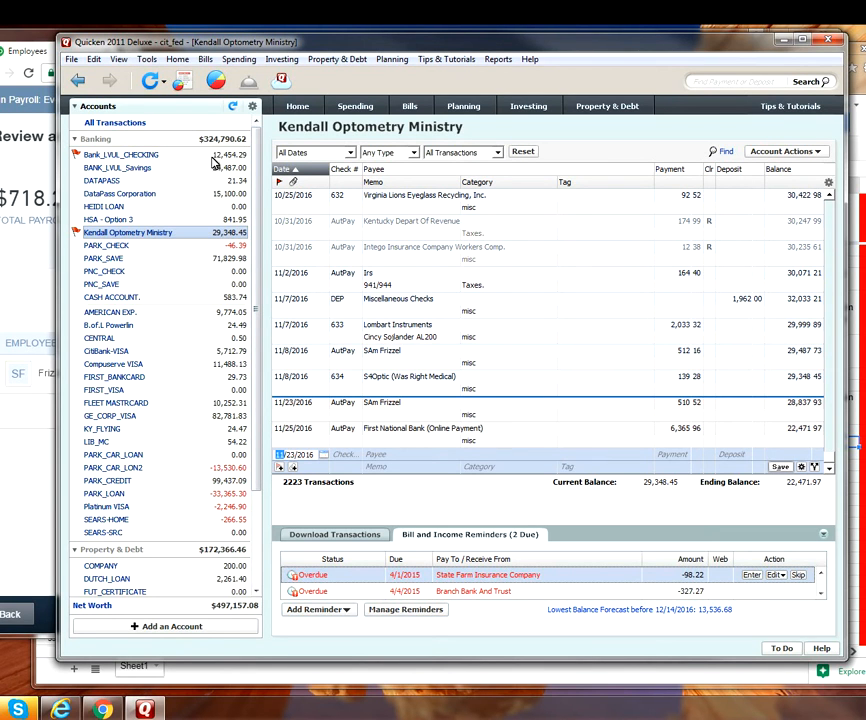
{"action": "mouse_move", "coordinate": [453, 305]}
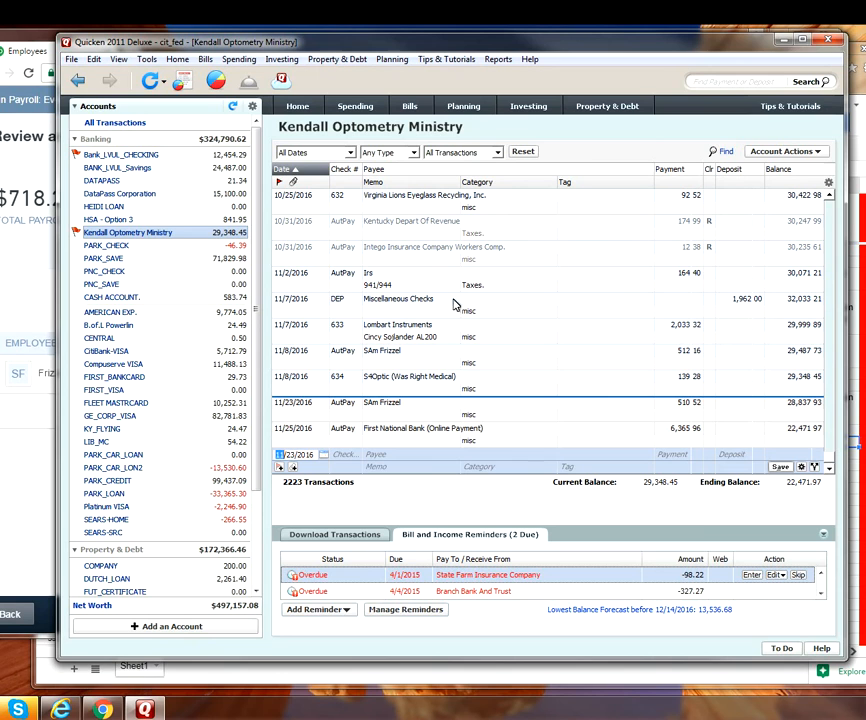
{"action": "mouse_move", "coordinate": [538, 52]}
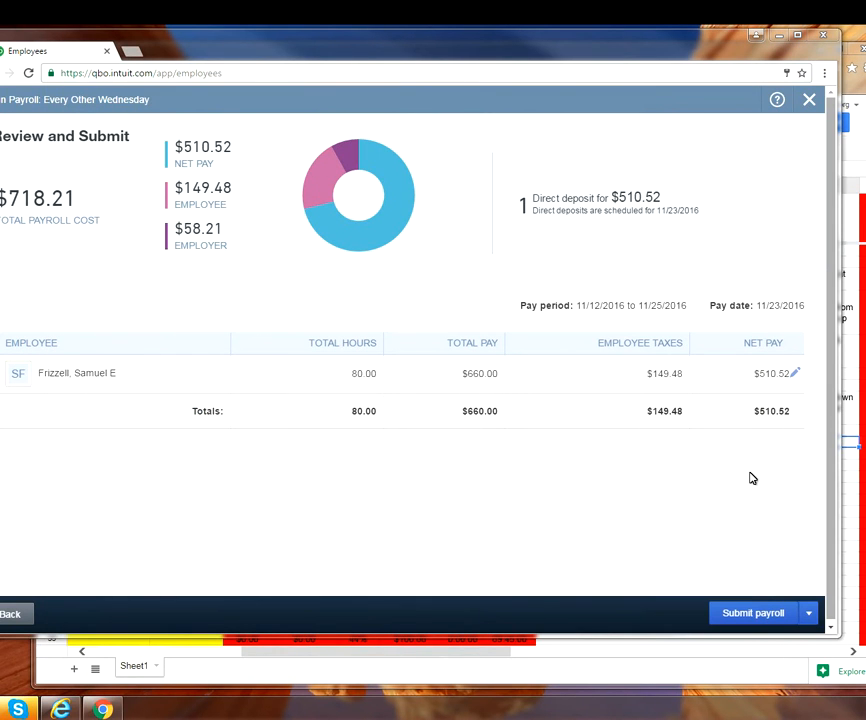
{"action": "mouse_move", "coordinate": [753, 613]}
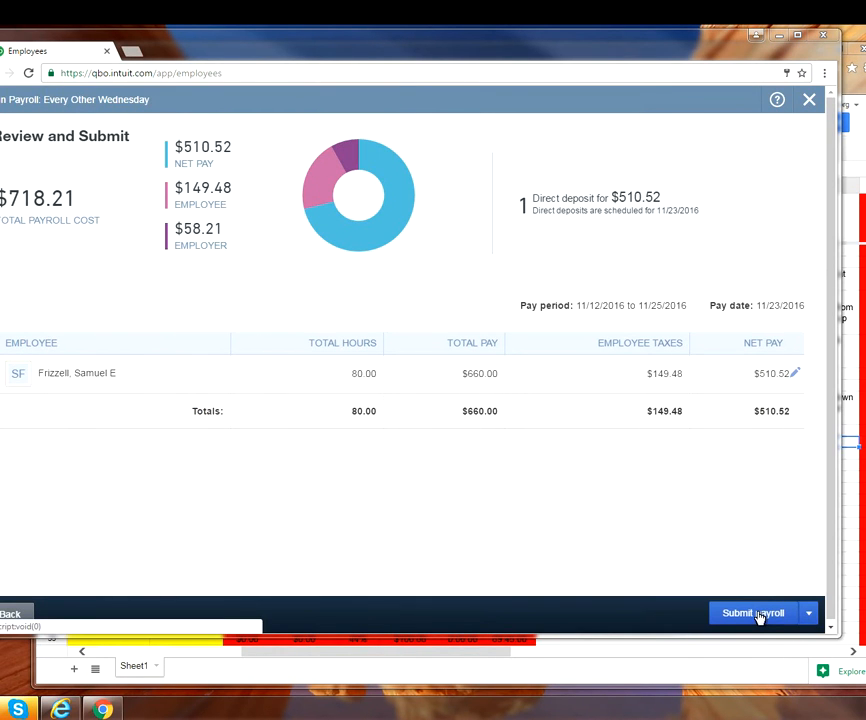
Submit the payroll for the $510.52 direct deposit and open the employee's pay stub
{"action": "left_click", "coordinate": [752, 612]}
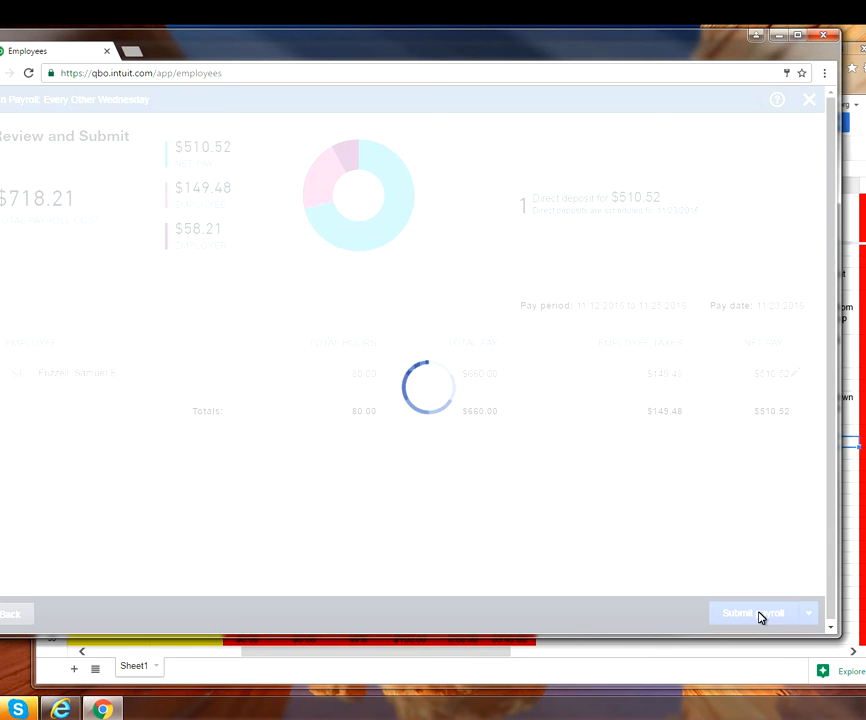
{"action": "left_click", "coordinate": [752, 613]}
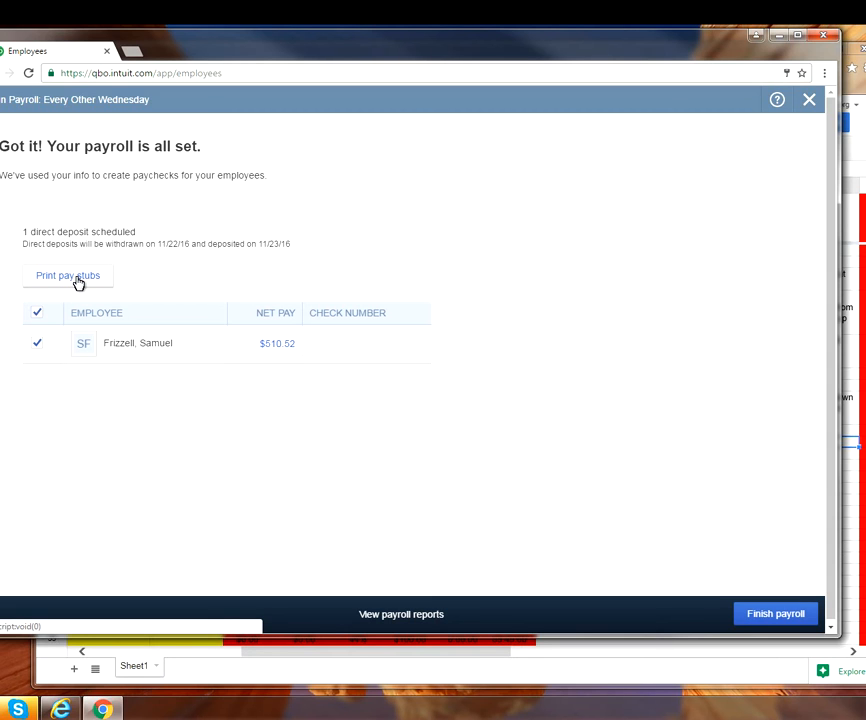
{"action": "mouse_move", "coordinate": [253, 278]}
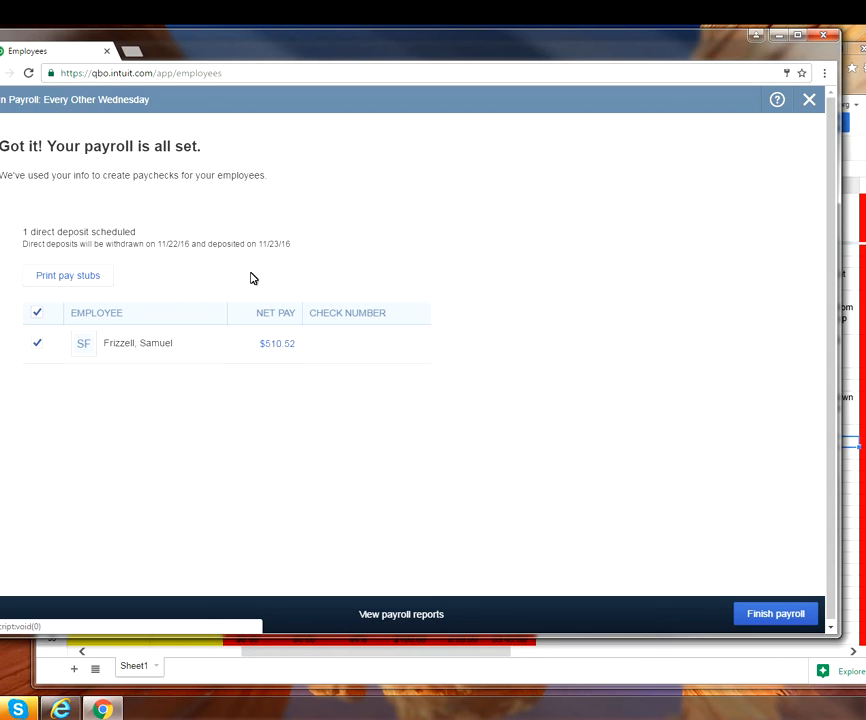
{"action": "mouse_move", "coordinate": [247, 260]}
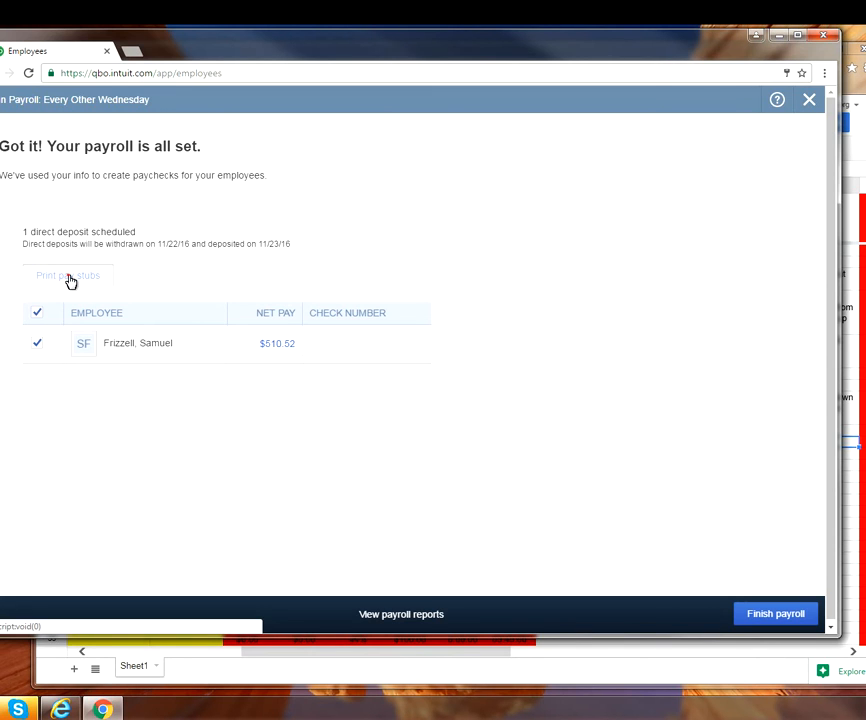
{"action": "left_click", "coordinate": [67, 275]}
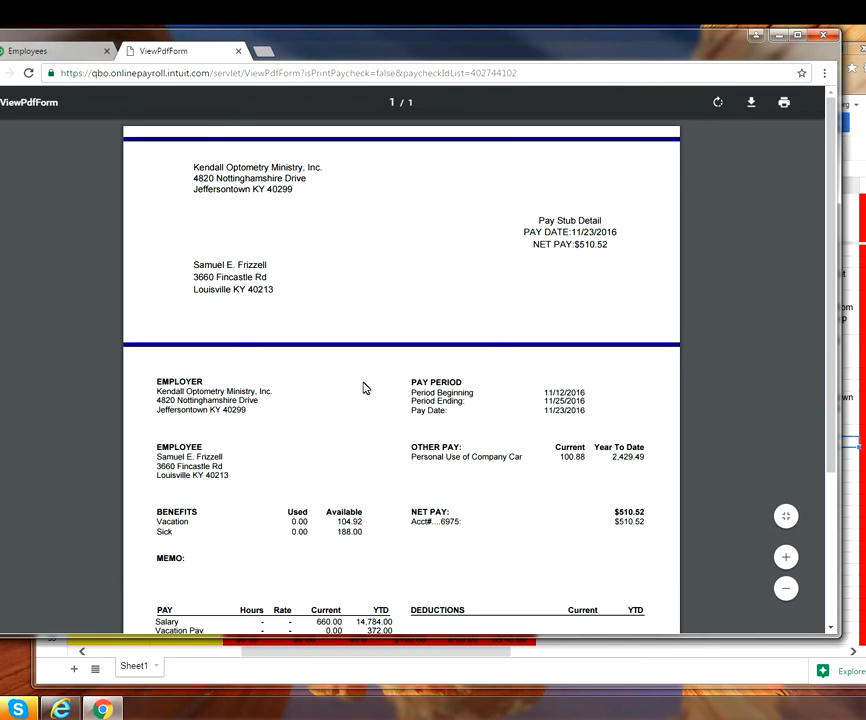
{"action": "mouse_move", "coordinate": [751, 102]}
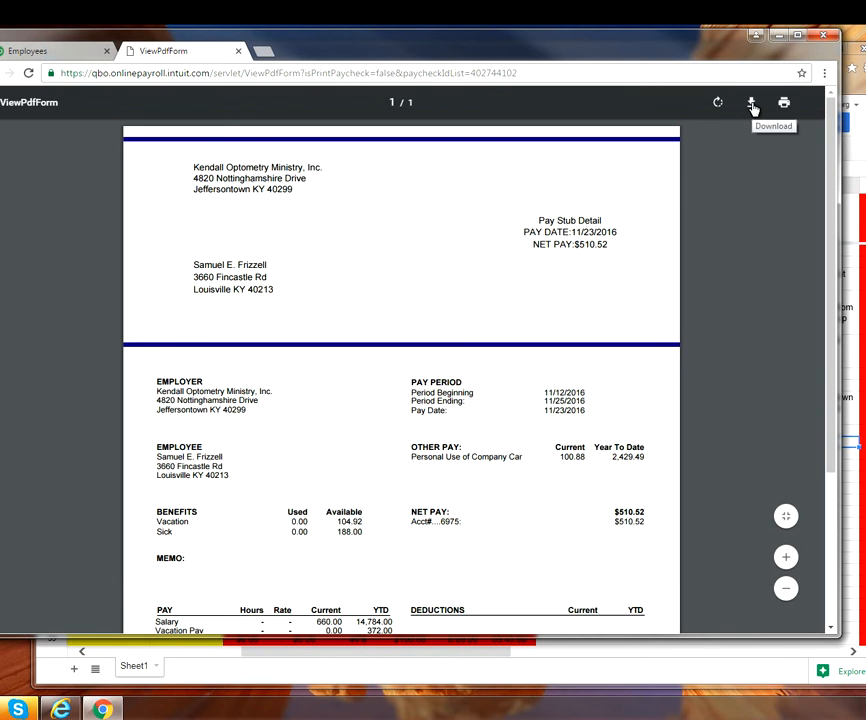
Save the pay stub PDF into PDF > Payroll Checks > Sam, named with date 11-23-2016
{"action": "left_click", "coordinate": [751, 103]}
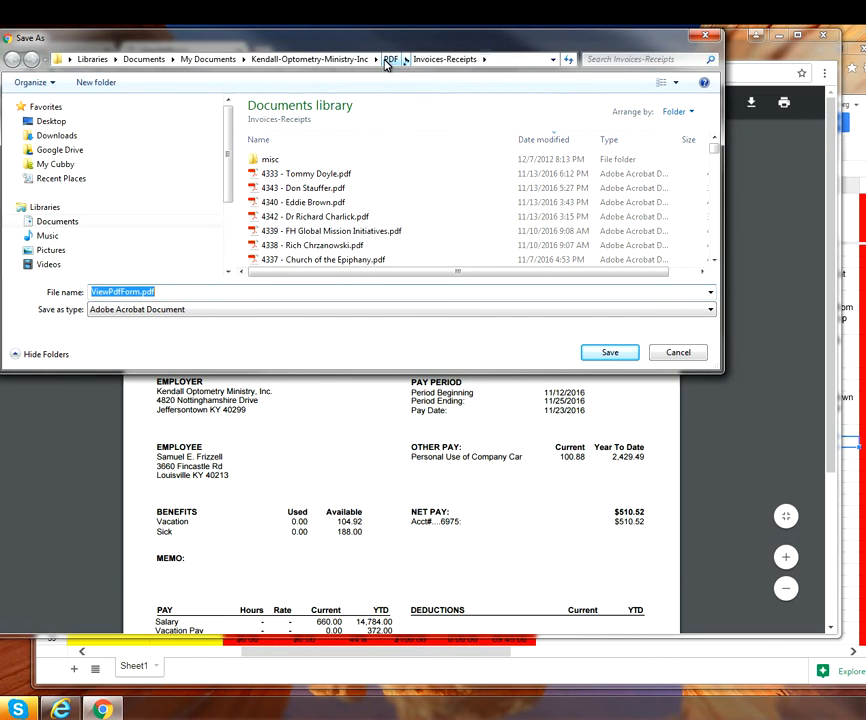
{"action": "left_click", "coordinate": [390, 59]}
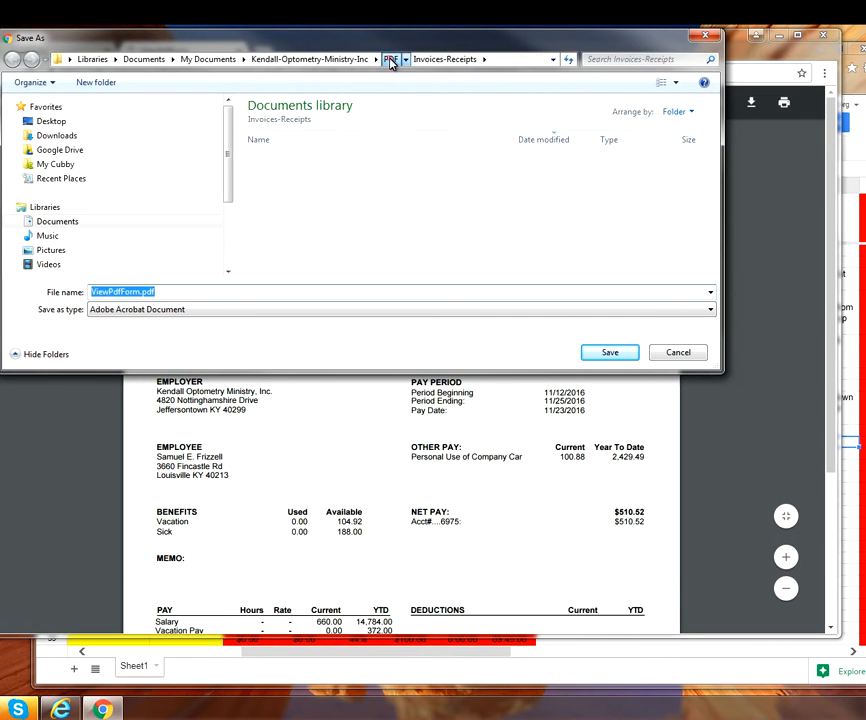
{"action": "left_click", "coordinate": [391, 59]}
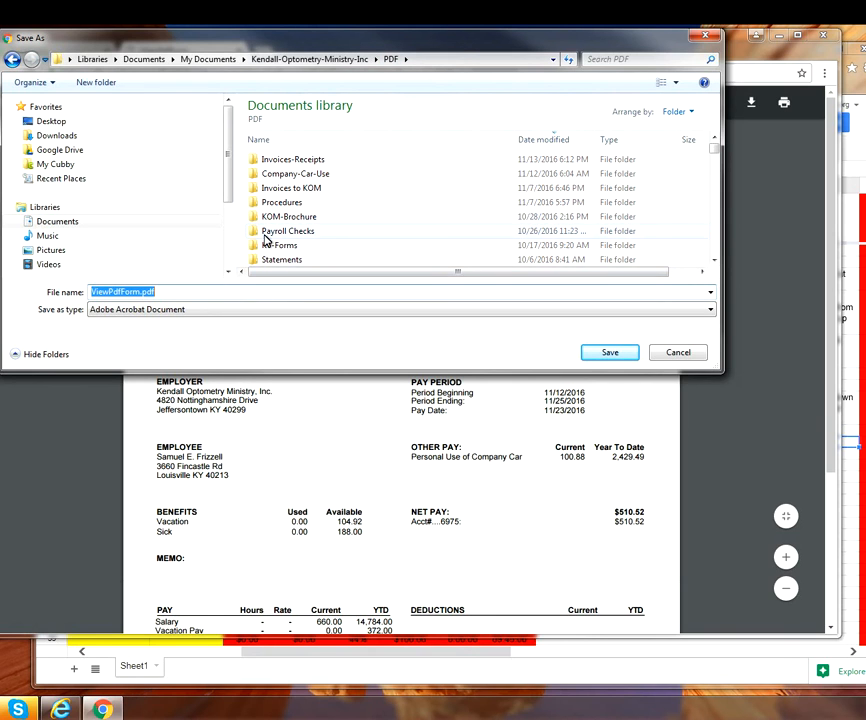
{"action": "double_click", "coordinate": [288, 231]}
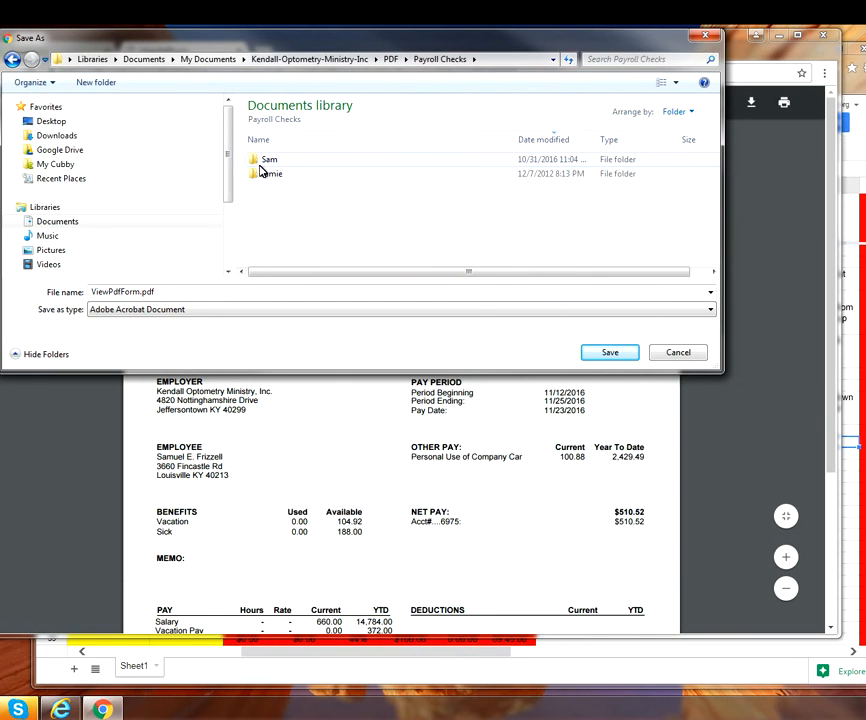
{"action": "mouse_move", "coordinate": [270, 173]}
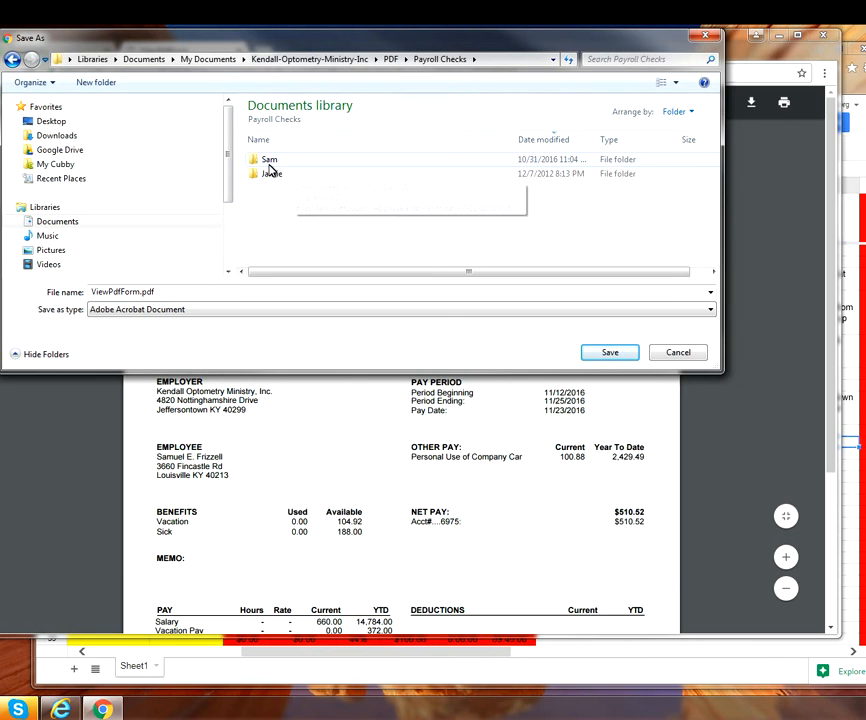
{"action": "double_click", "coordinate": [269, 159]}
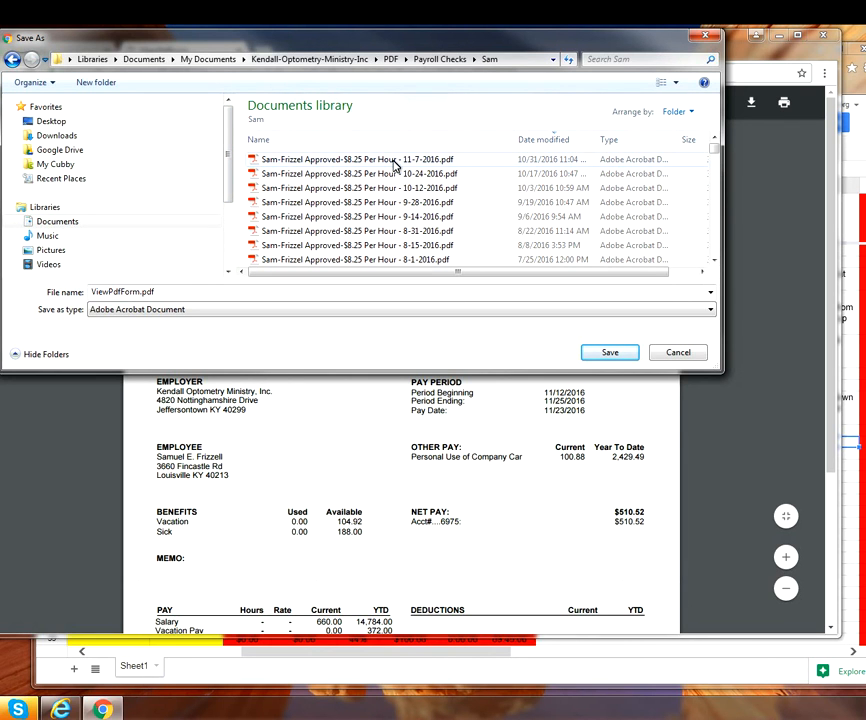
{"action": "left_click", "coordinate": [357, 159]}
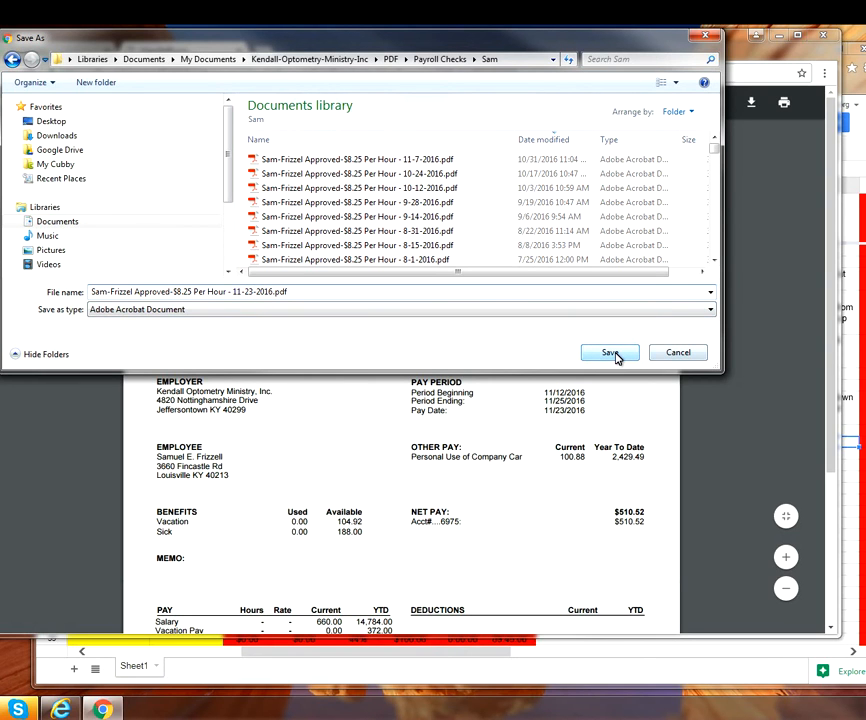
{"action": "left_click", "coordinate": [609, 352]}
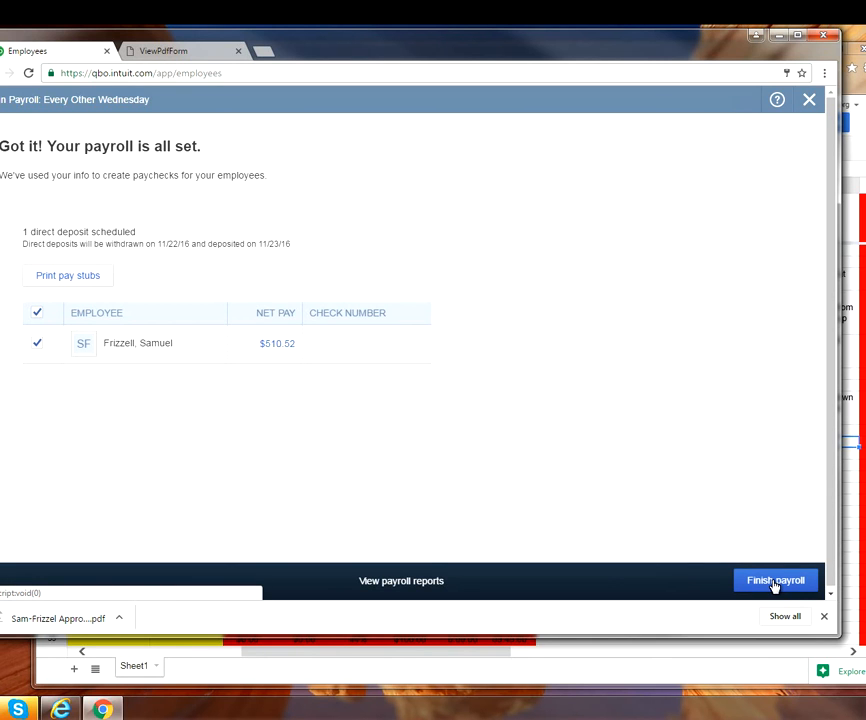
Finish the payroll run and open the $157.96 Federal Taxes (941/944) payment due
{"action": "left_click", "coordinate": [776, 580]}
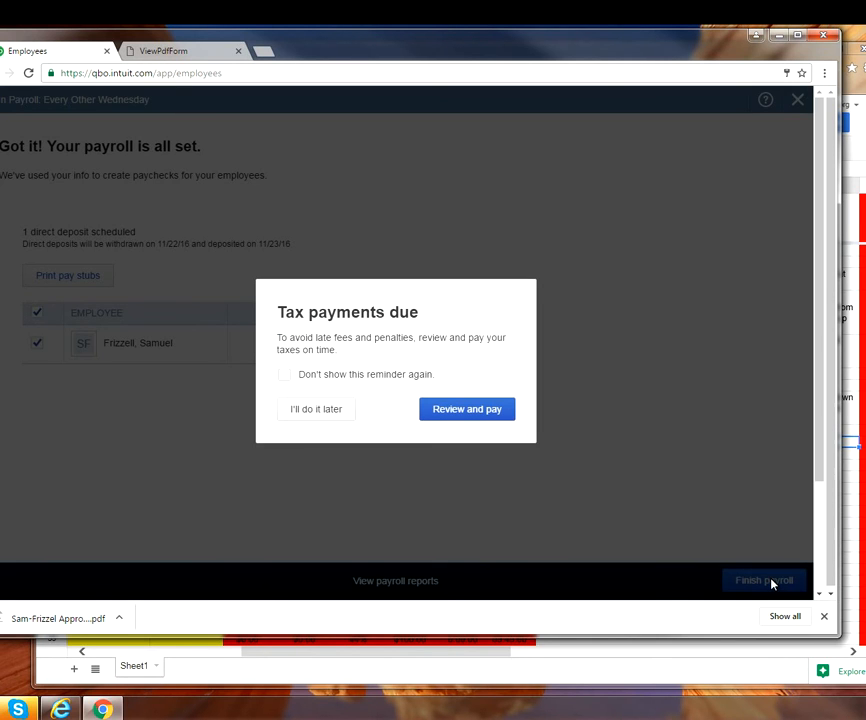
{"action": "mouse_move", "coordinate": [411, 349]}
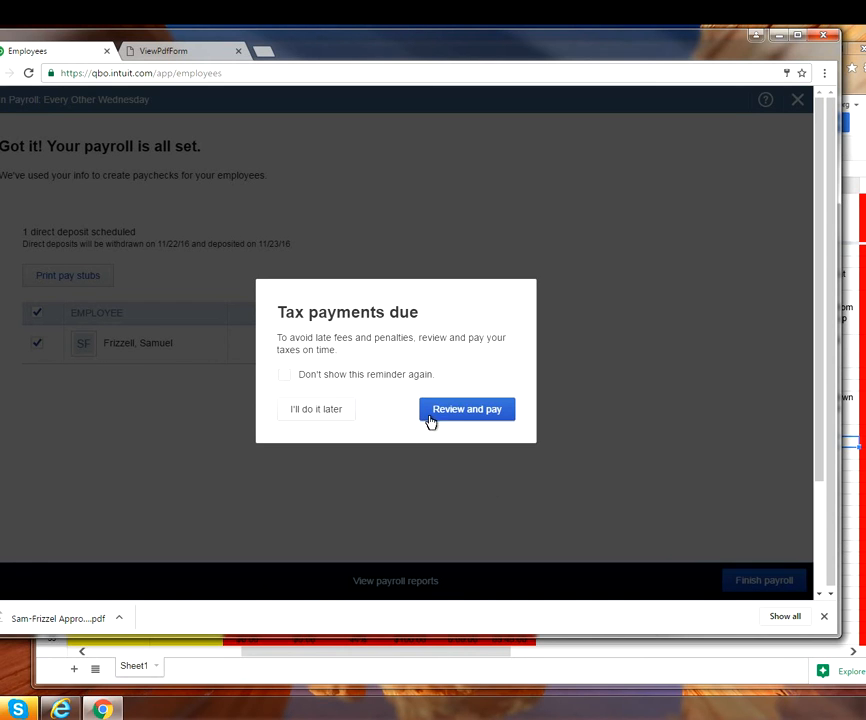
{"action": "mouse_move", "coordinate": [471, 415]}
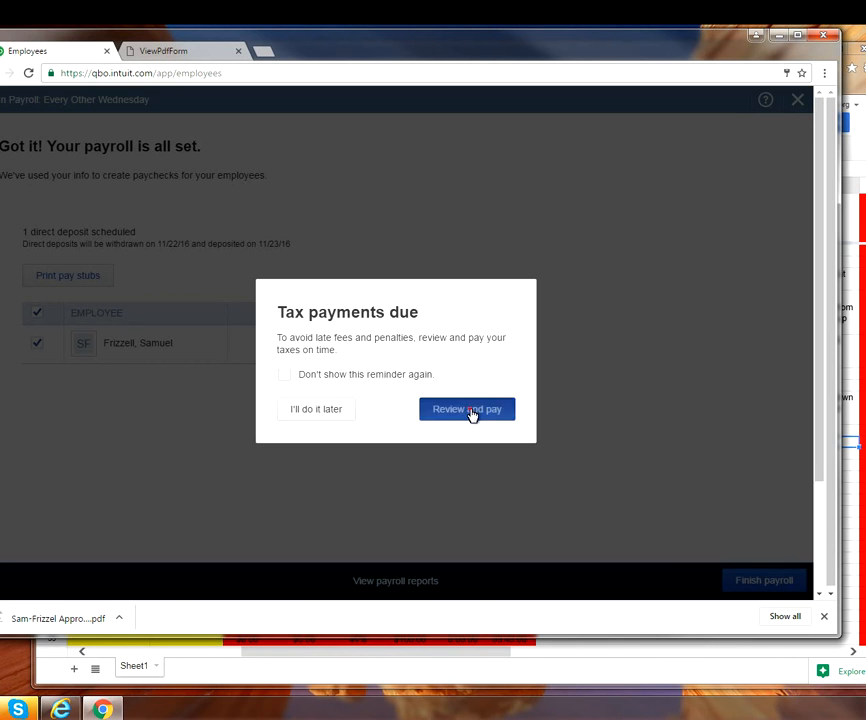
{"action": "left_click", "coordinate": [467, 409]}
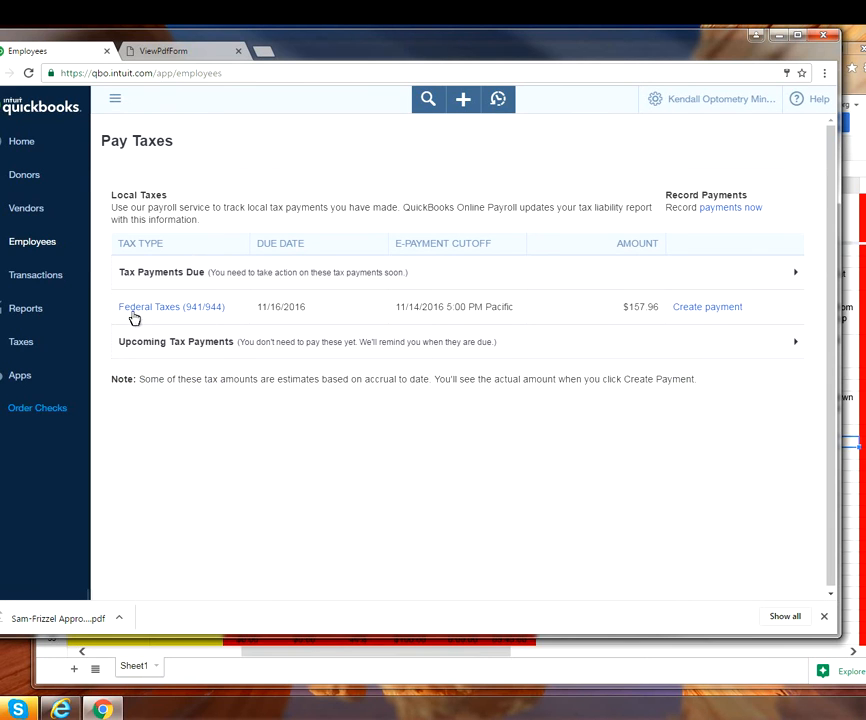
{"action": "mouse_move", "coordinate": [263, 318]}
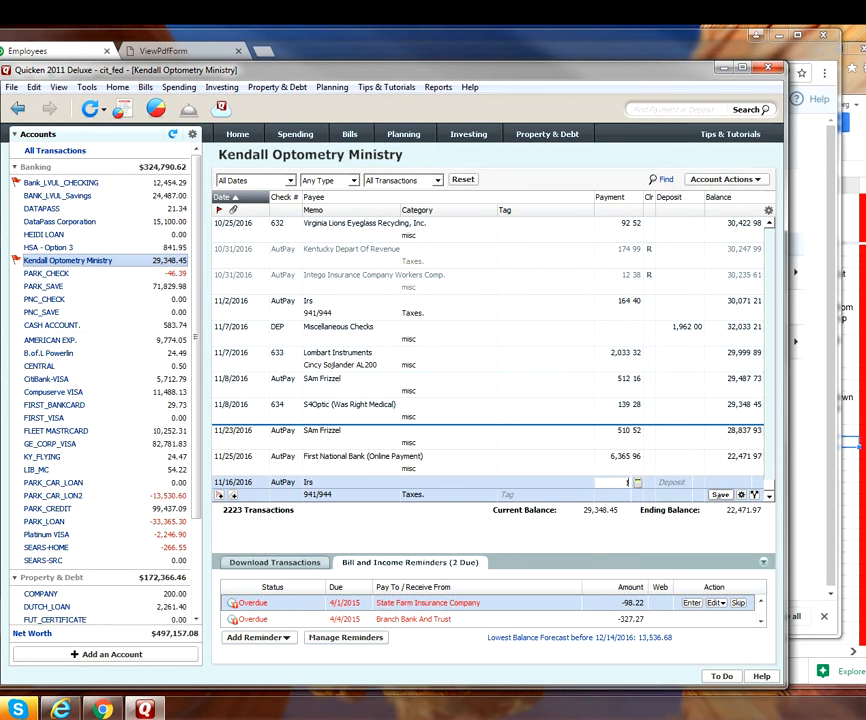
Enter 157.96 as the payment on the 11/16/2016 IRS AutPay row
{"action": "type", "text": "157.96"}
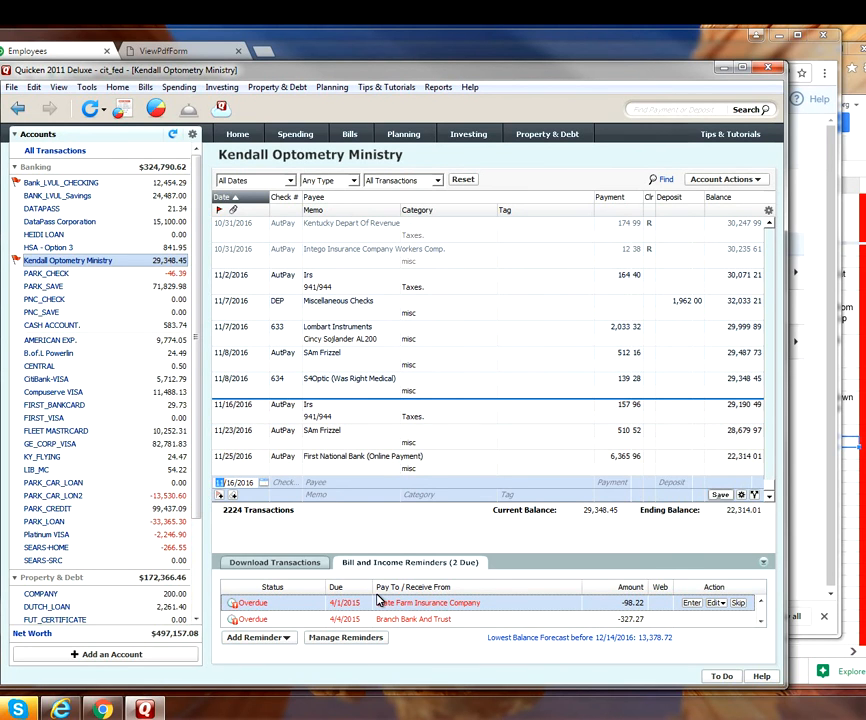
{"action": "mouse_move", "coordinate": [517, 98]}
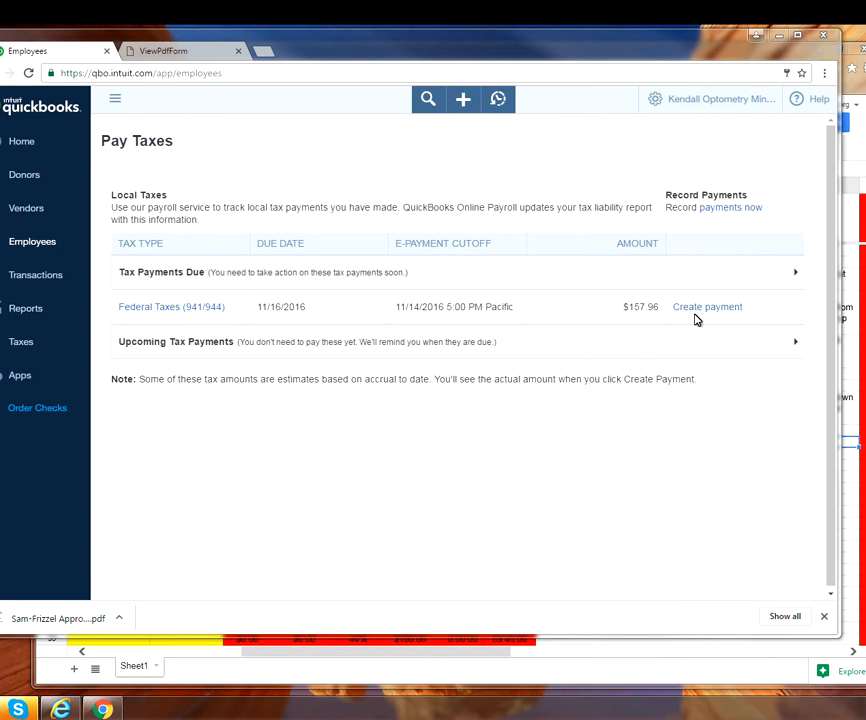
E-pay the $157.96 Federal Taxes (941/944) and dismiss the payment confirmation
{"action": "left_click", "coordinate": [707, 306]}
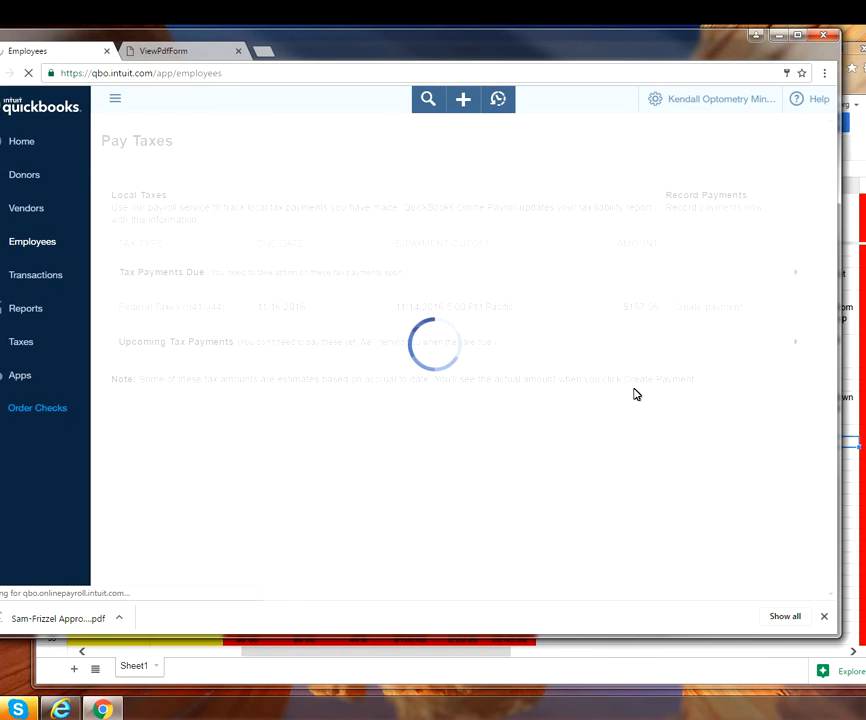
{"action": "left_click", "coordinate": [708, 307]}
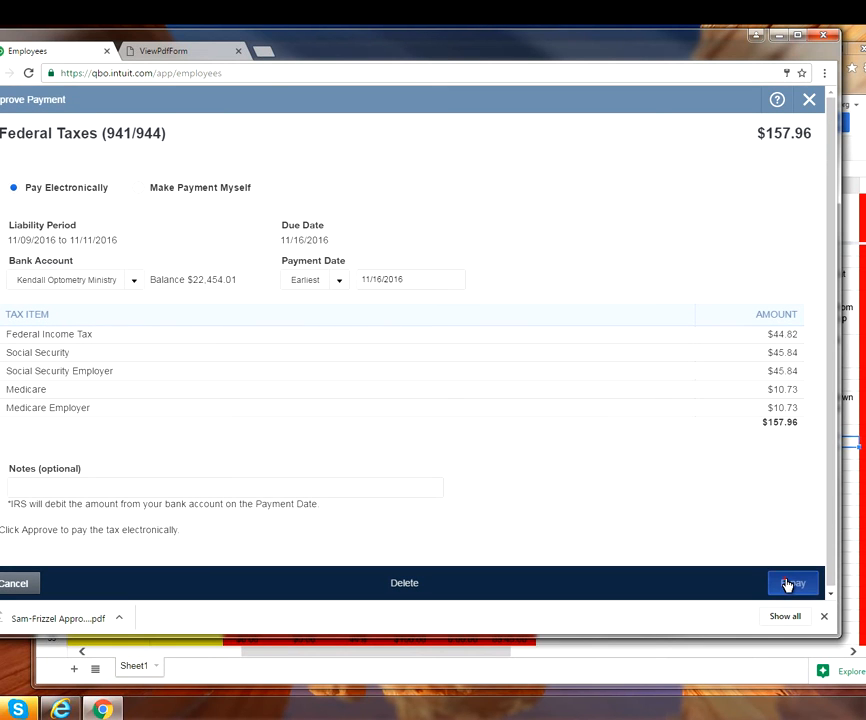
{"action": "left_click", "coordinate": [792, 583]}
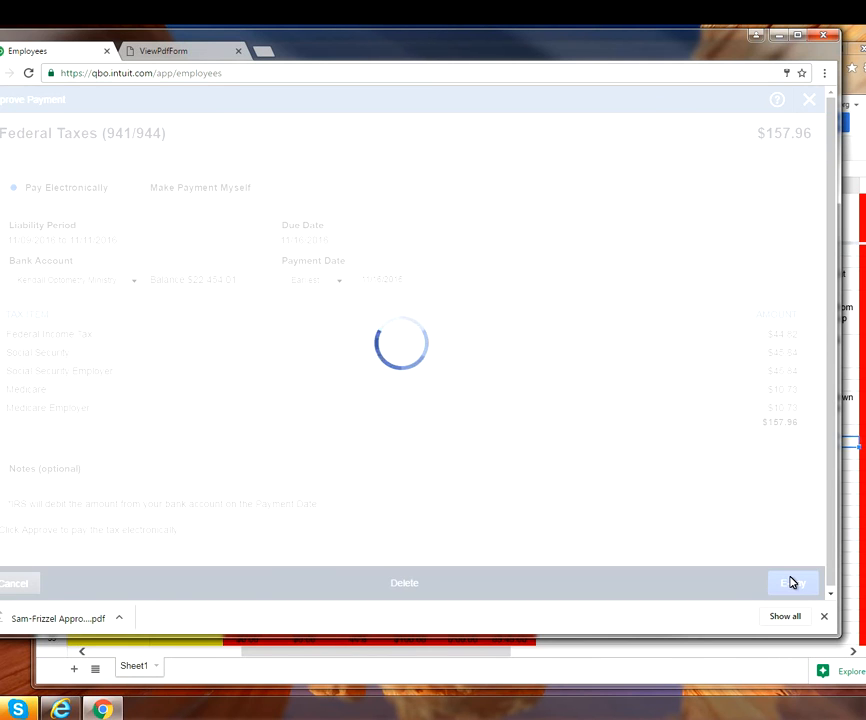
{"action": "left_click", "coordinate": [792, 583]}
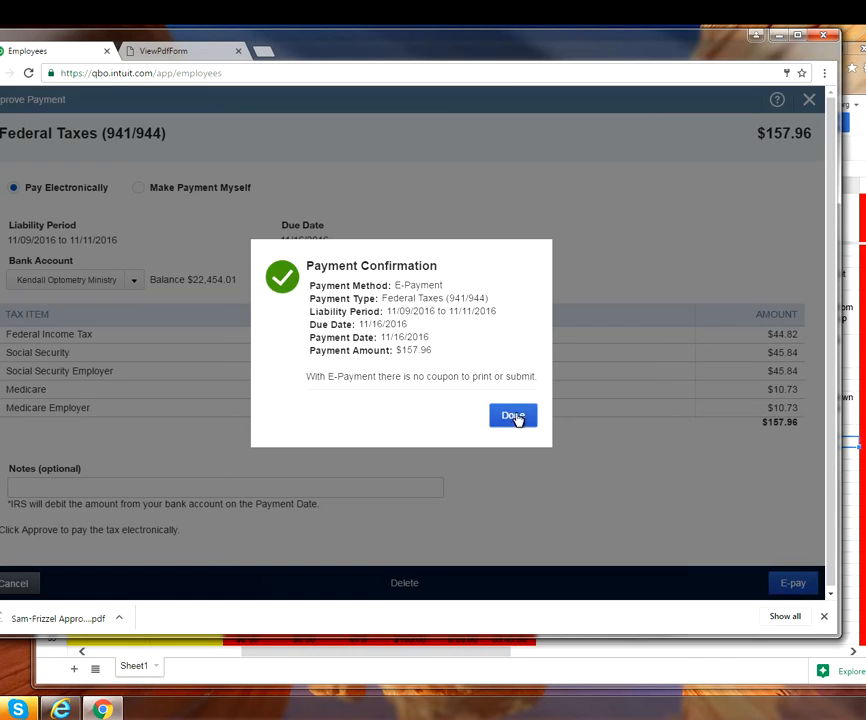
{"action": "left_click", "coordinate": [513, 415]}
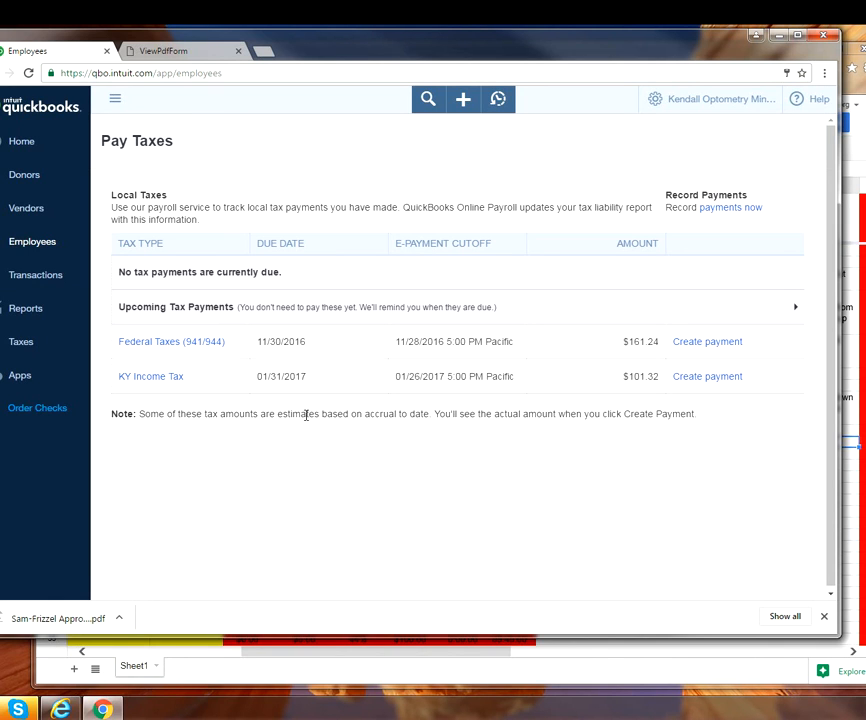
{"action": "mouse_move", "coordinate": [350, 371]}
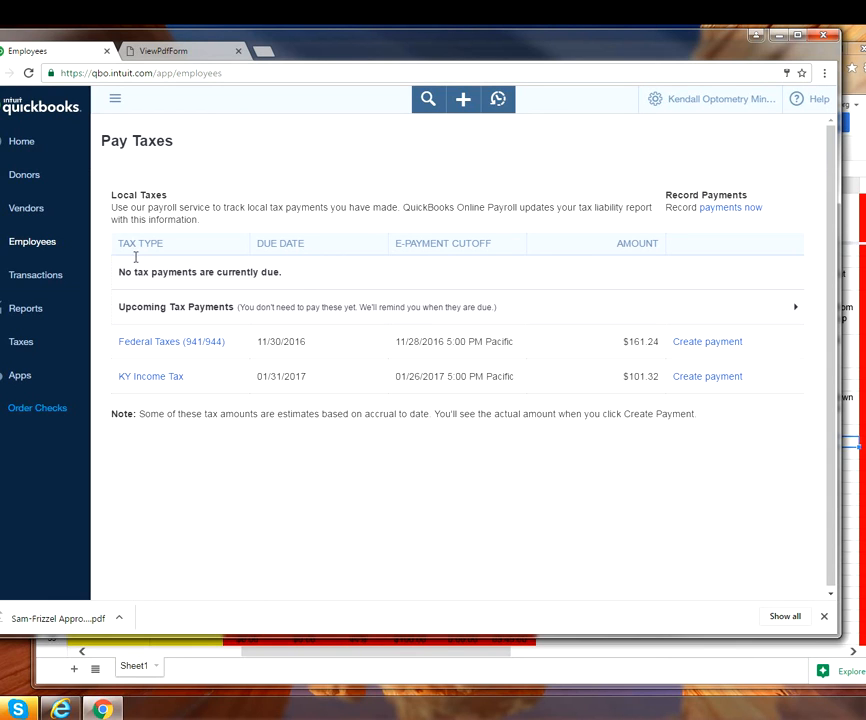
{"action": "mouse_move", "coordinate": [122, 200]}
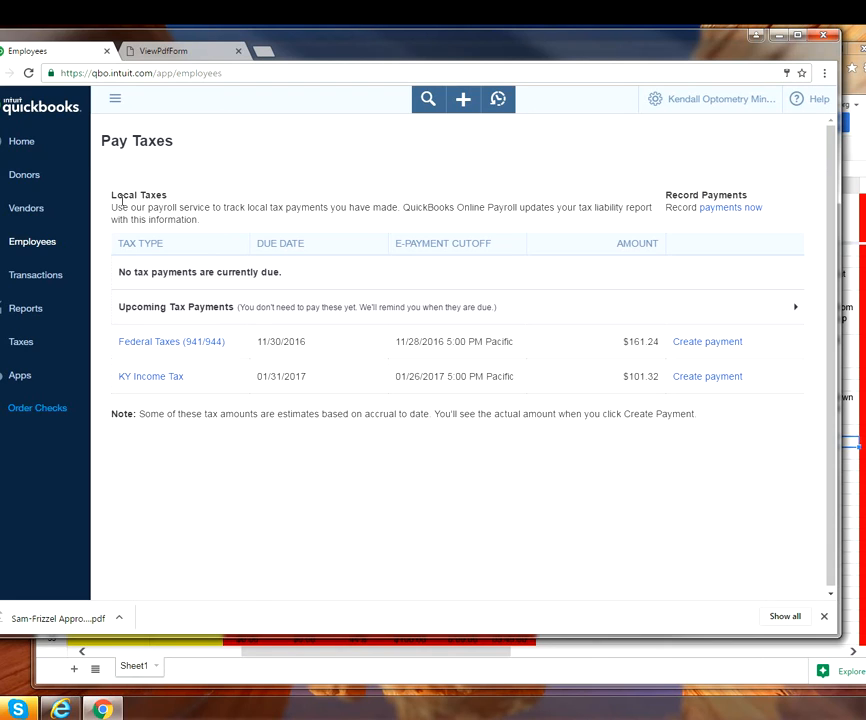
{"action": "mouse_move", "coordinate": [82, 710]}
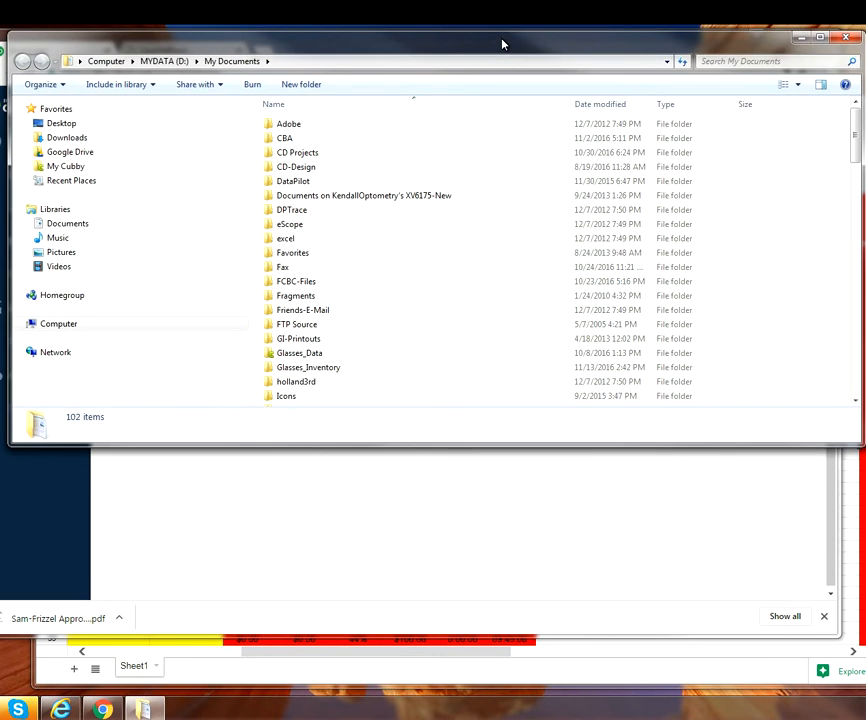
Browse Kendall-Optometry-Ministry-Inc > PDF > Payroll Checks into the employee's pay stub folder
{"action": "scroll", "scroll_direction": "down", "scroll_amount": 3}
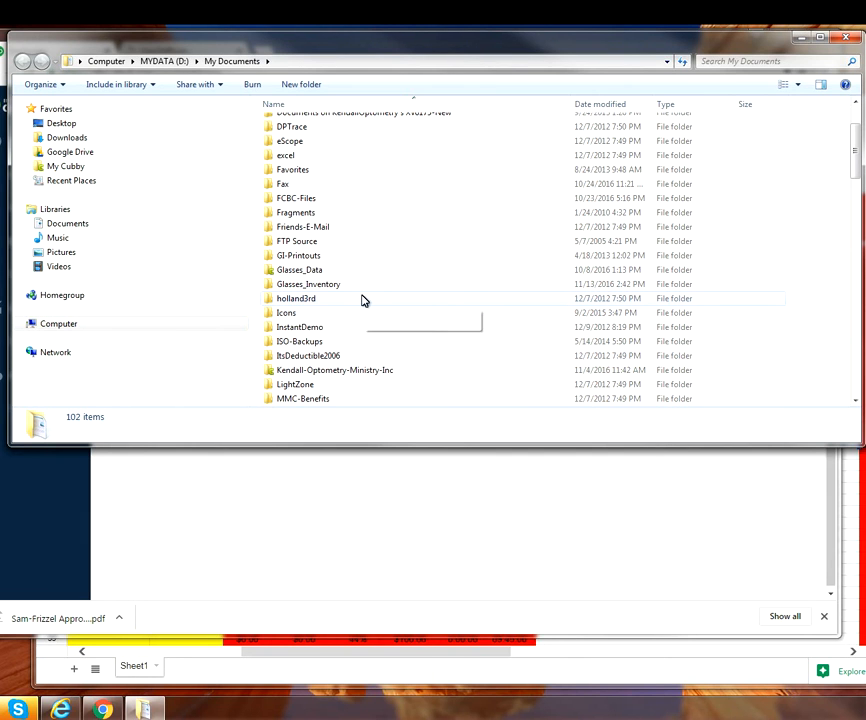
{"action": "double_click", "coordinate": [334, 370]}
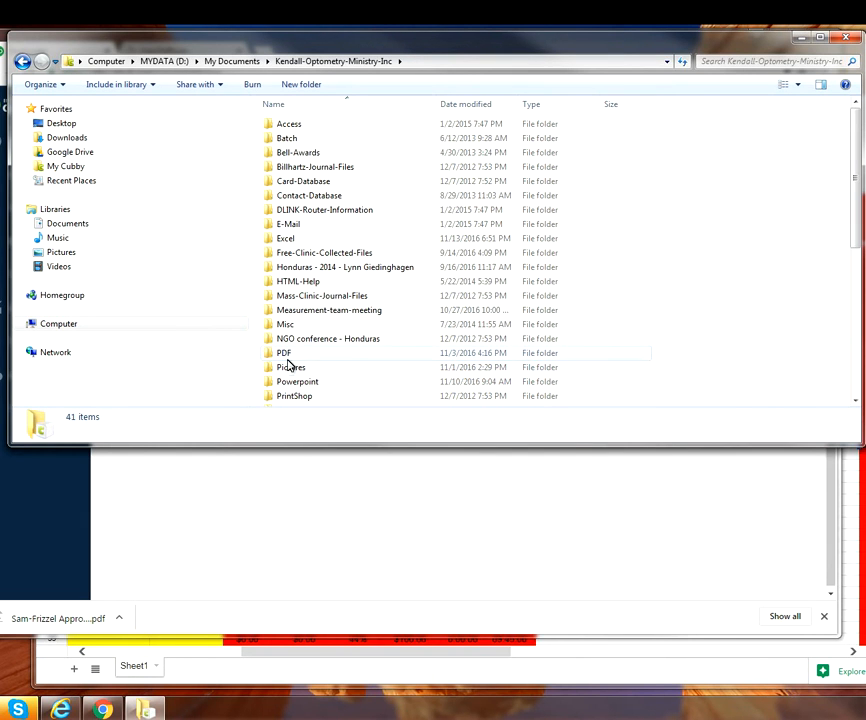
{"action": "double_click", "coordinate": [284, 353]}
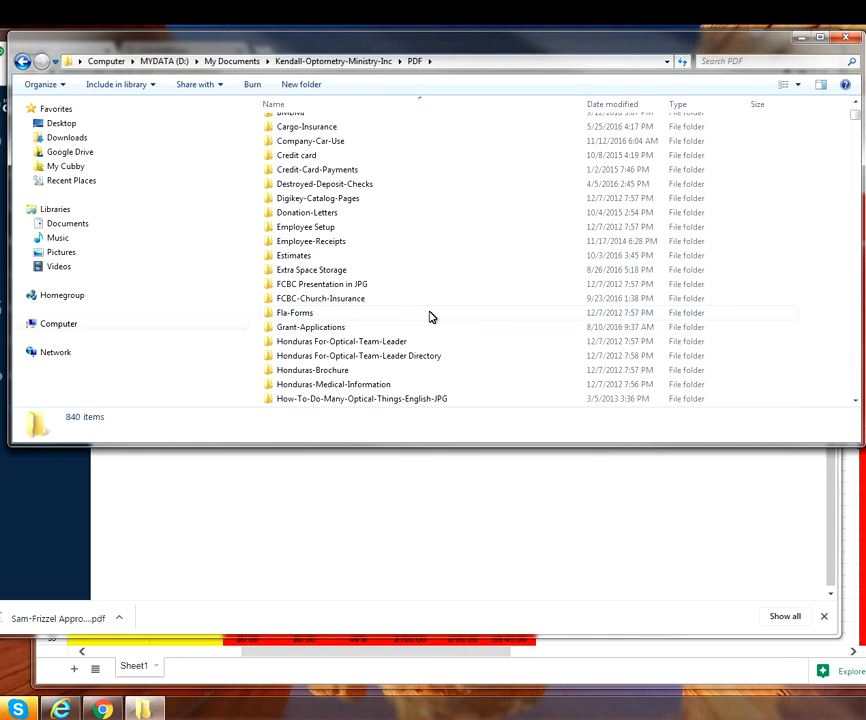
{"action": "scroll", "scroll_direction": "down", "scroll_amount": 3}
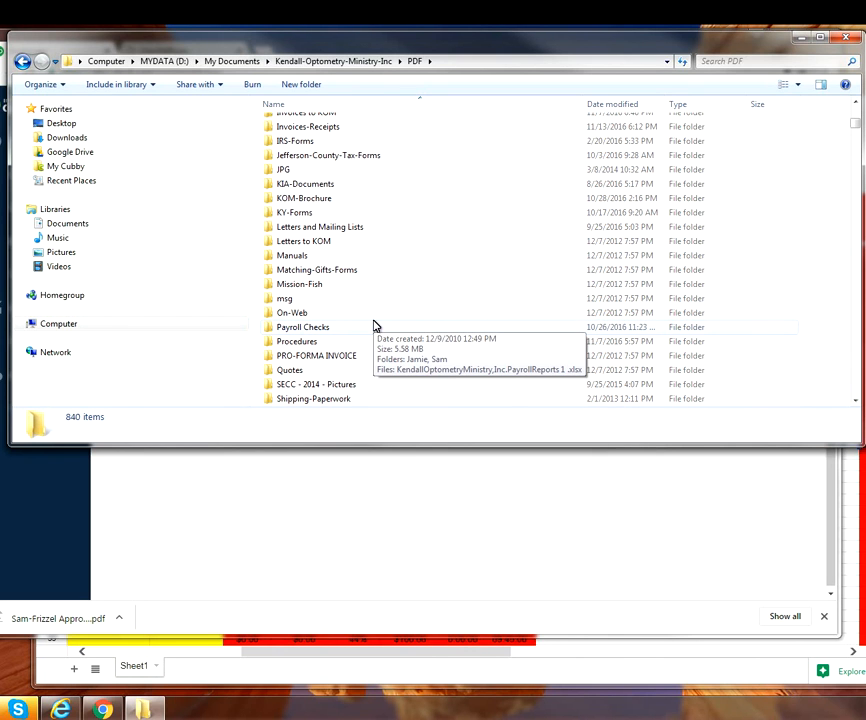
{"action": "double_click", "coordinate": [302, 327]}
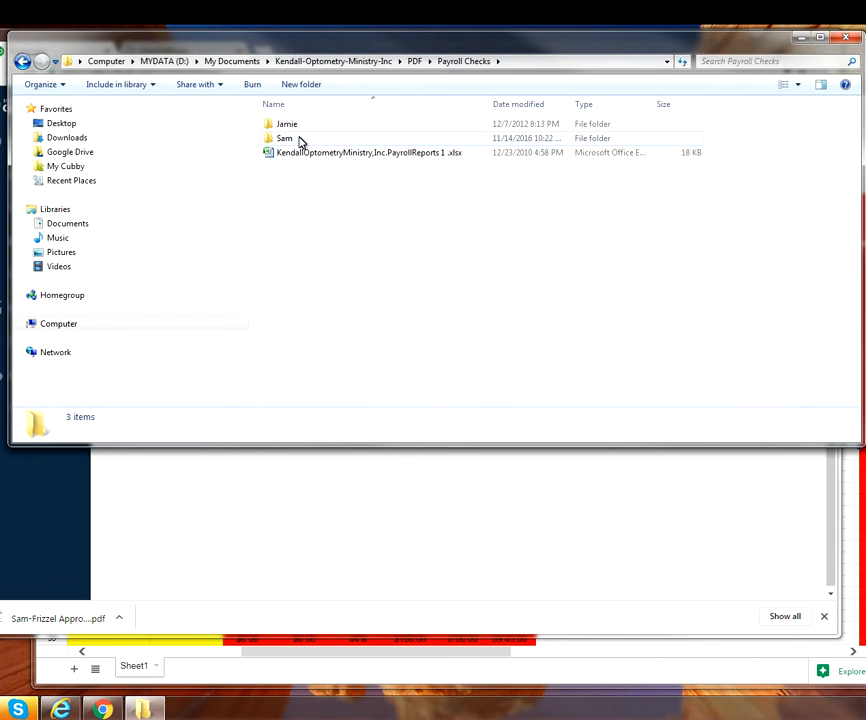
{"action": "double_click", "coordinate": [284, 138]}
{"action": "type", "text": "Here is y"}
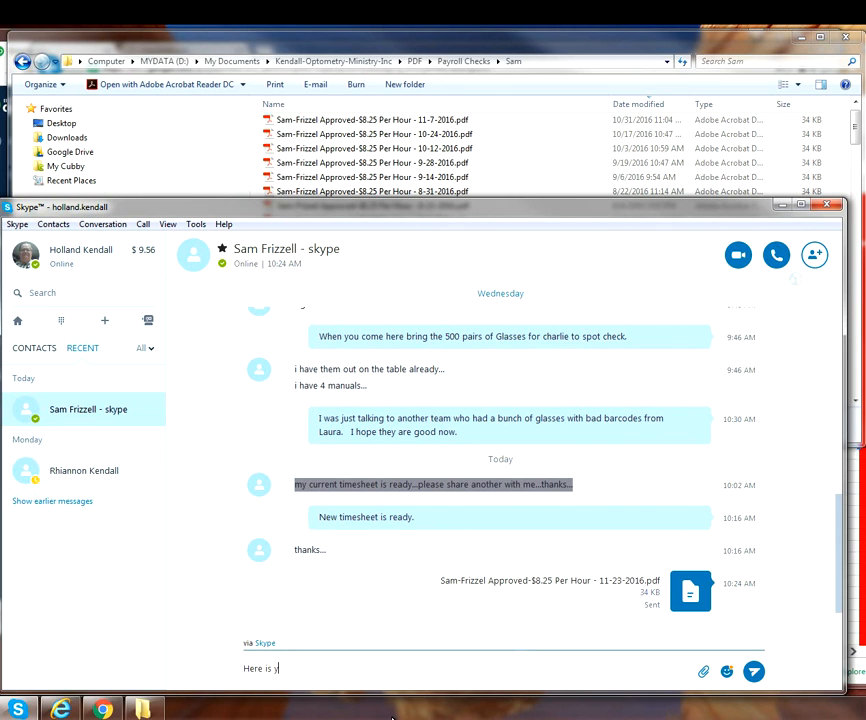
Type the Skype note introducing the pay stub, ending 'our paystub.'
{"action": "type", "text": "our paystub."}
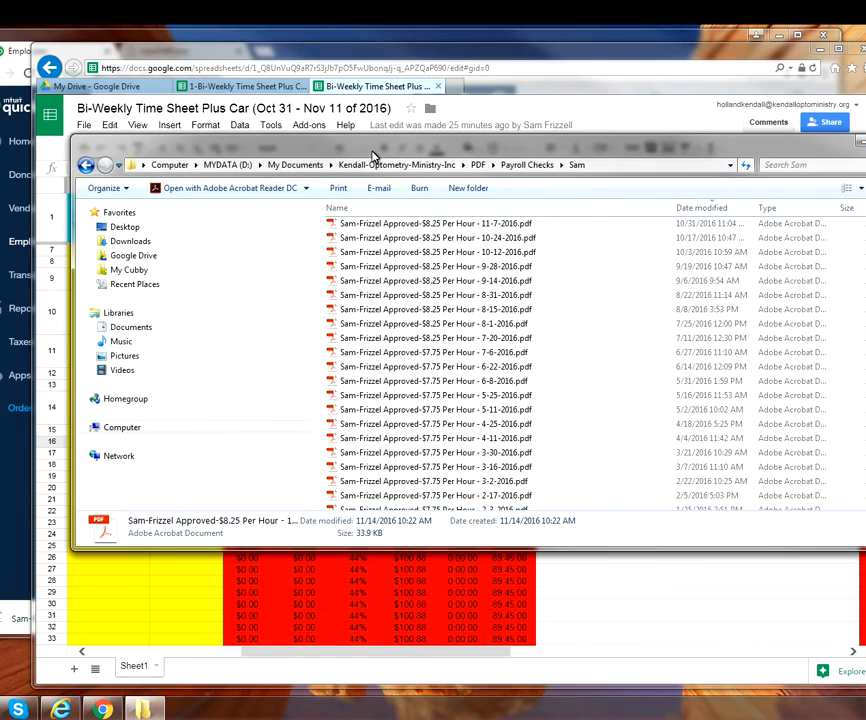
{"action": "mouse_move", "coordinate": [247, 157]}
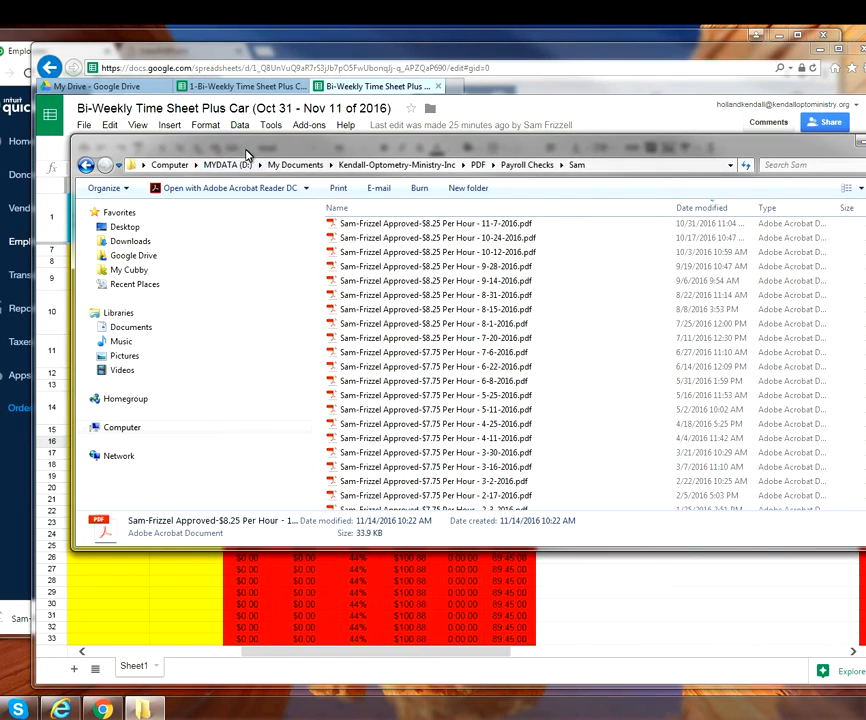
Upload the 11-23-2016 pay stub PDF from the company's Payroll Checks folder to My Drive
{"action": "left_click", "coordinate": [100, 86]}
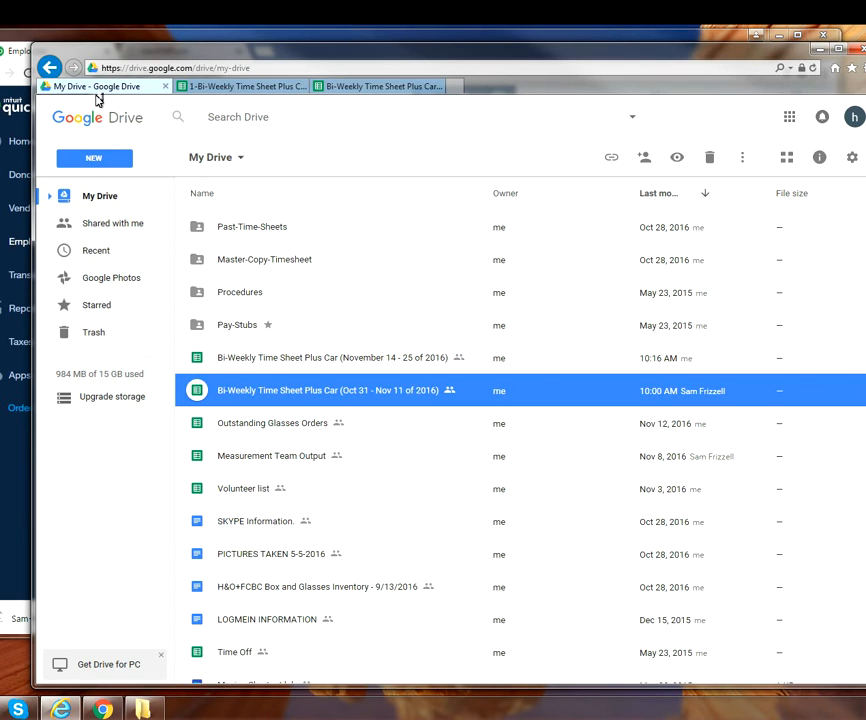
{"action": "left_click", "coordinate": [94, 158]}
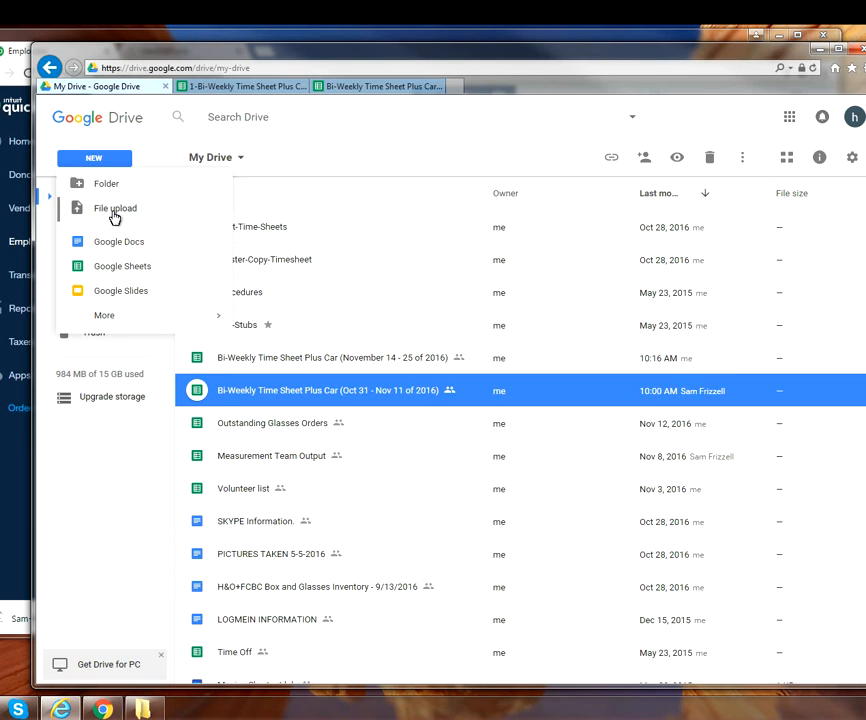
{"action": "left_click", "coordinate": [115, 208]}
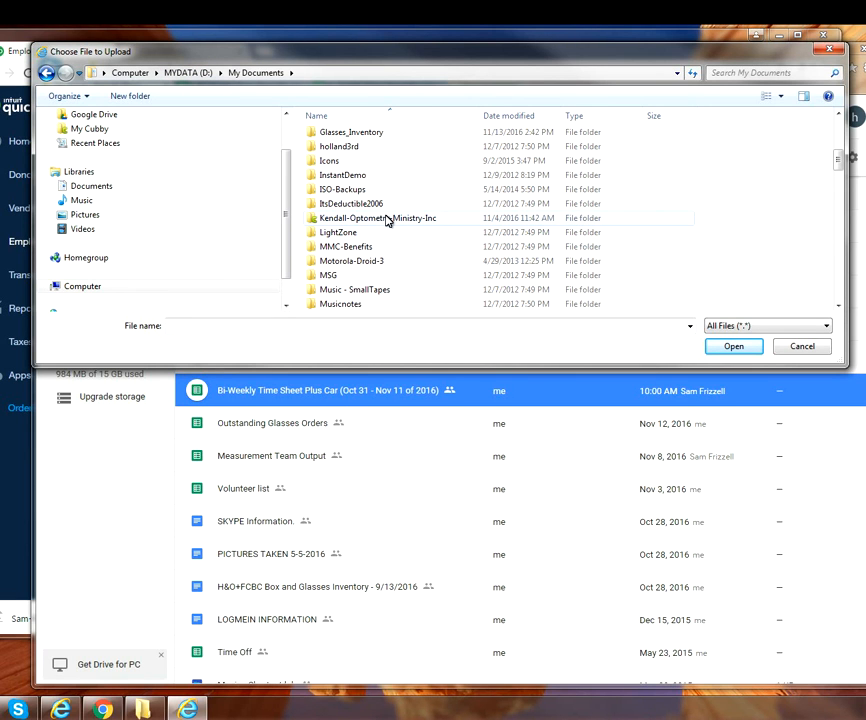
{"action": "double_click", "coordinate": [377, 218]}
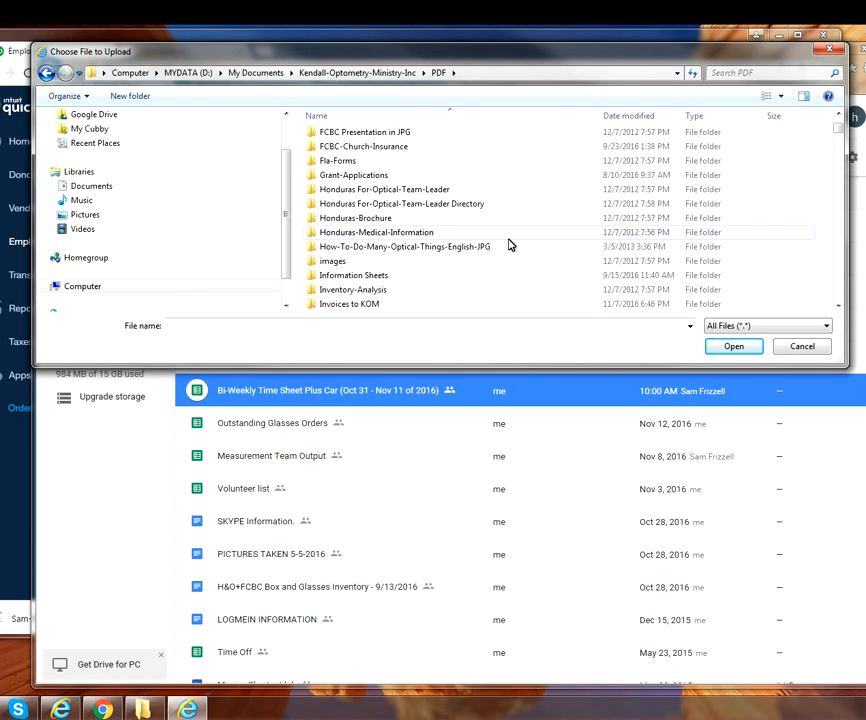
{"action": "scroll", "scroll_direction": "down", "scroll_amount": 3}
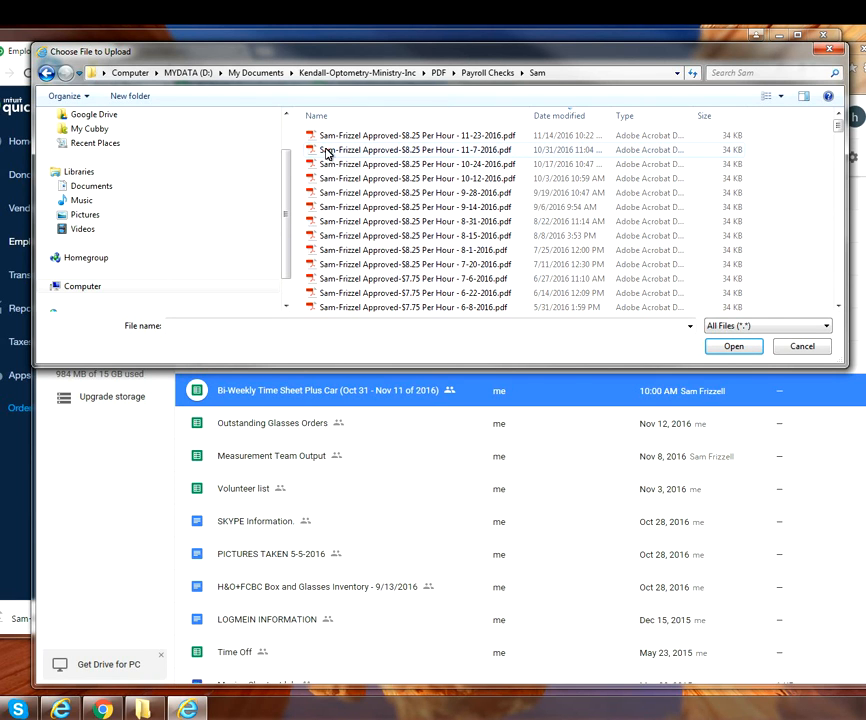
{"action": "left_click", "coordinate": [413, 135]}
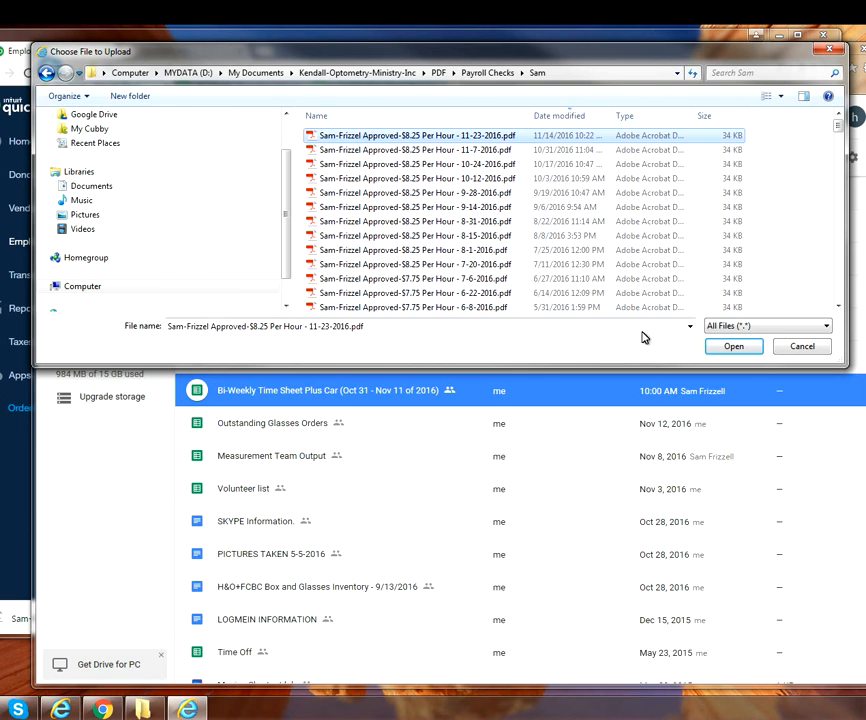
{"action": "left_click", "coordinate": [733, 345]}
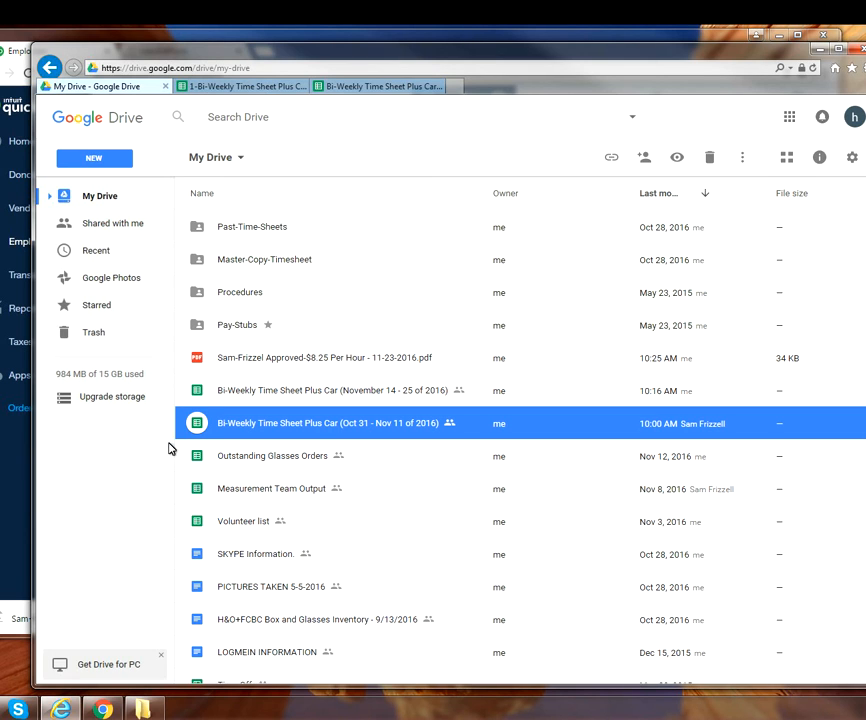
Move the 11-23-2016 pay stub to Pay-Stubs and the Oct 31 - Nov 11 timesheet to Past-Time-Sheets
{"action": "left_click", "coordinate": [324, 357]}
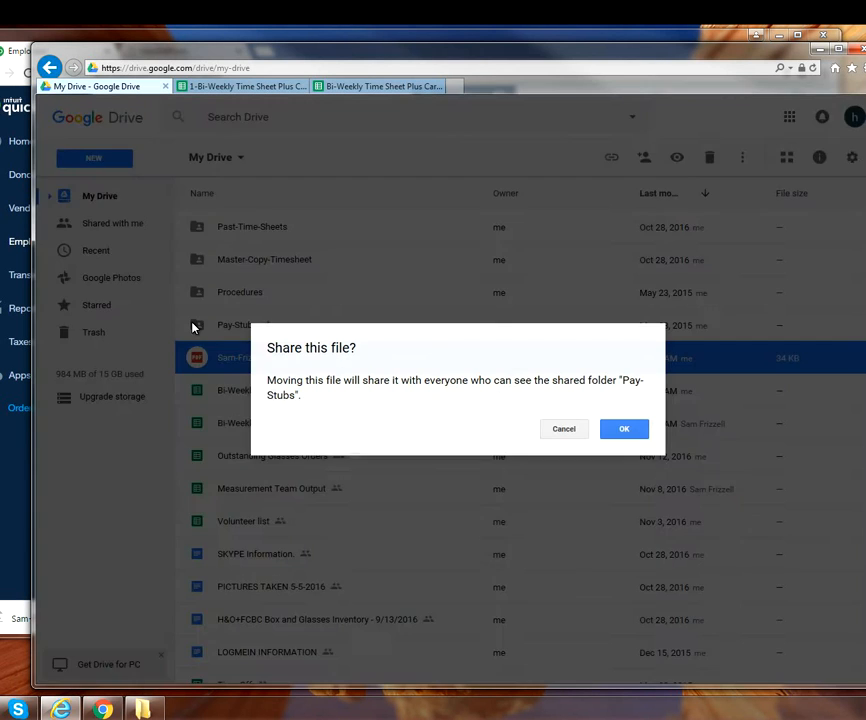
{"action": "left_click", "coordinate": [624, 428]}
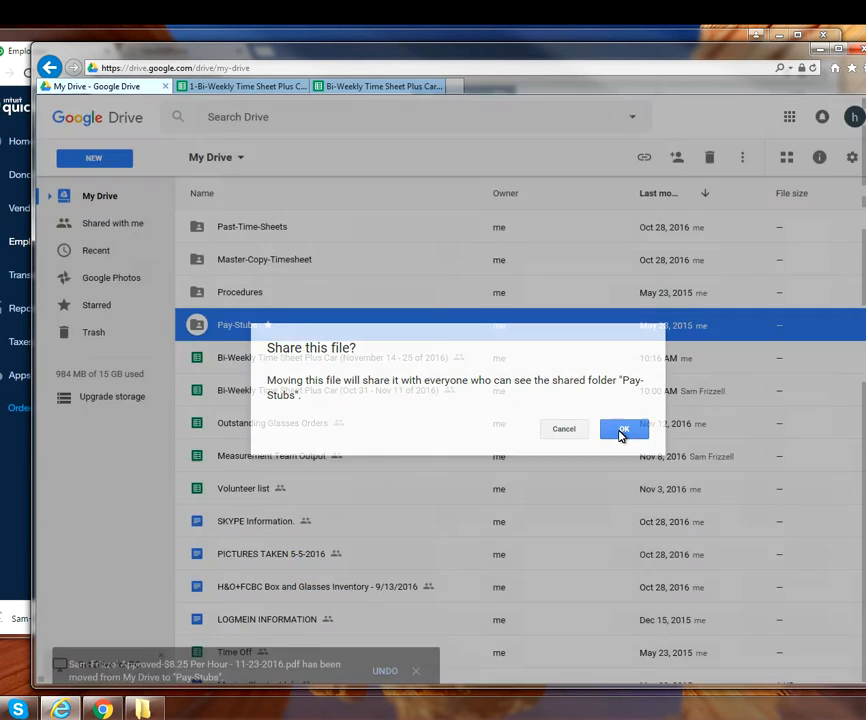
{"action": "left_click", "coordinate": [623, 428]}
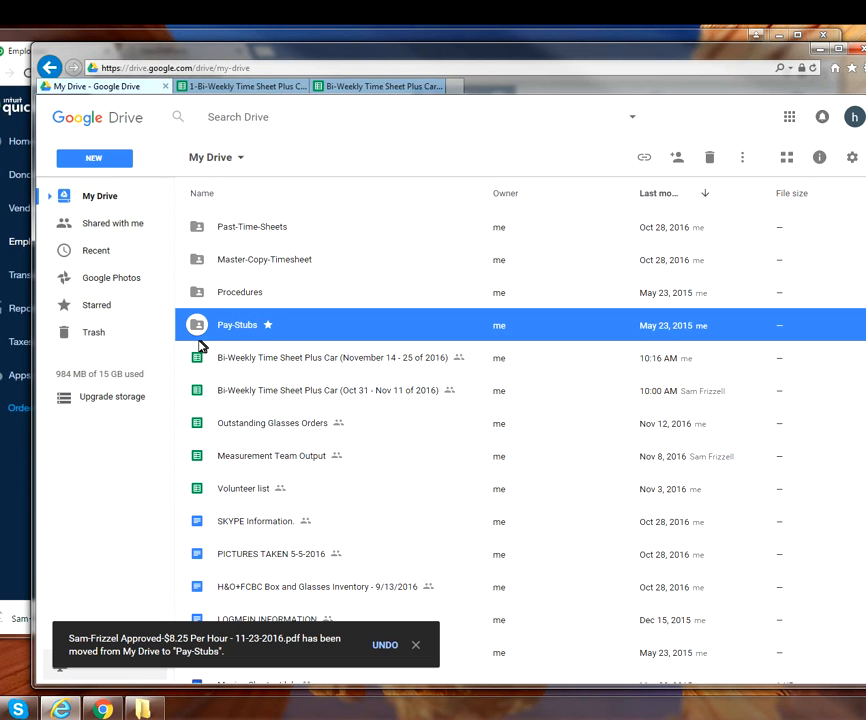
{"action": "mouse_move", "coordinate": [307, 402]}
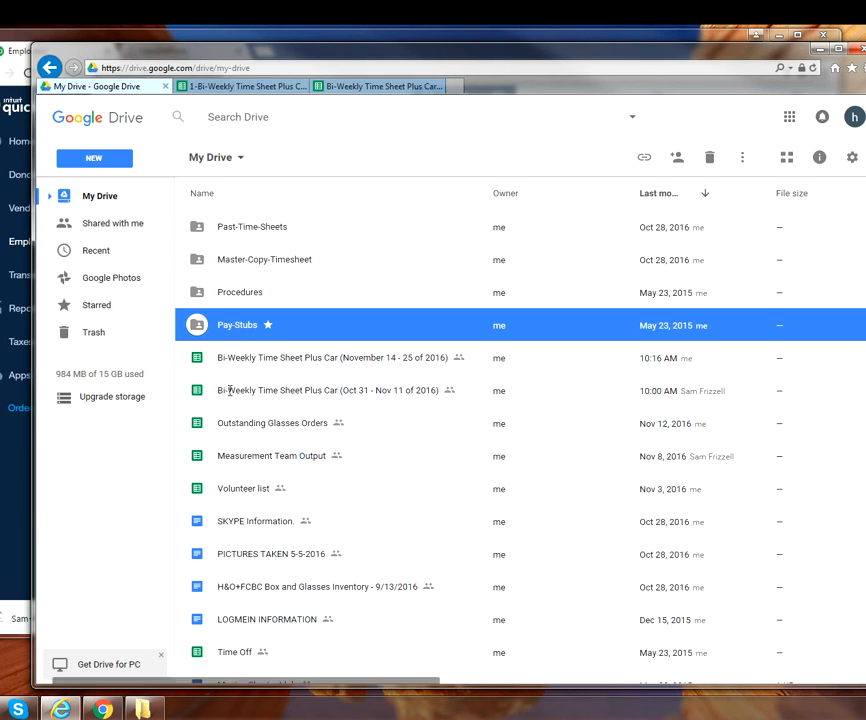
{"action": "mouse_move", "coordinate": [276, 413]}
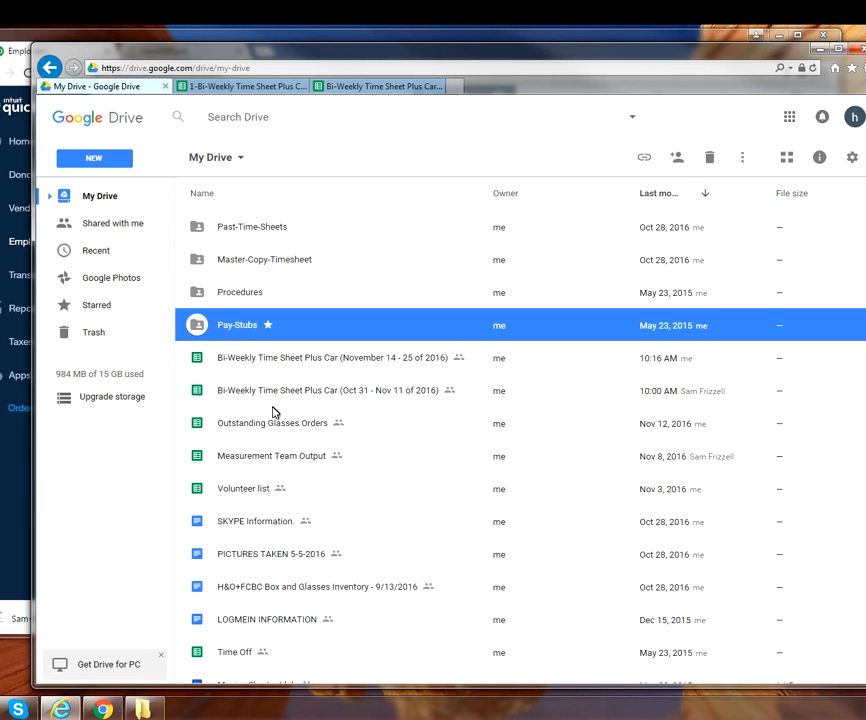
{"action": "mouse_move", "coordinate": [93, 331]}
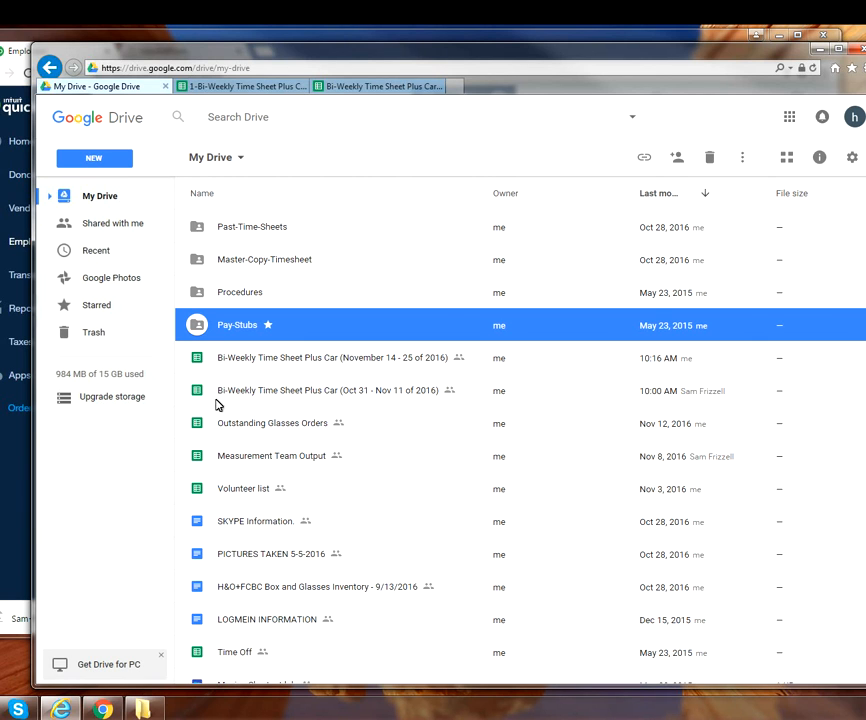
{"action": "left_click", "coordinate": [328, 390]}
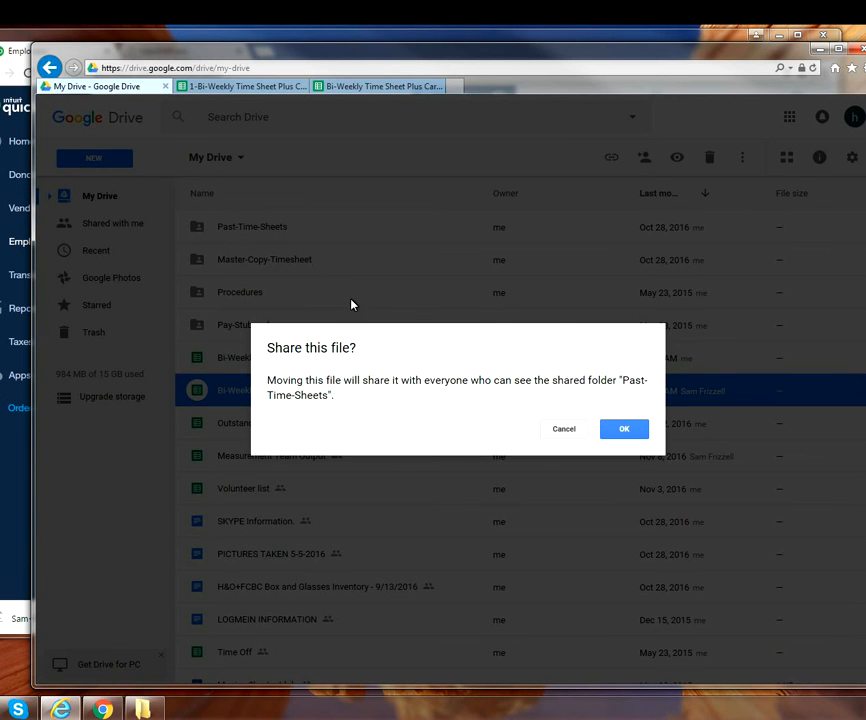
{"action": "left_click", "coordinate": [624, 429]}
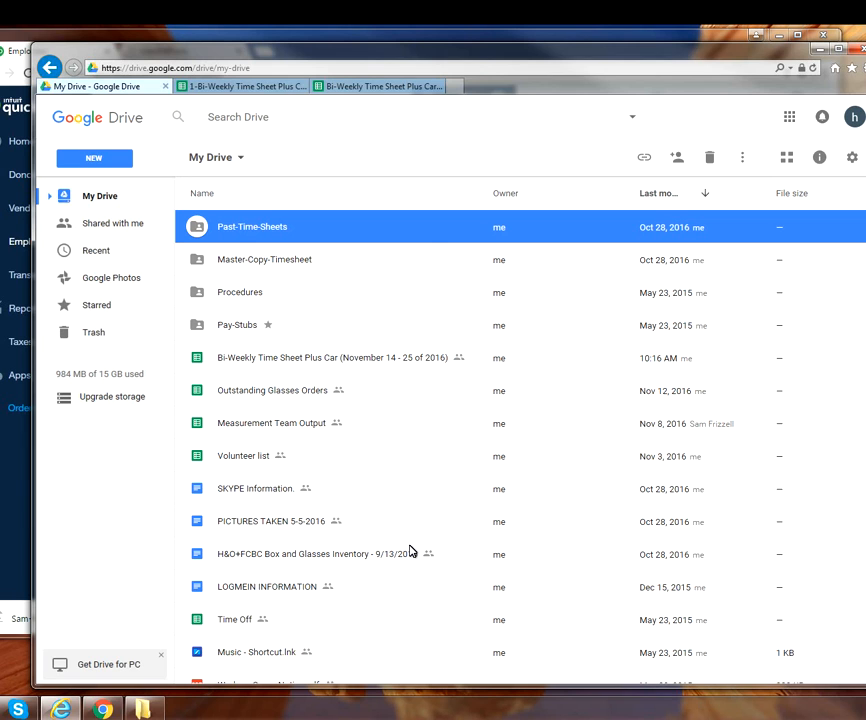
{"action": "mouse_move", "coordinate": [104, 653]}
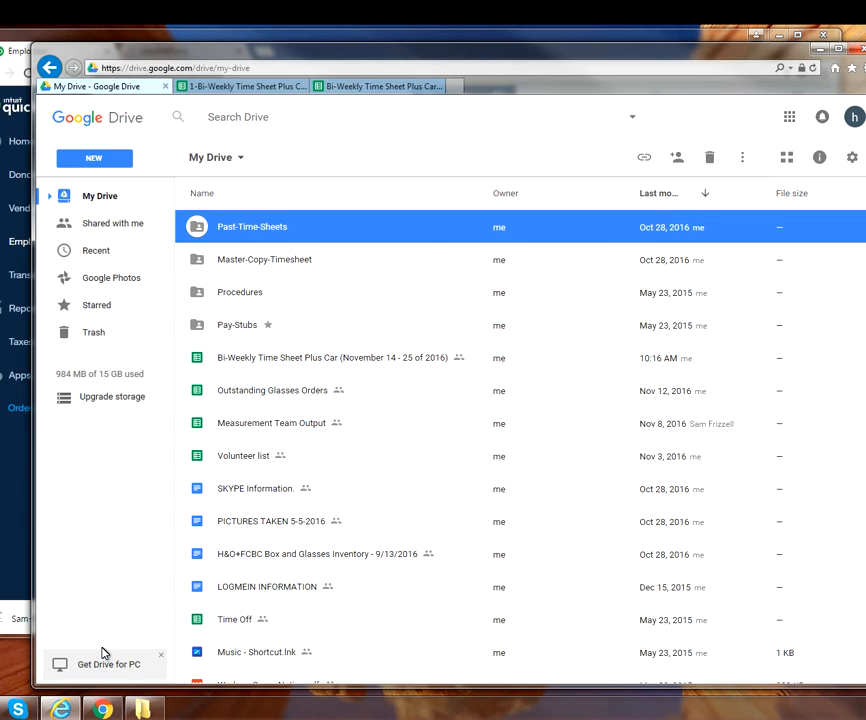
{"action": "mouse_move", "coordinate": [15, 632]}
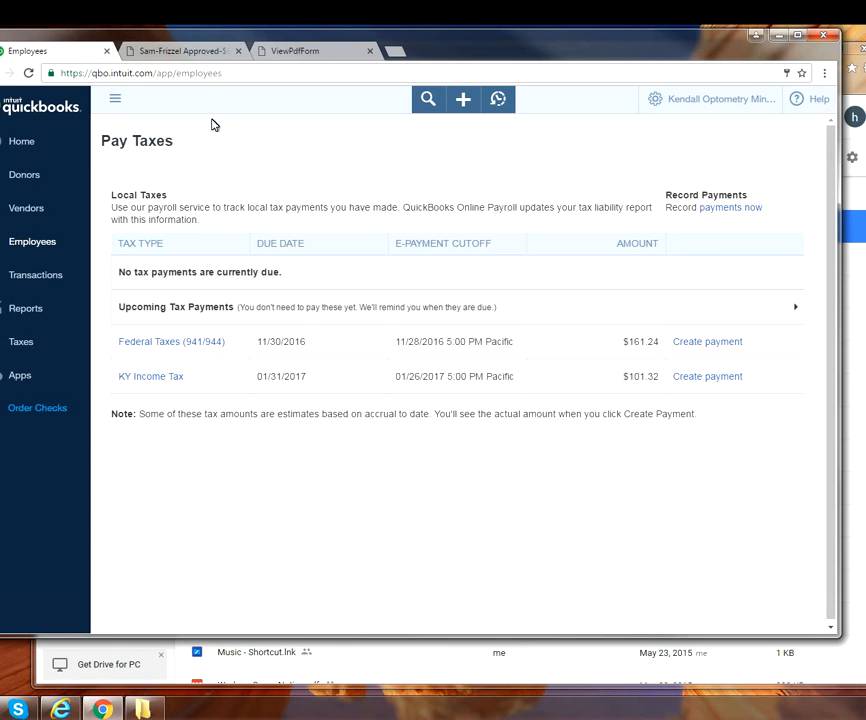
{"action": "mouse_move", "coordinate": [205, 333]}
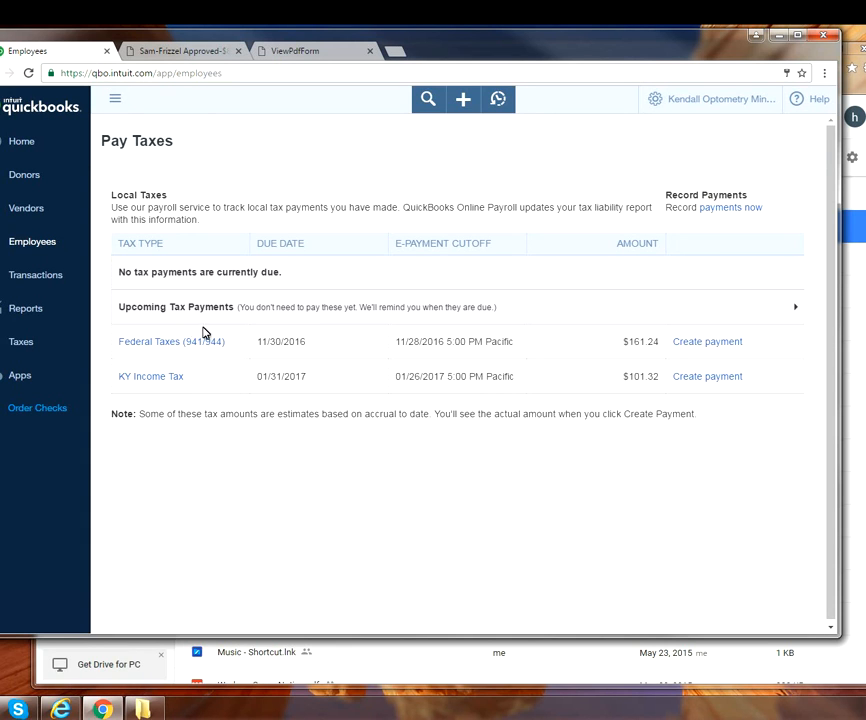
{"action": "mouse_move", "coordinate": [309, 365]}
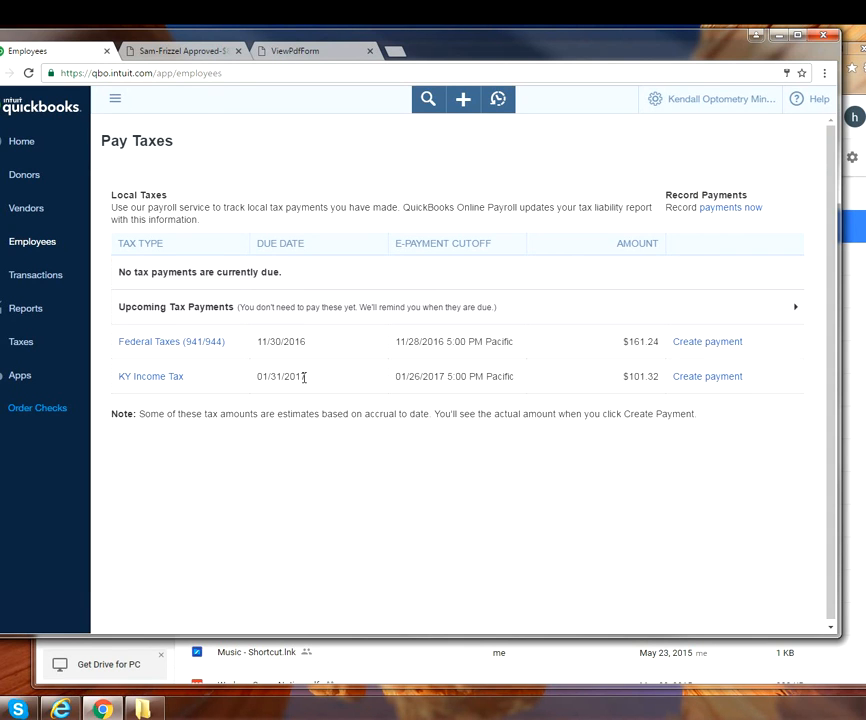
{"action": "mouse_move", "coordinate": [257, 361]}
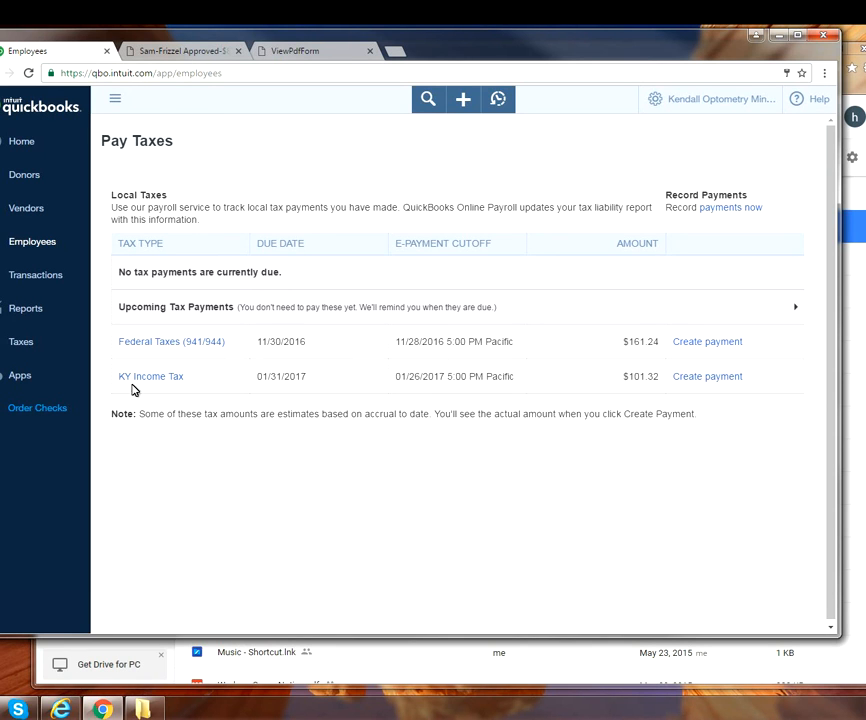
{"action": "mouse_move", "coordinate": [748, 369]}
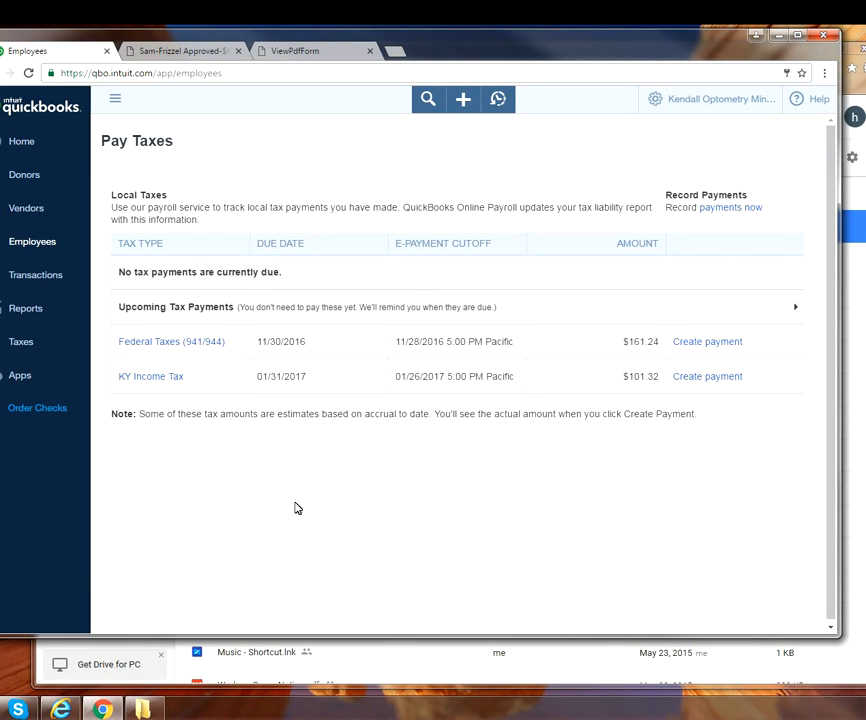
{"action": "mouse_move", "coordinate": [155, 218]}
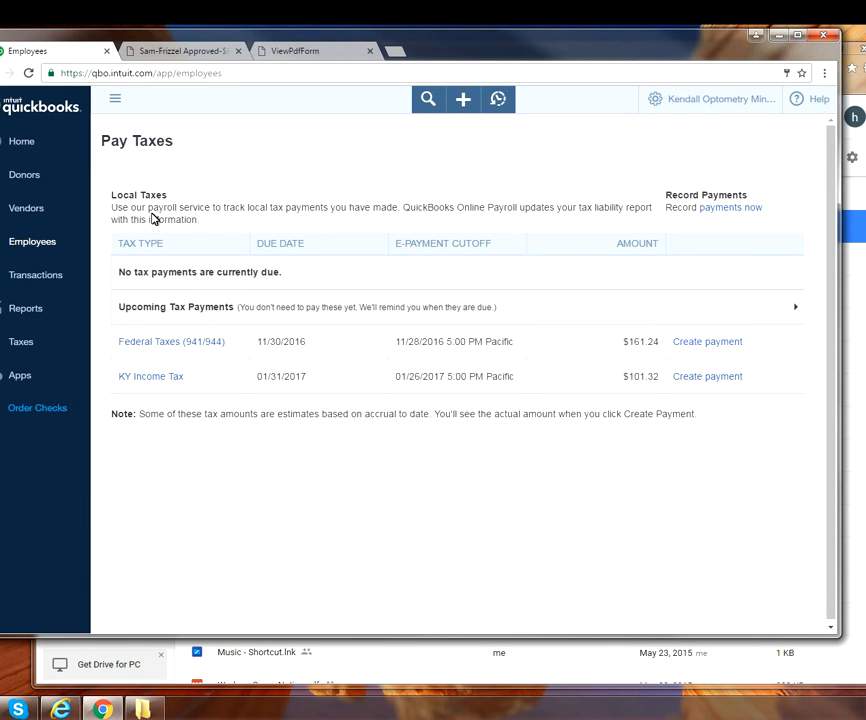
Leave the Pay Taxes page (Federal 941/944 $161.24, KY Income Tax $101.32) for the home dashboard
{"action": "left_click", "coordinate": [21, 141]}
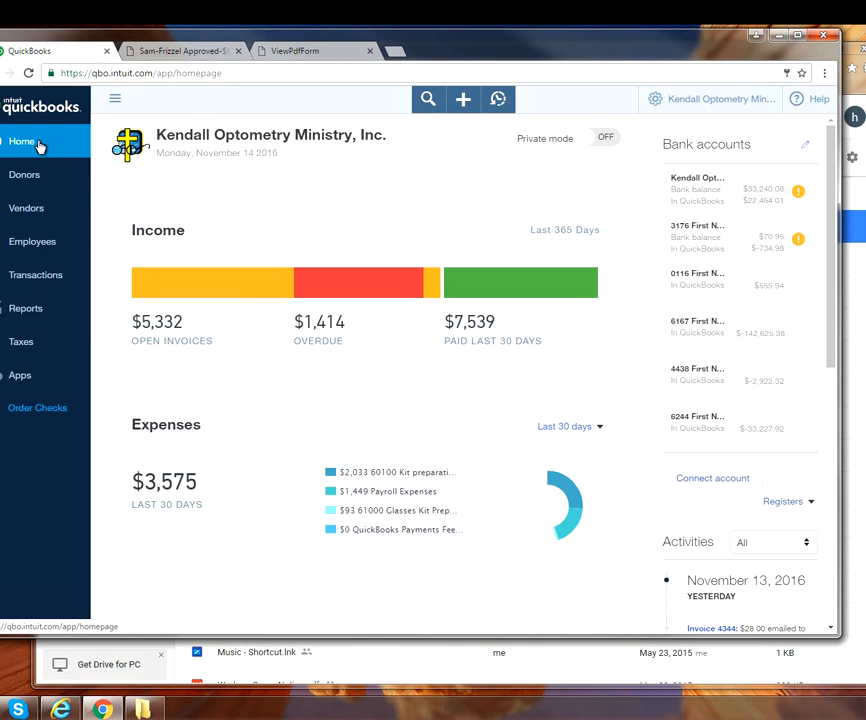